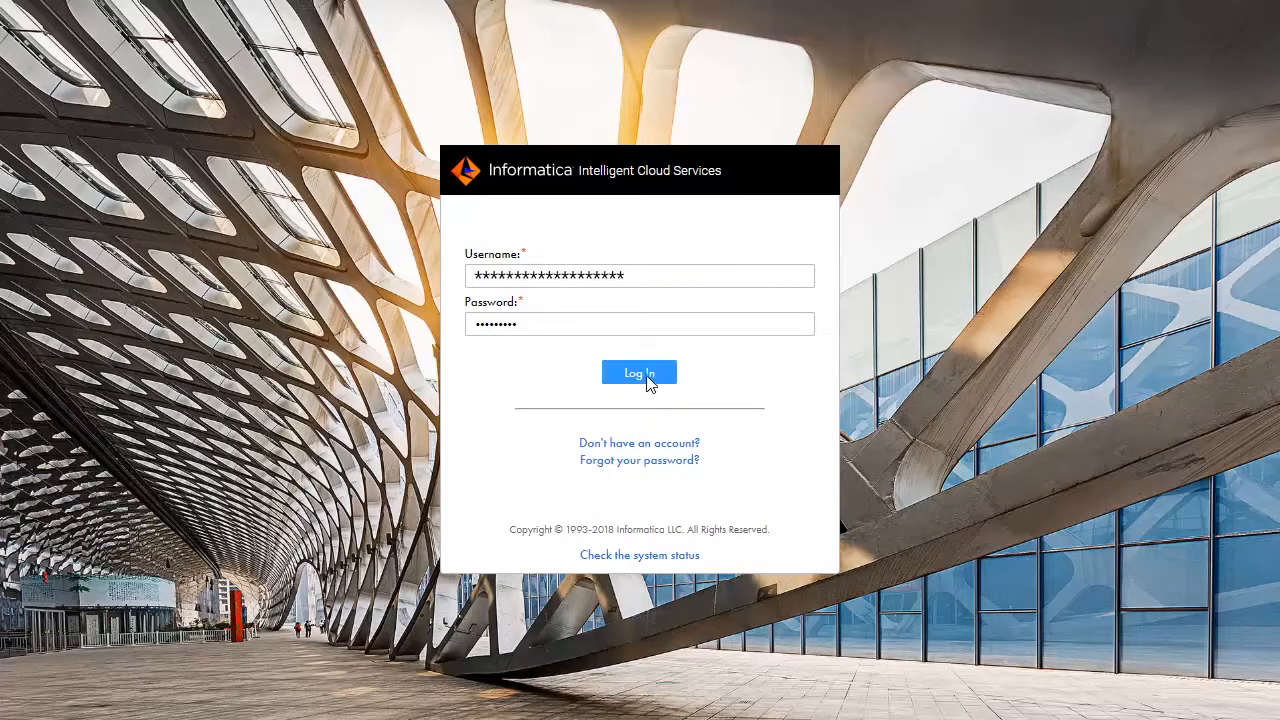
Log in to Intelligent Cloud Services and open the API Manager service.
{"action": "left_click", "coordinate": [639, 372]}
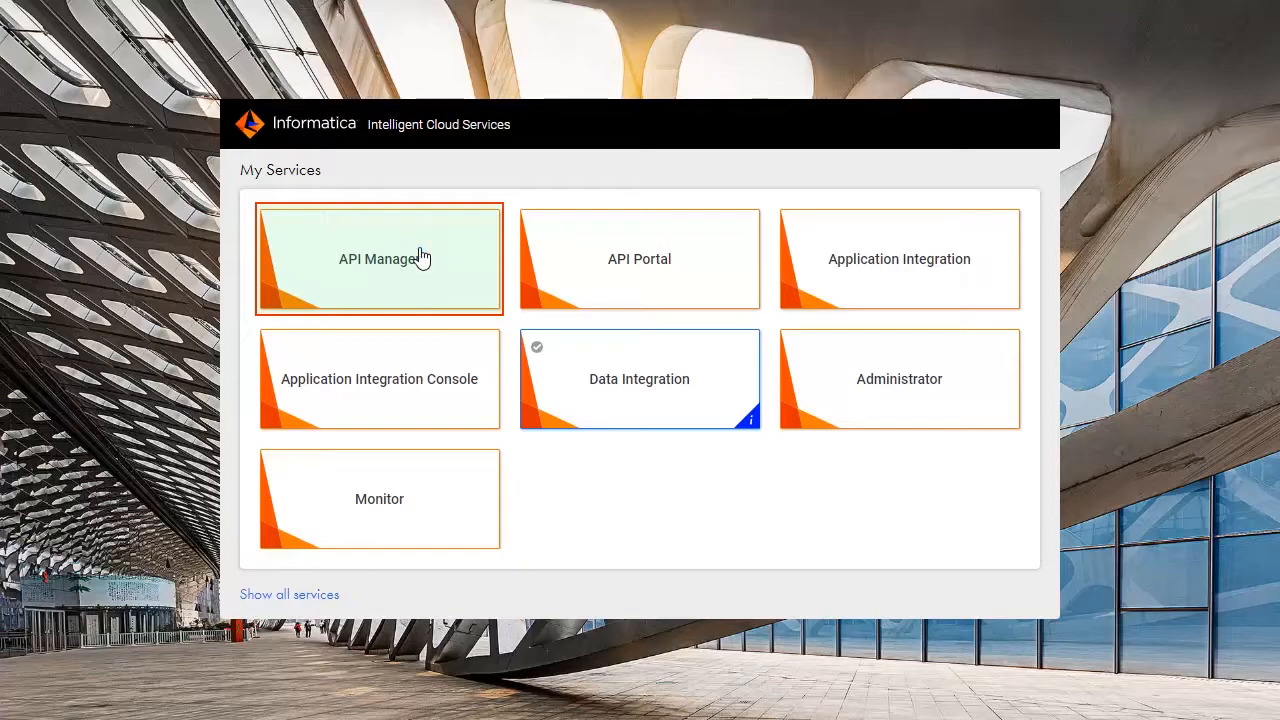
{"action": "left_click", "coordinate": [379, 258]}
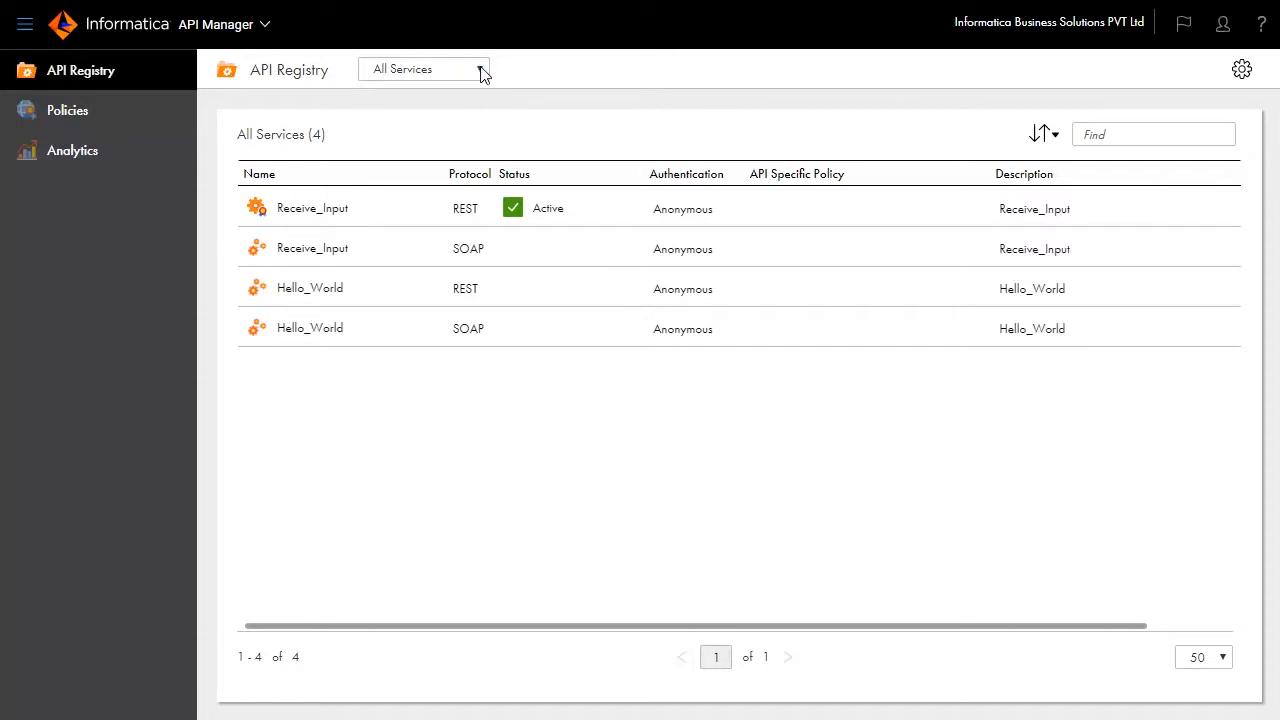
Filter the service registry from All Services to Managed Services.
{"action": "left_click", "coordinate": [423, 68]}
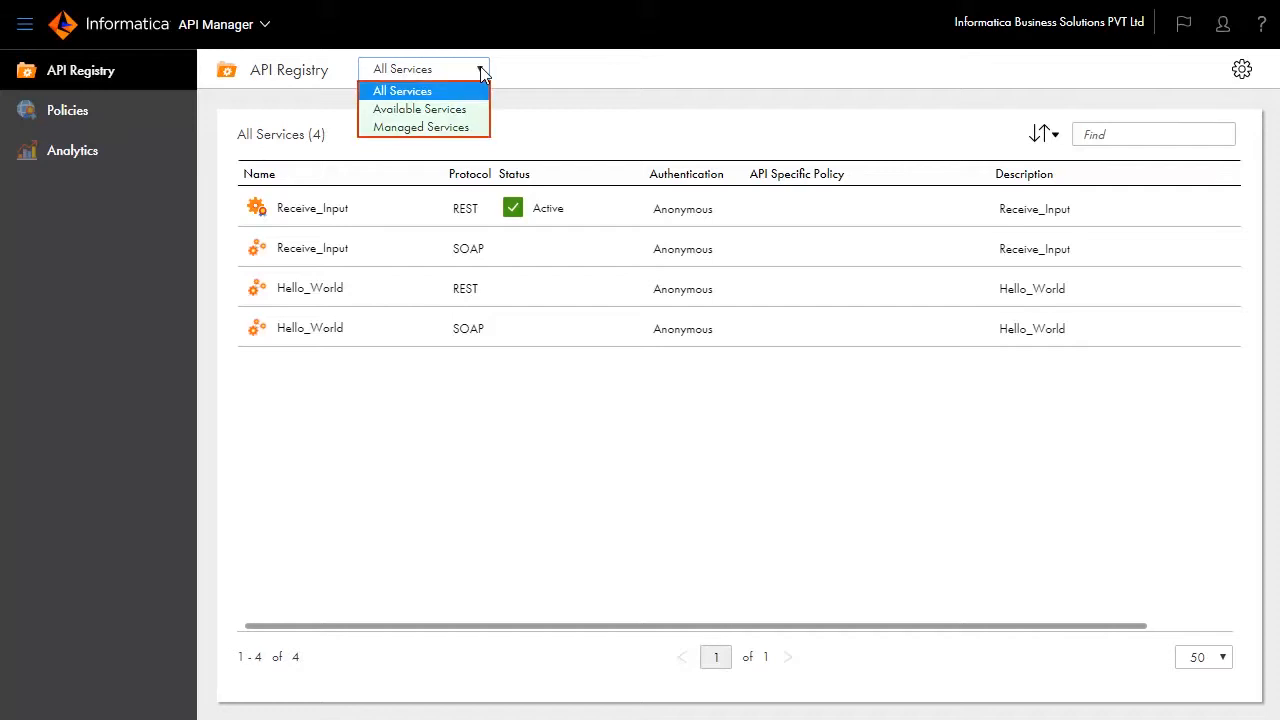
{"action": "mouse_move", "coordinate": [472, 128]}
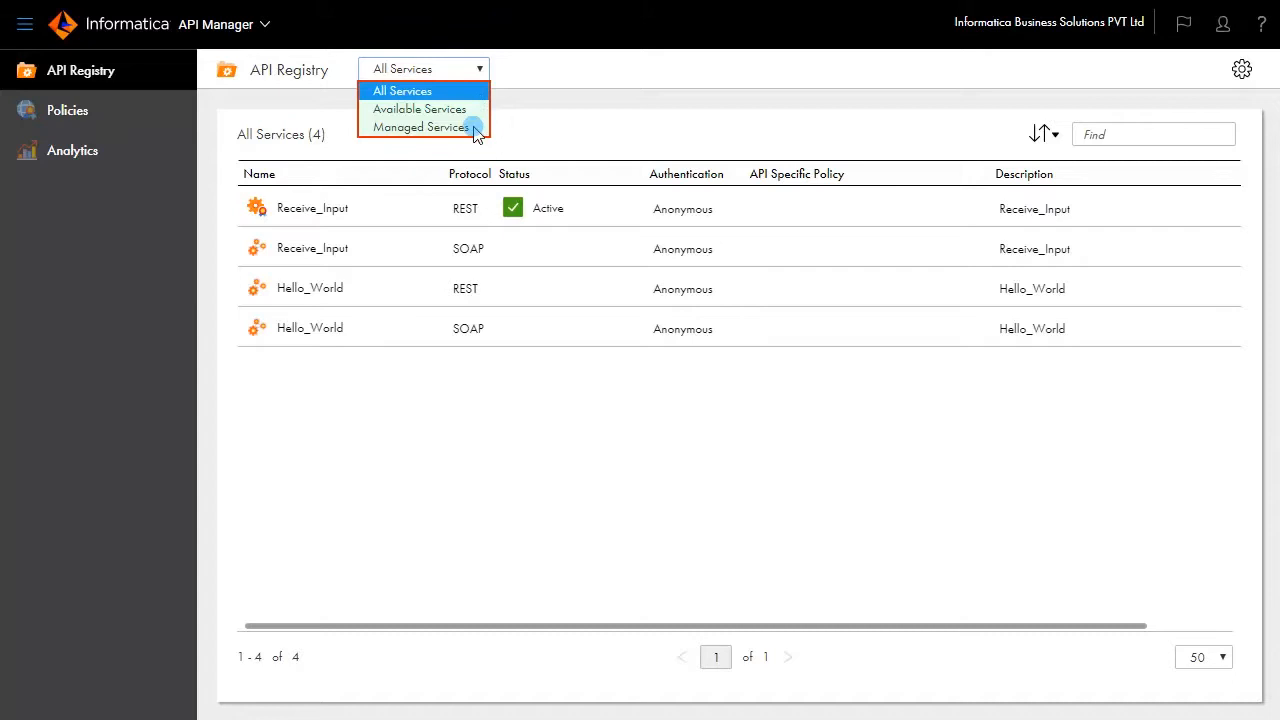
{"action": "left_click", "coordinate": [421, 127]}
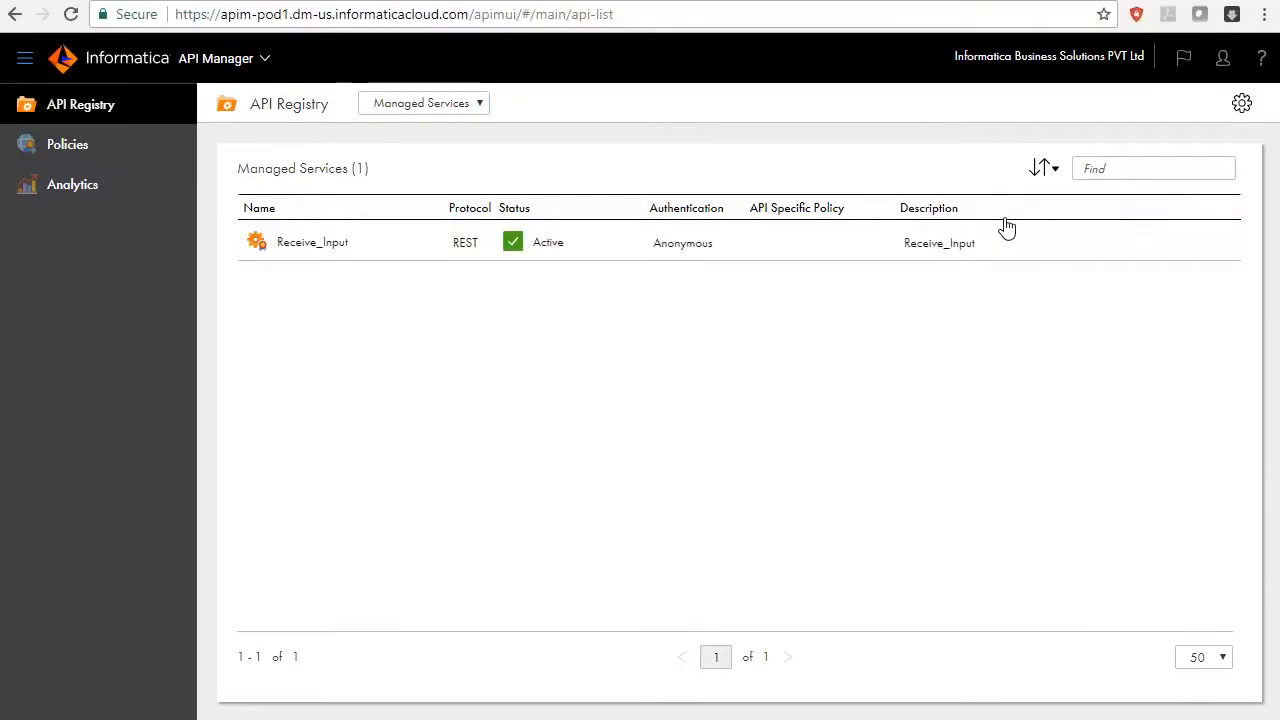
{"action": "left_click", "coordinate": [1226, 242]}
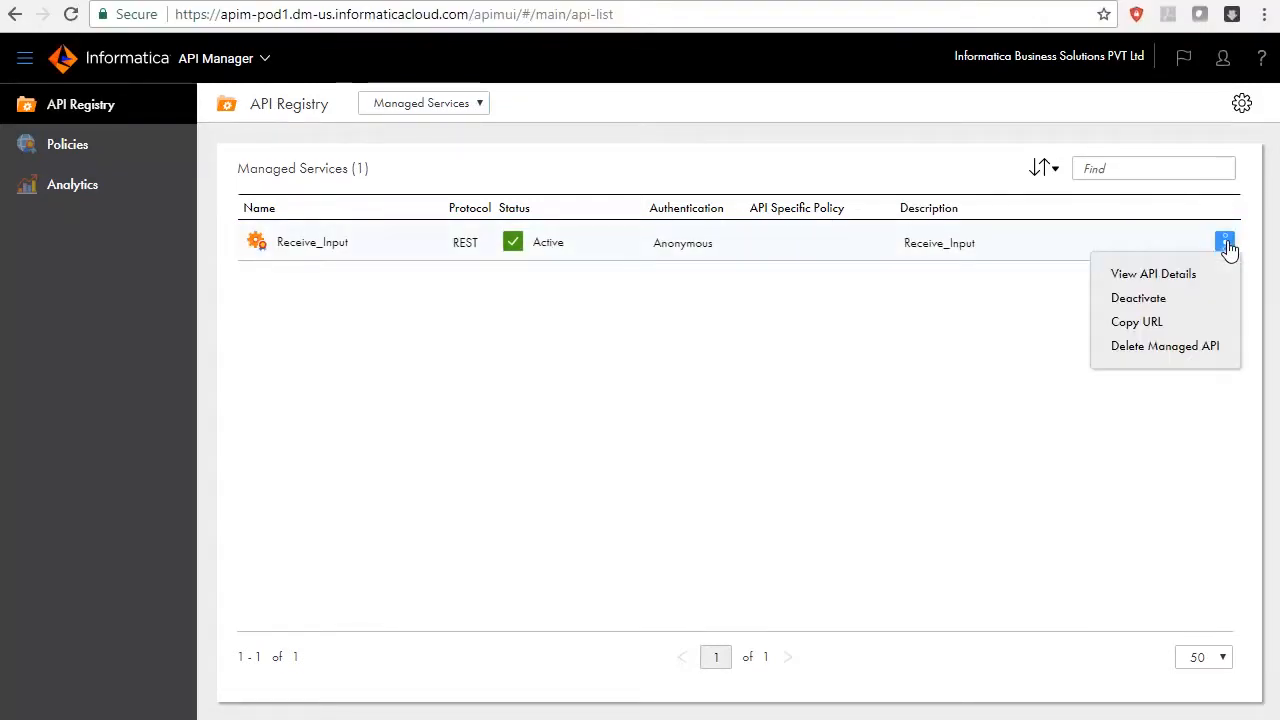
{"action": "mouse_move", "coordinate": [1156, 285]}
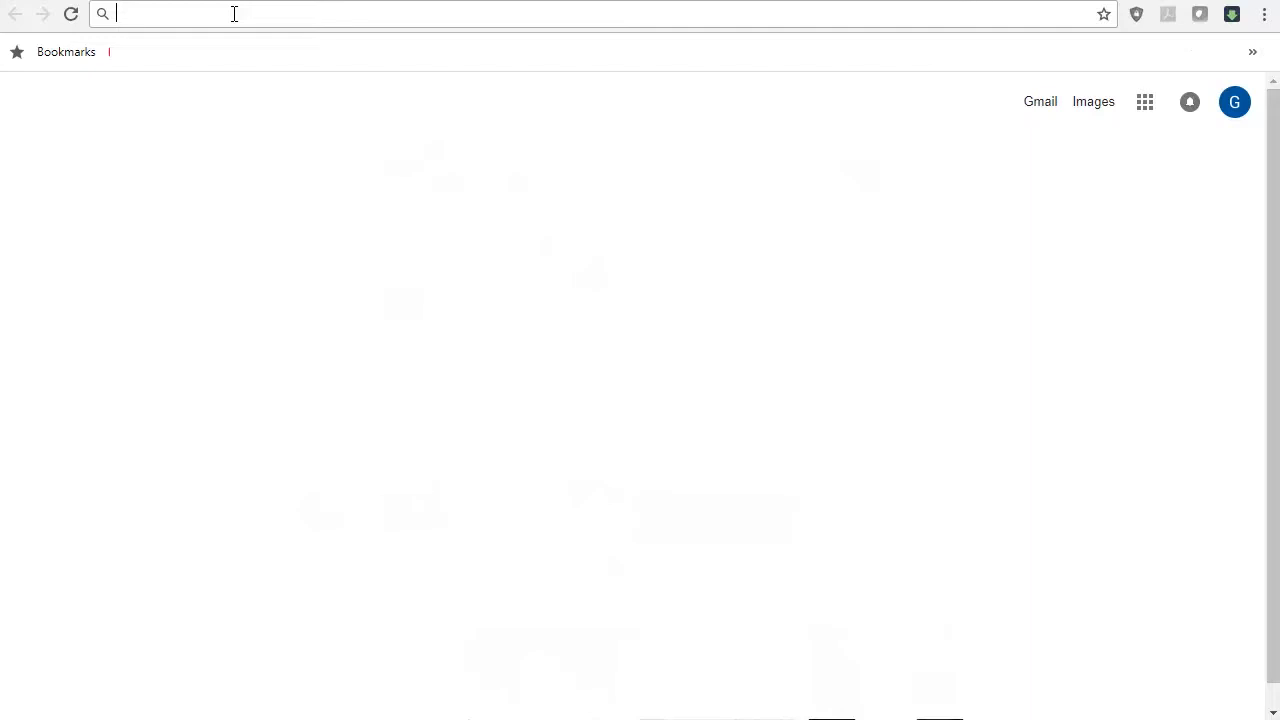
{"action": "type", "text": "https://apigw-pod1.dm-us.informaticacloud.com:8243/t/2pwufqoe7ntfnb7757yjke.com/Receive_Input/1.0.0?swagger"}
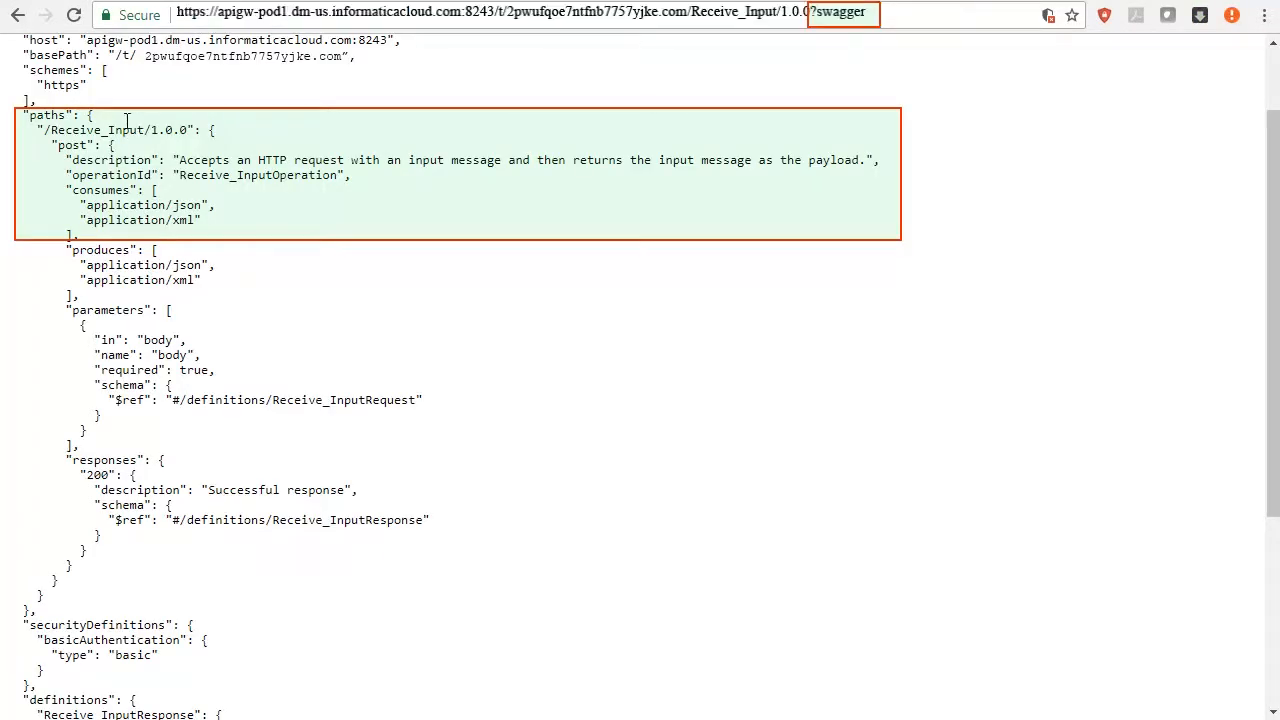
{"action": "scroll", "scroll_direction": "down", "scroll_amount": 3}
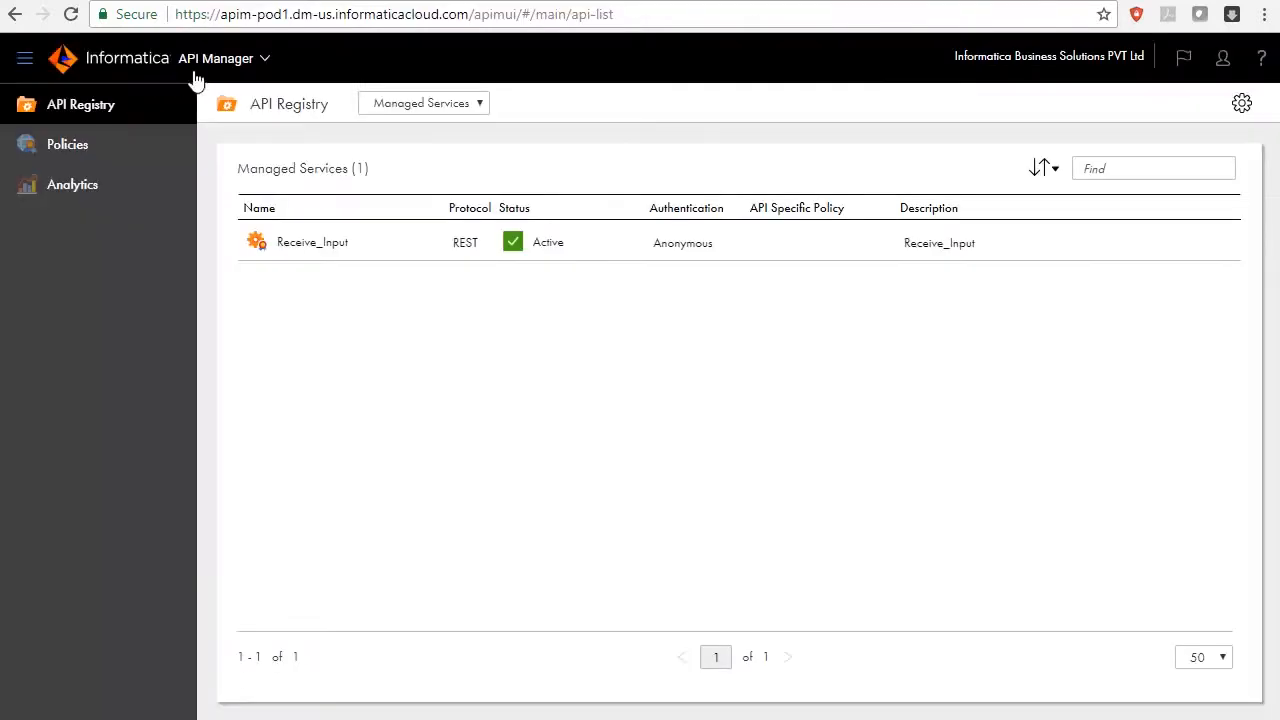
{"action": "mouse_move", "coordinate": [904, 345]}
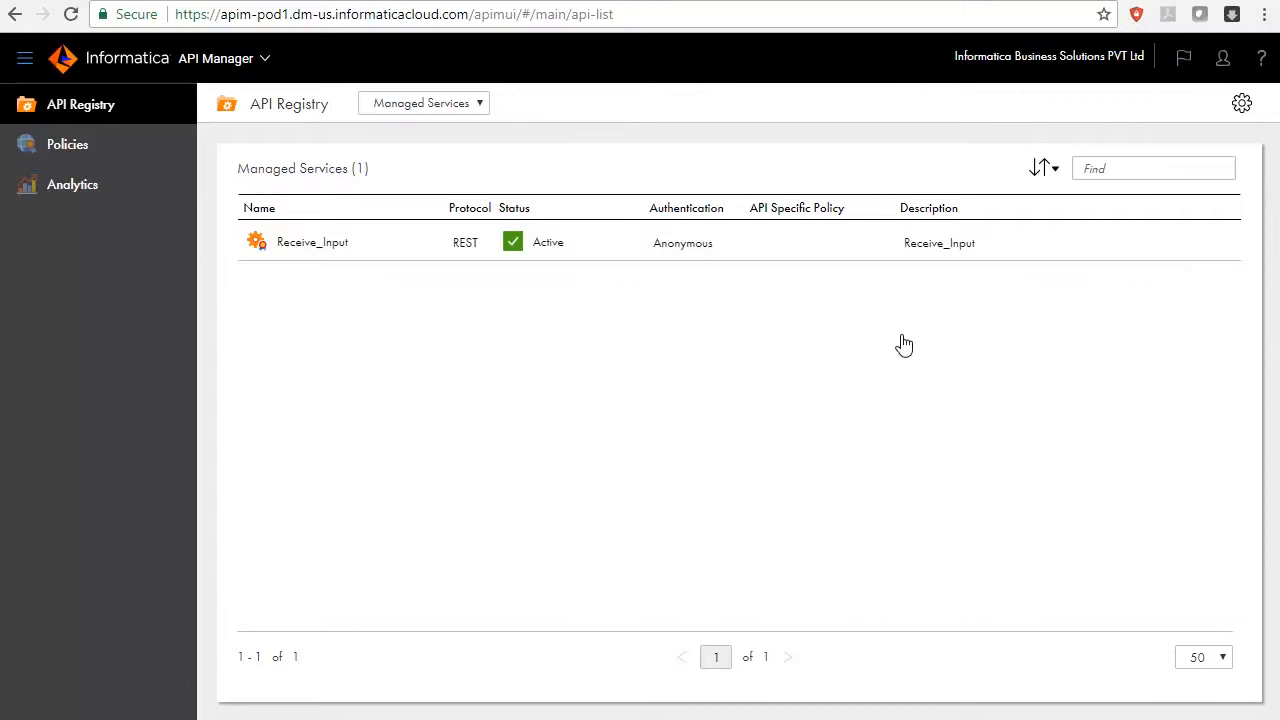
{"action": "mouse_move", "coordinate": [928, 467]}
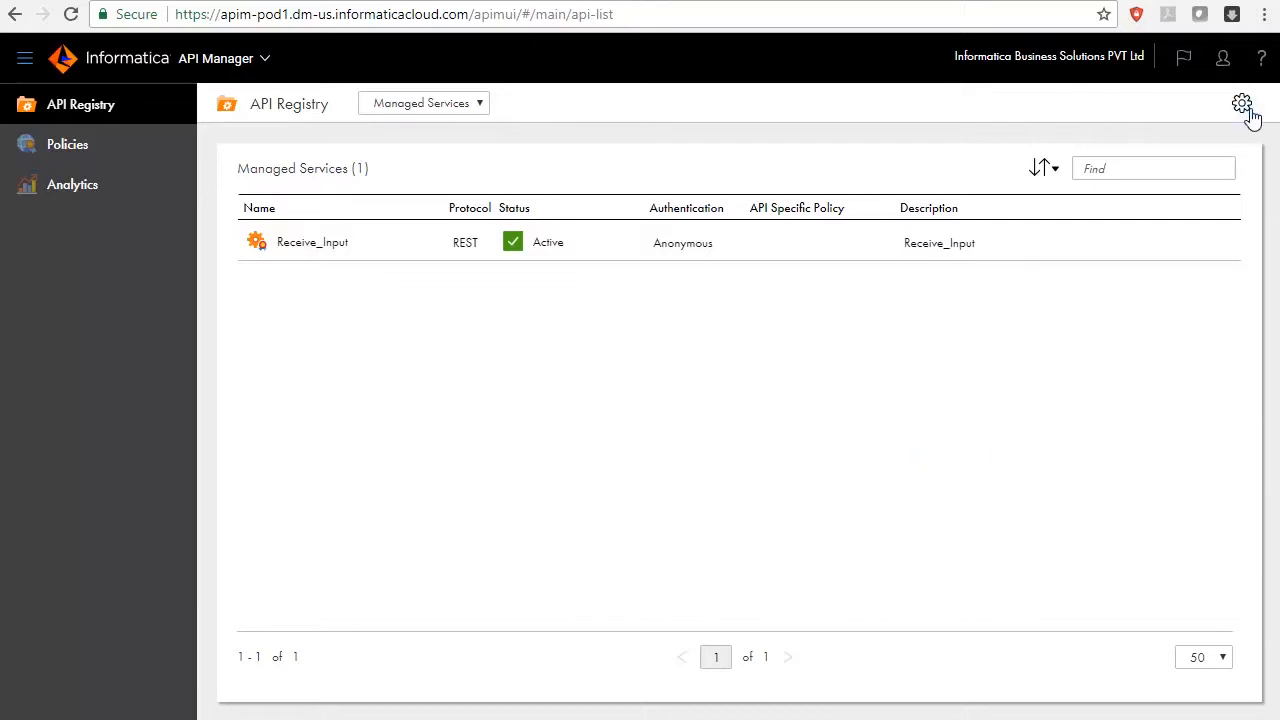
Change the organization's API domain name to informatica.com and confirm the change.
{"action": "left_click", "coordinate": [1242, 103]}
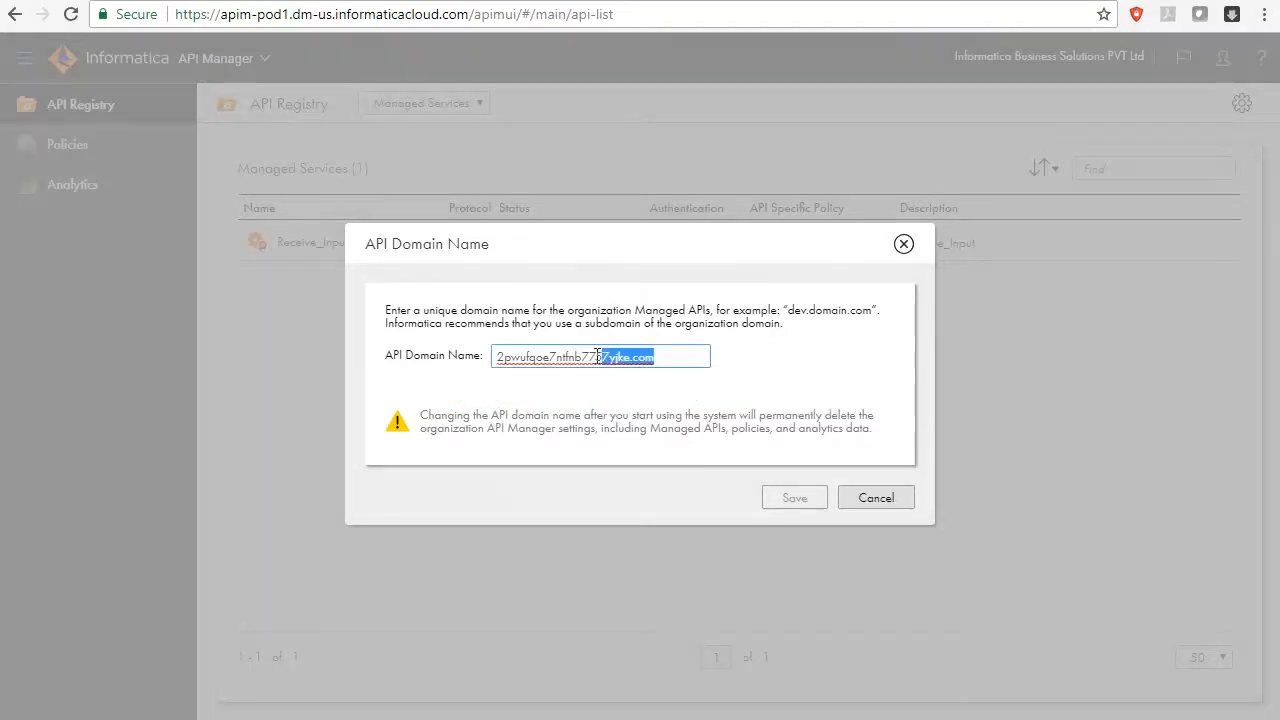
{"action": "type", "text": "inf"}
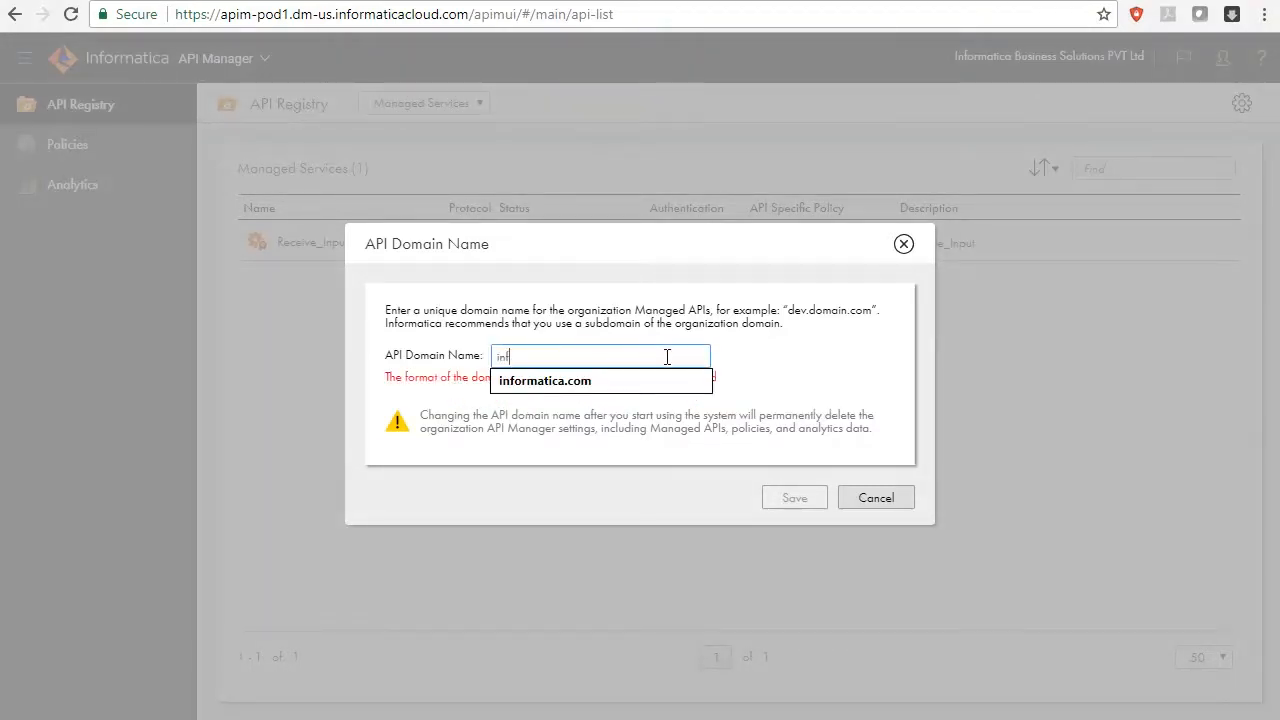
{"action": "left_click", "coordinate": [545, 380]}
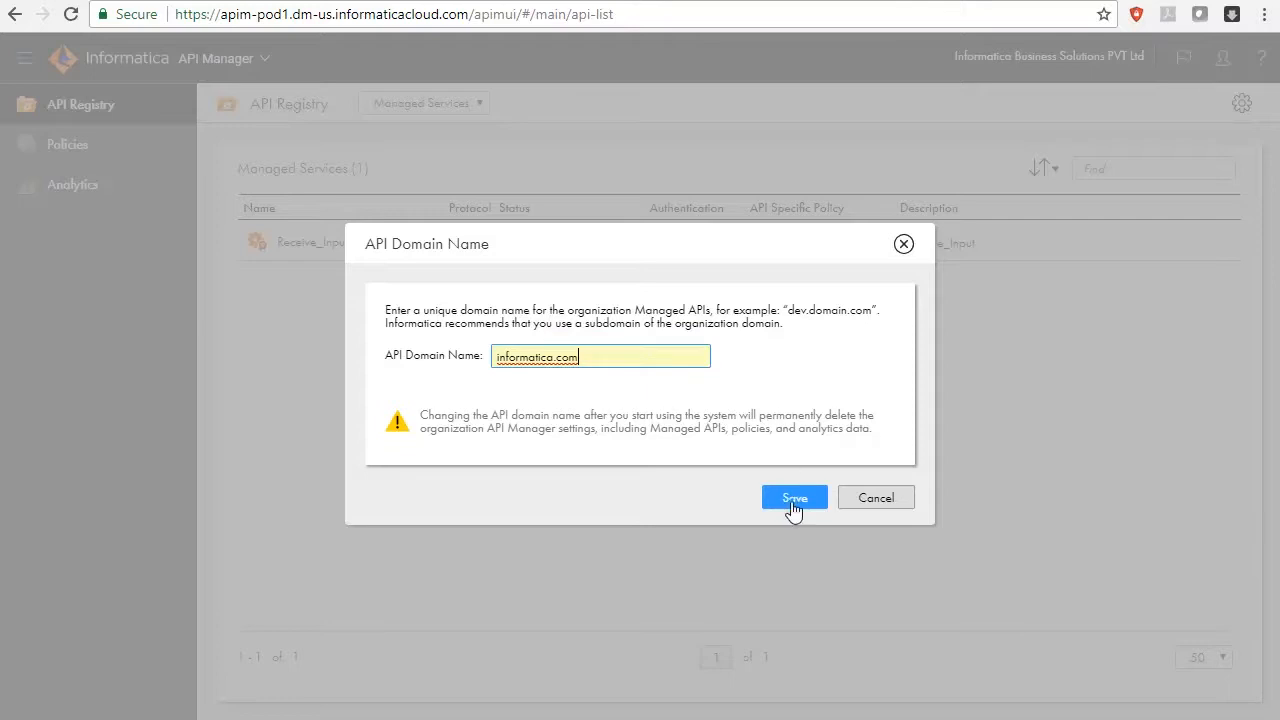
{"action": "left_click", "coordinate": [794, 497]}
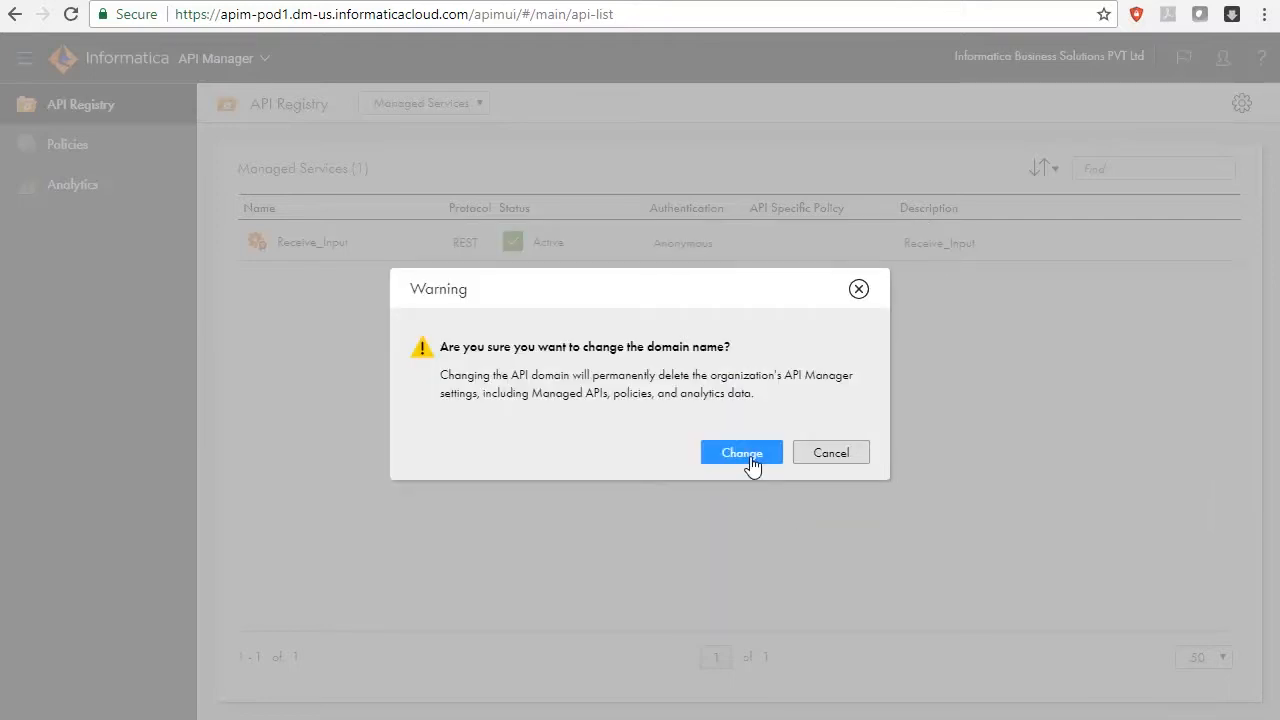
{"action": "left_click", "coordinate": [741, 452]}
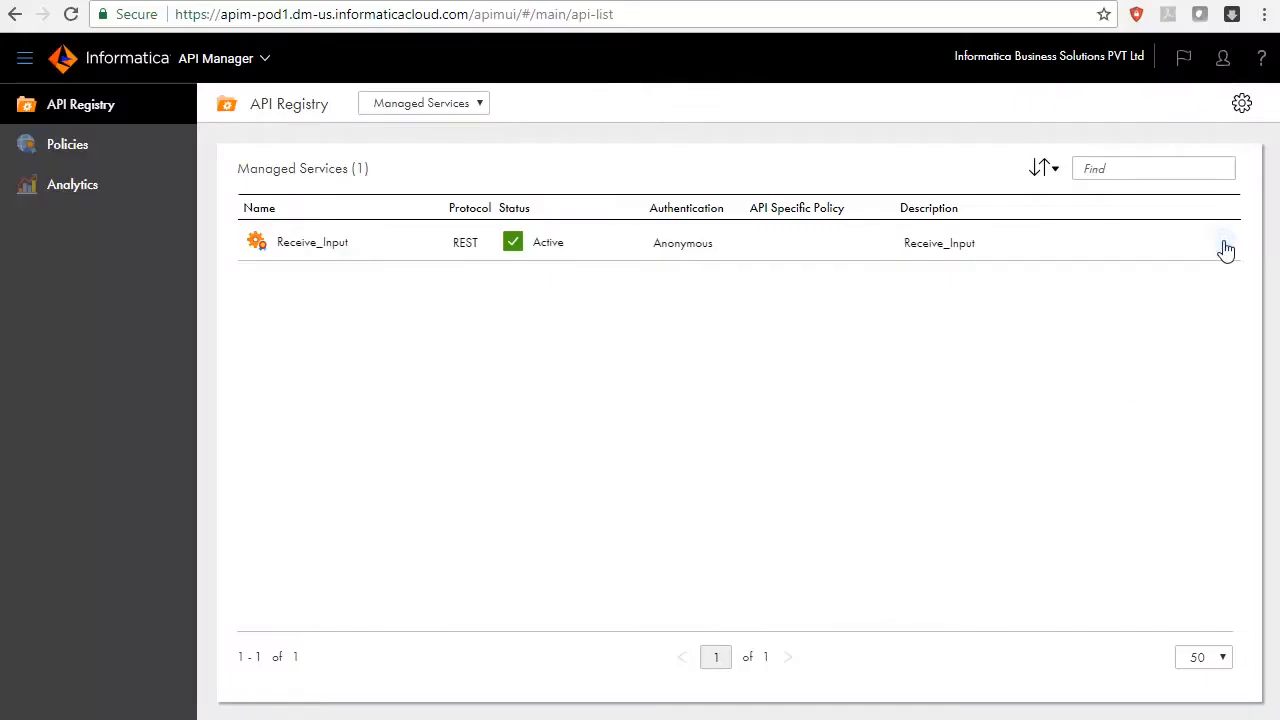
Check Receive_Input's API details for the informatica.com URL, then copy its URL.
{"action": "left_click", "coordinate": [1225, 242]}
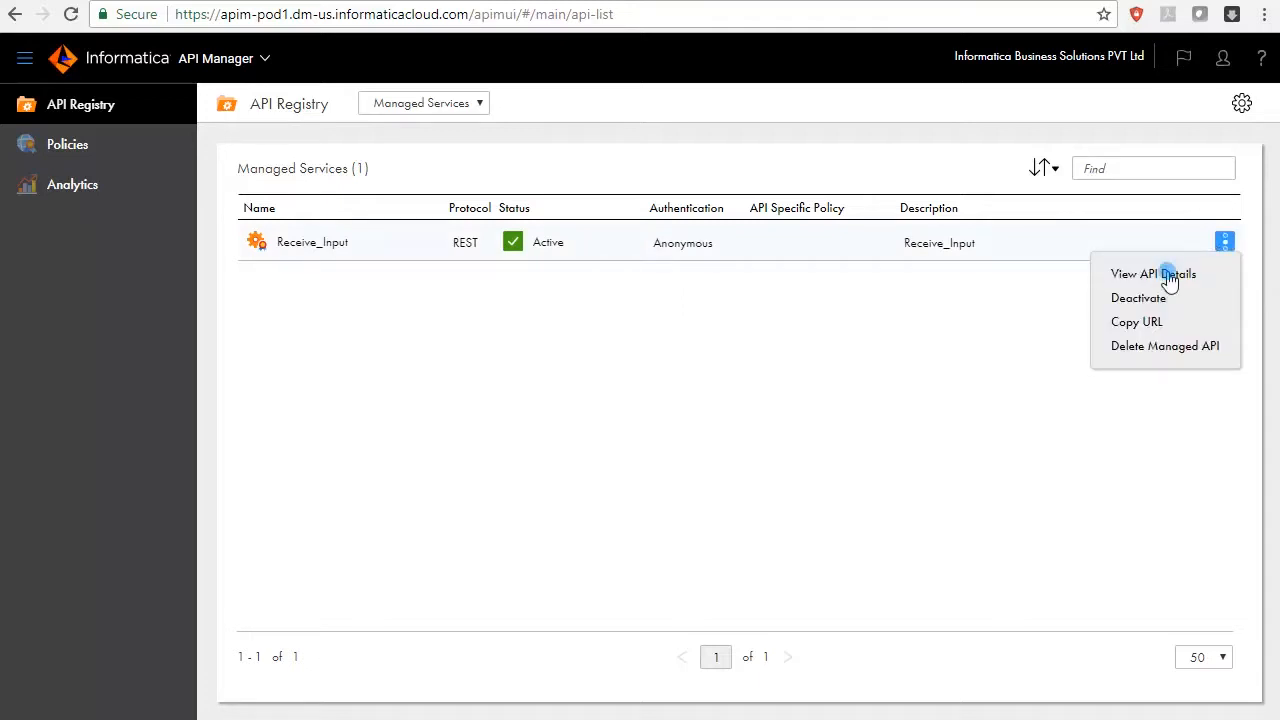
{"action": "left_click", "coordinate": [1153, 273]}
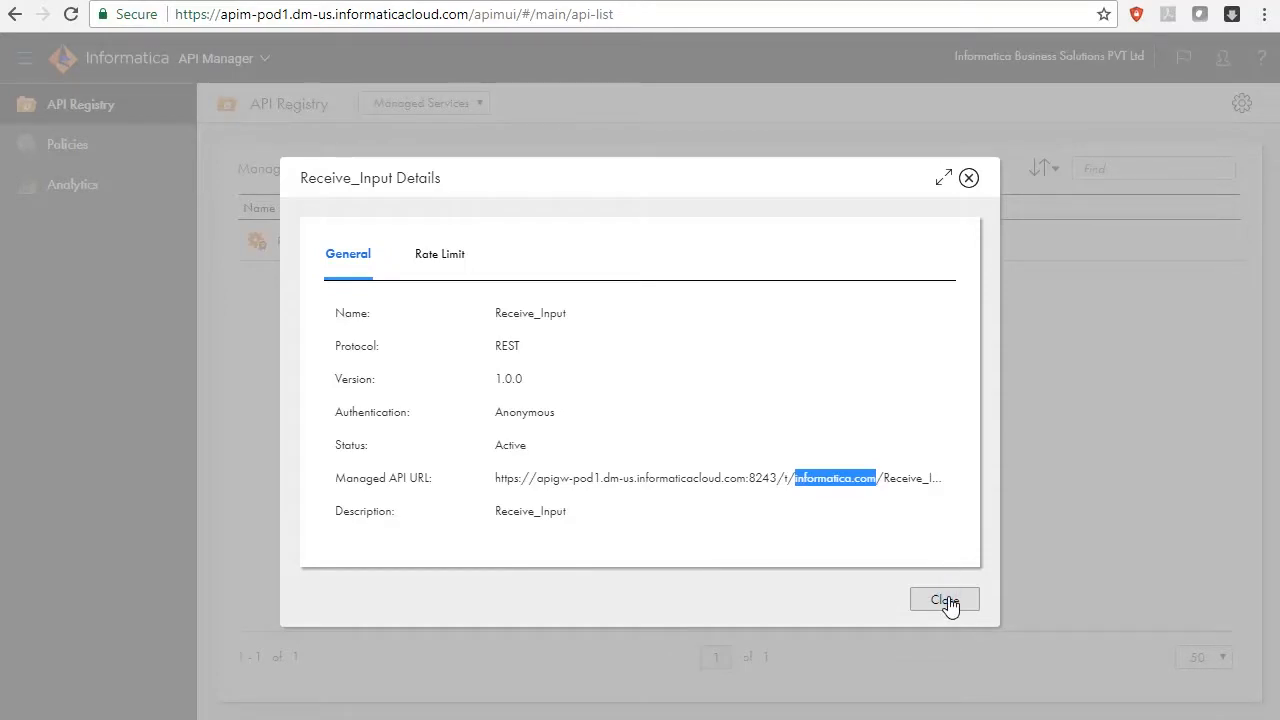
{"action": "left_click", "coordinate": [944, 599]}
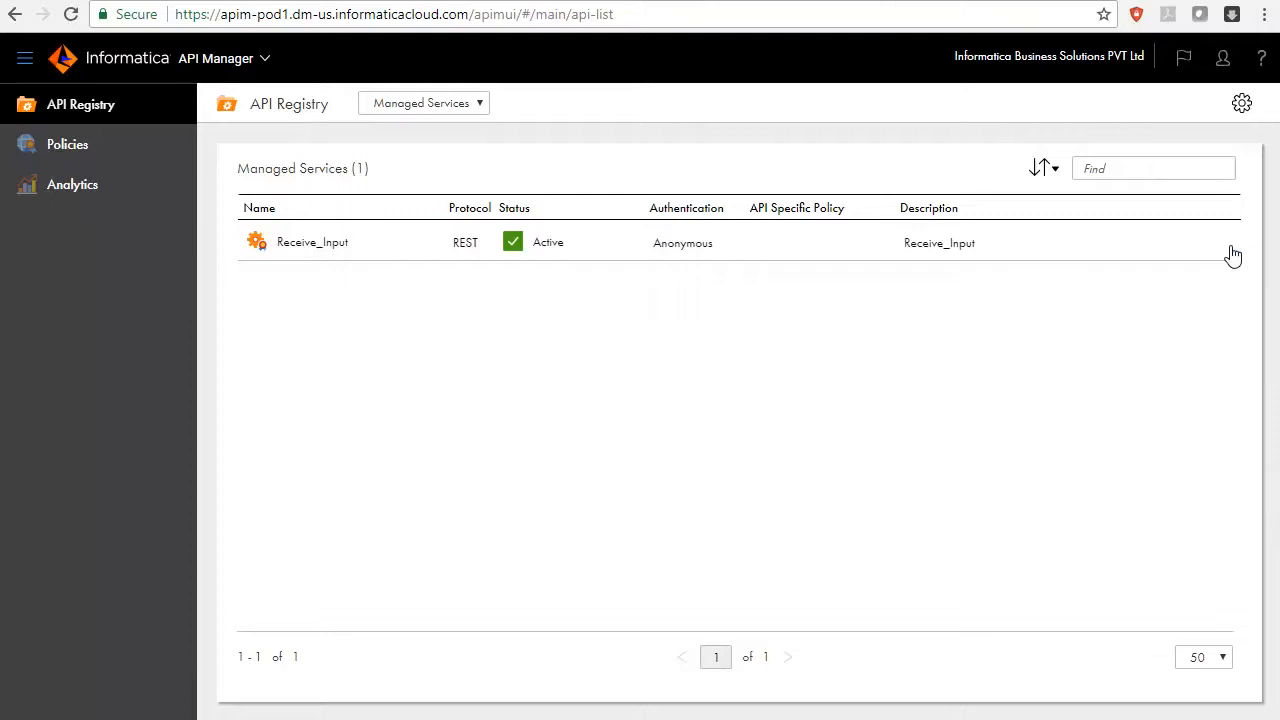
{"action": "left_click", "coordinate": [1224, 241]}
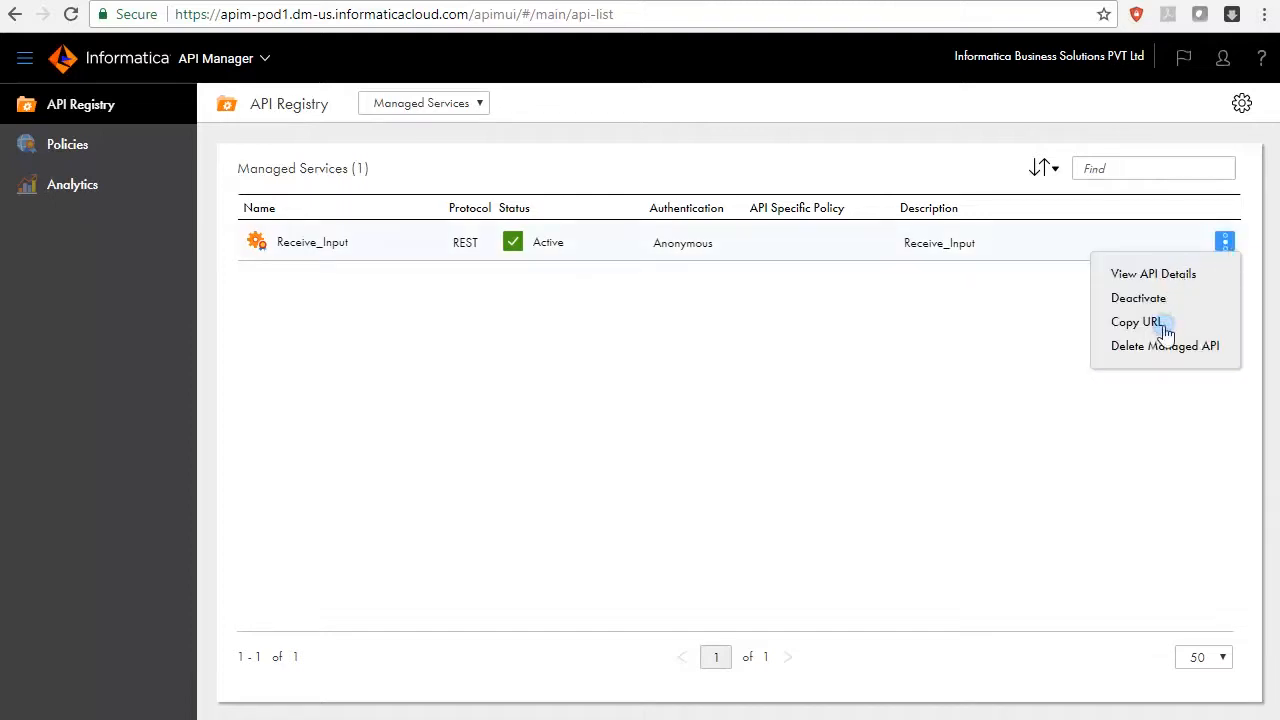
{"action": "mouse_move", "coordinate": [1136, 321]}
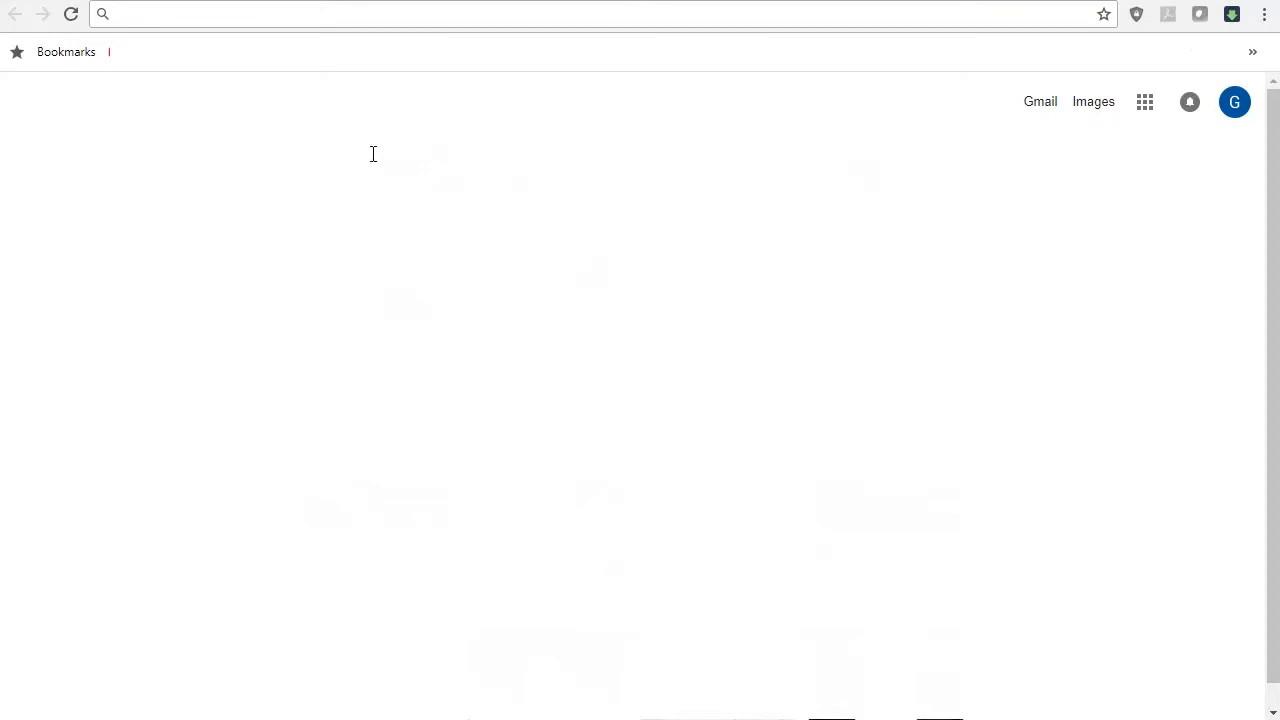
Load Receive_Input's ?swagger definition in Chrome and scroll through the JSON.
{"action": "type", "text": "https://apigw-pod1.dm-us.informaticacloud.com:8243/t/informatica.com/Receive_Input/1.0.0?swagger"}
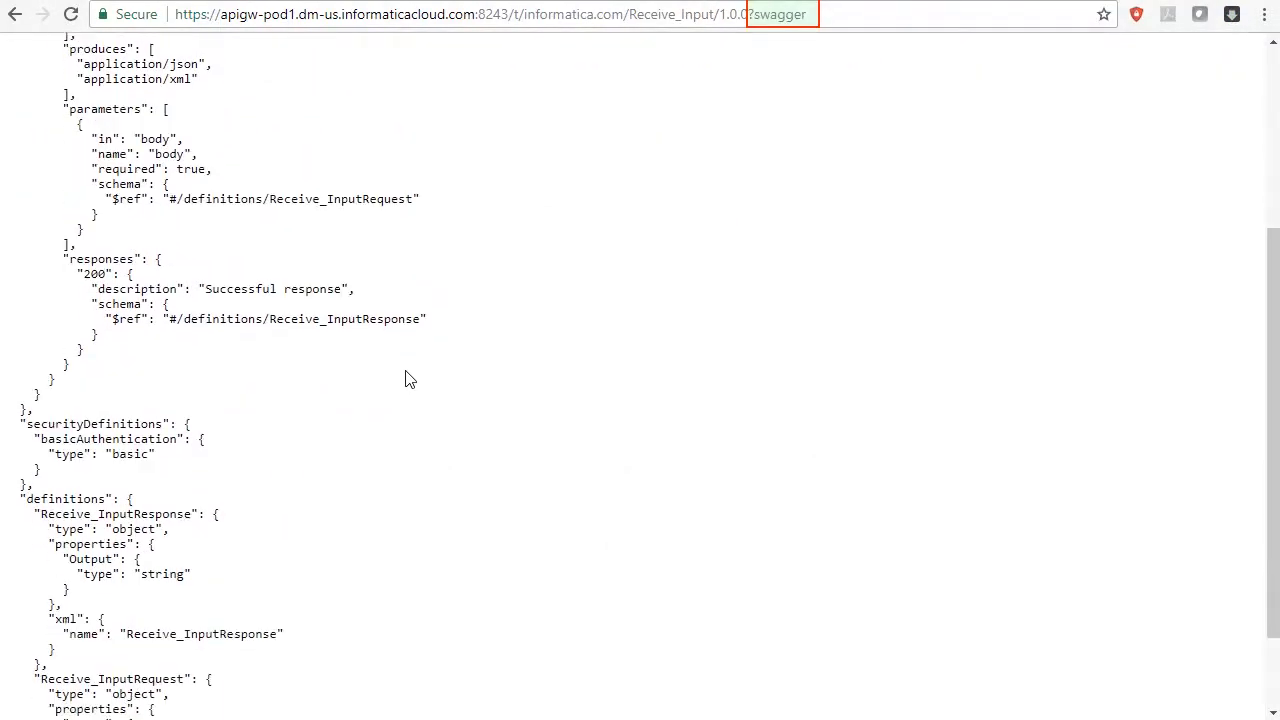
{"action": "scroll", "scroll_direction": "down", "scroll_amount": 3}
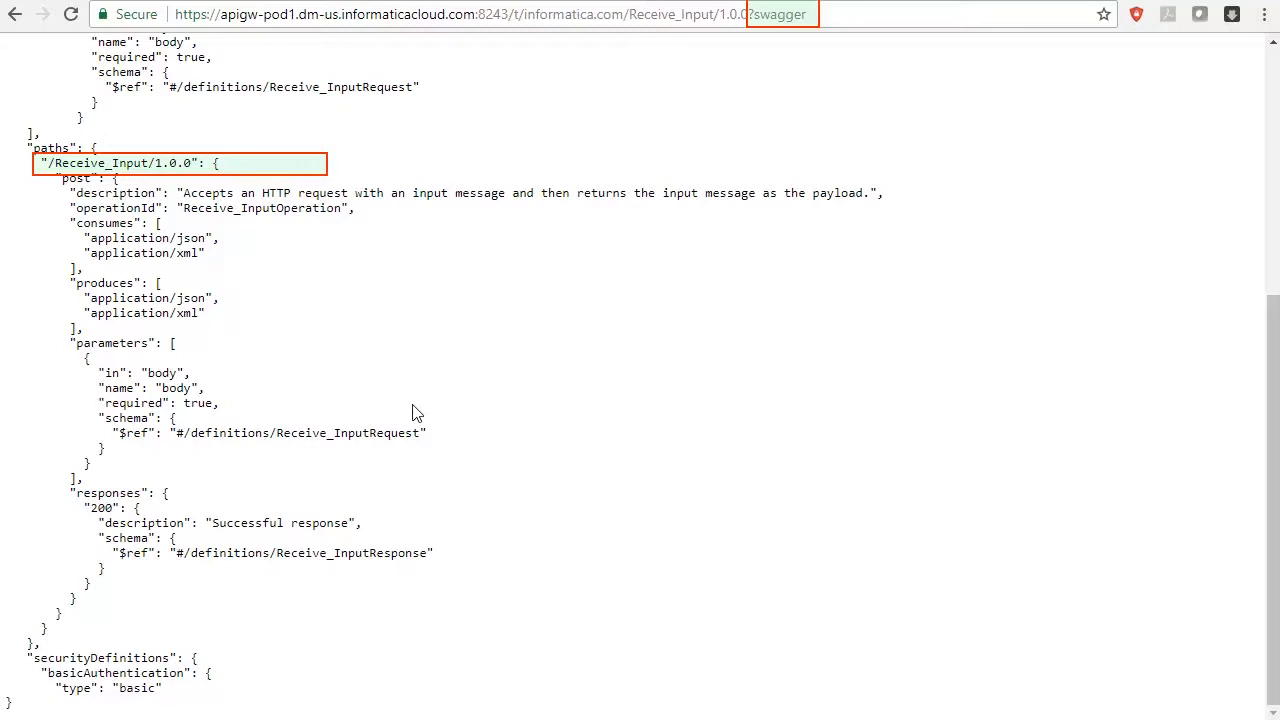
{"action": "scroll", "scroll_direction": "down", "scroll_amount": 3}
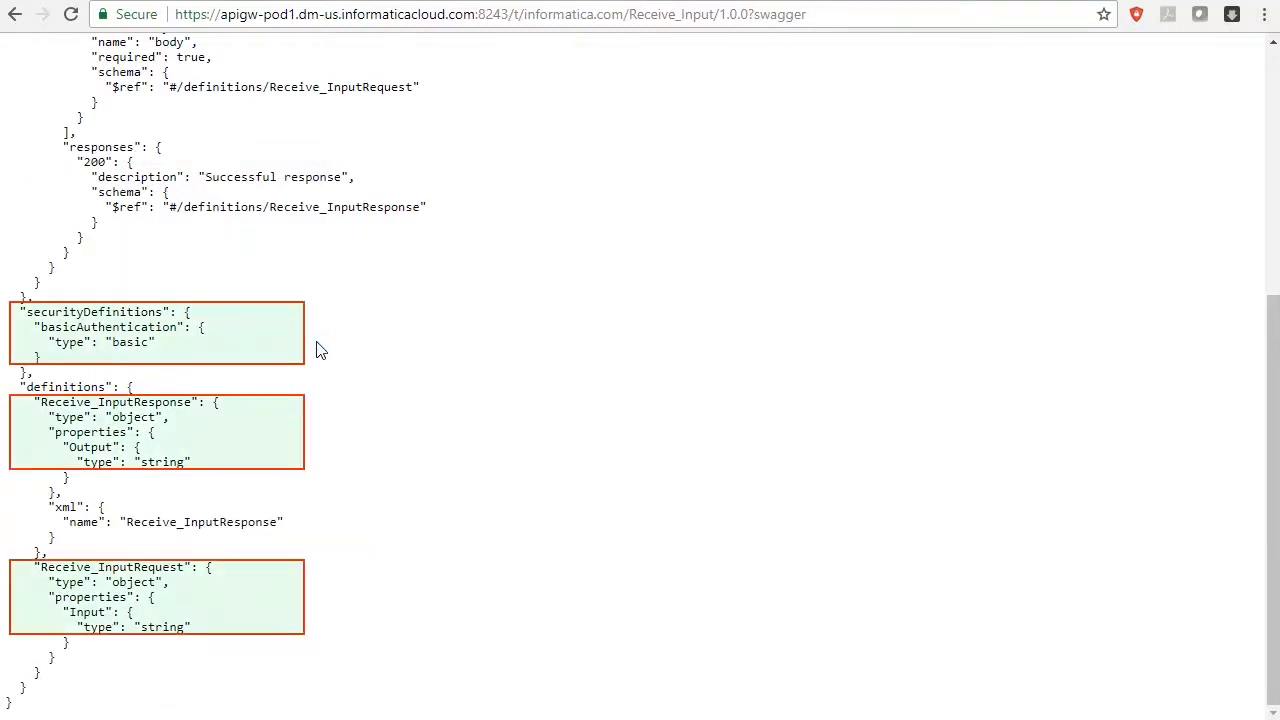
{"action": "mouse_move", "coordinate": [308, 441]}
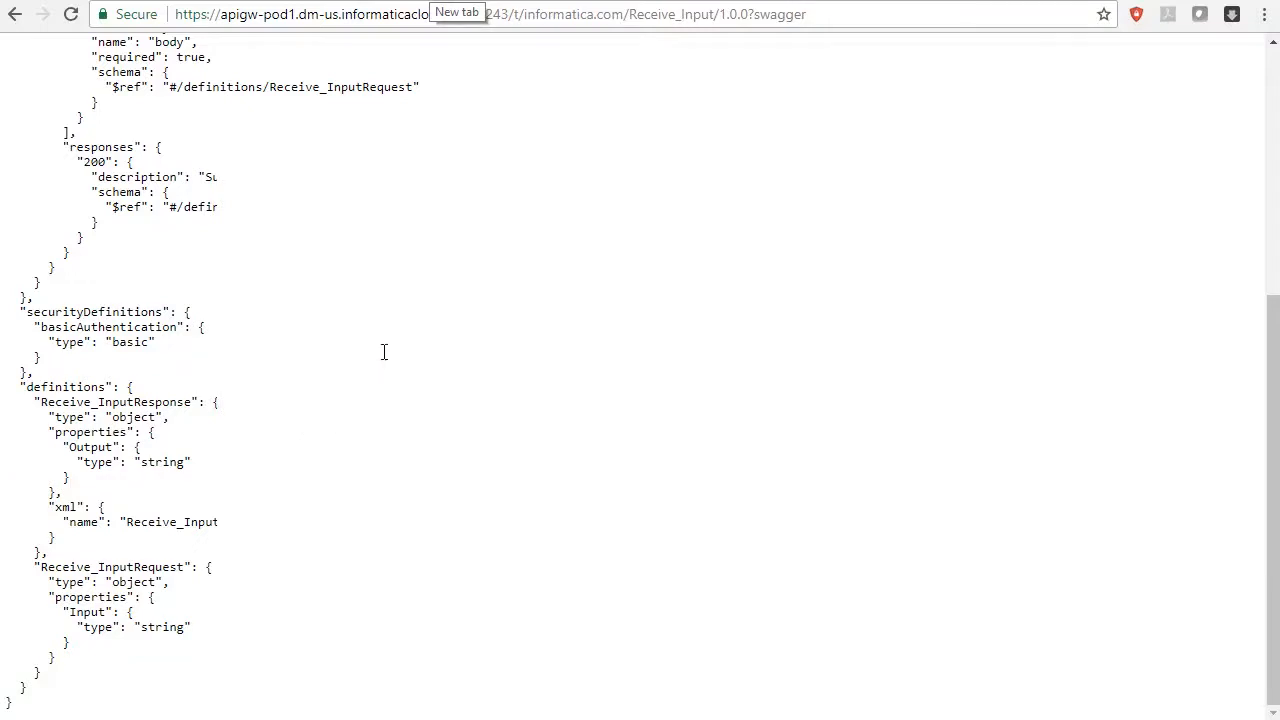
{"action": "left_click", "coordinate": [457, 12]}
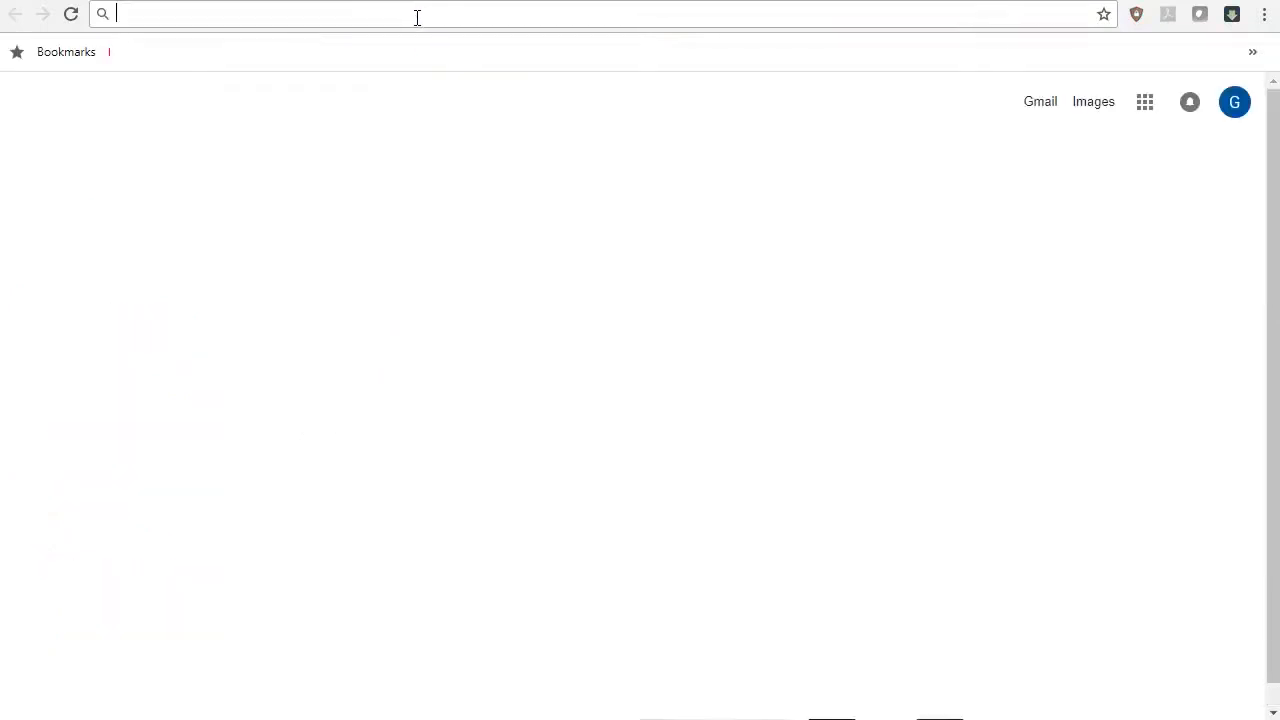
{"action": "type", "text": "https://apigw-pod1.dm-us.informaticacloud.com:8243/t/informatica.com/Receive_Input/1.0.0"}
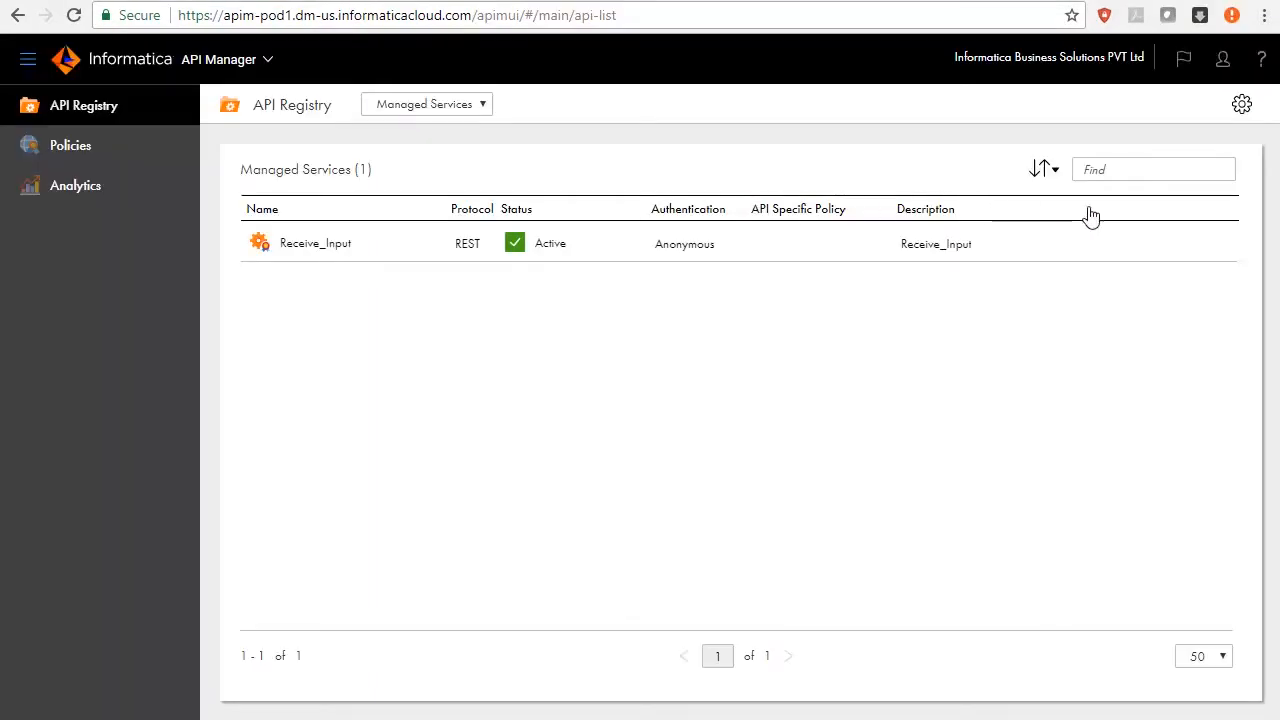
{"action": "mouse_move", "coordinate": [1227, 255]}
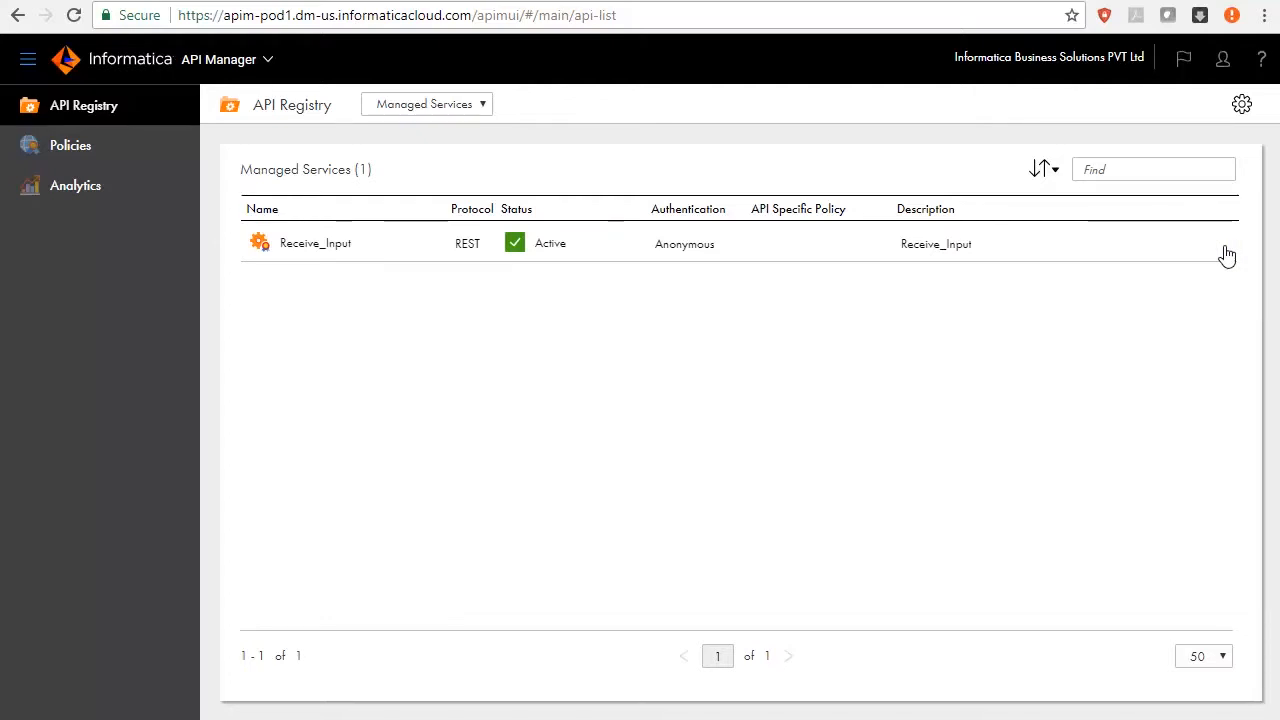
Give Receive_Input an API-specific rate limit of 1 request per 30000 milliseconds.
{"action": "left_click", "coordinate": [1219, 242]}
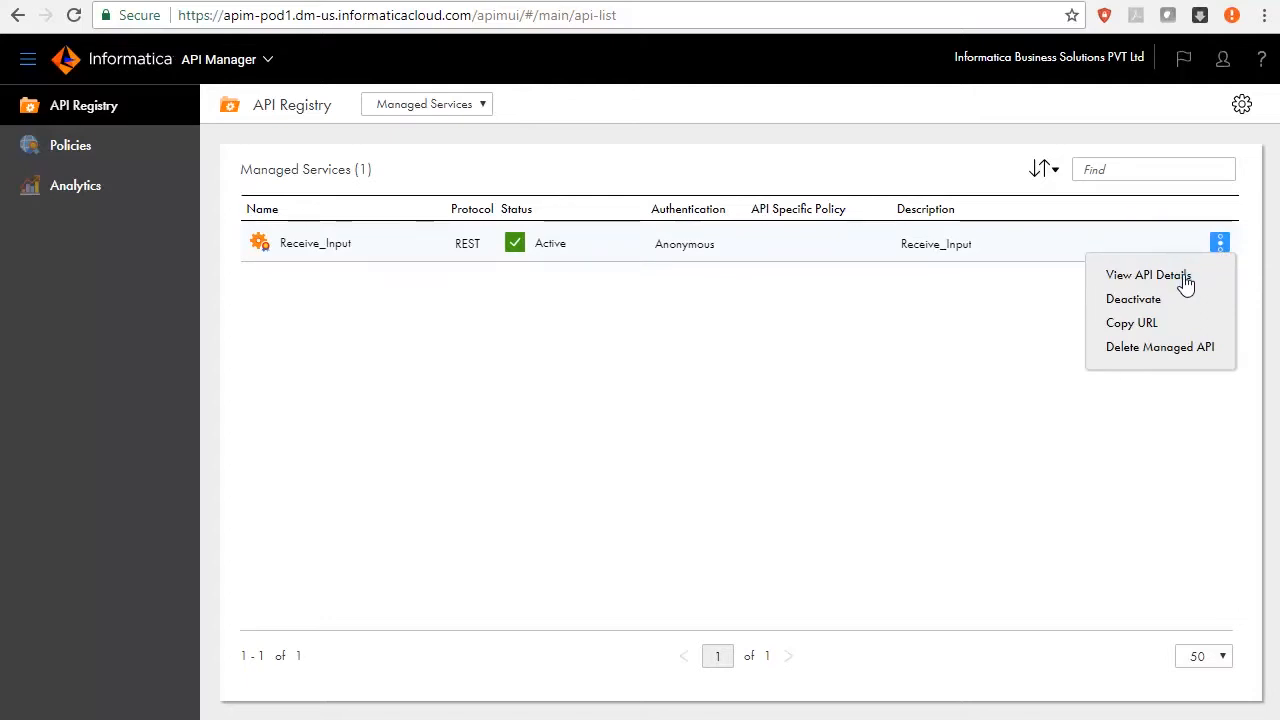
{"action": "left_click", "coordinate": [1148, 274]}
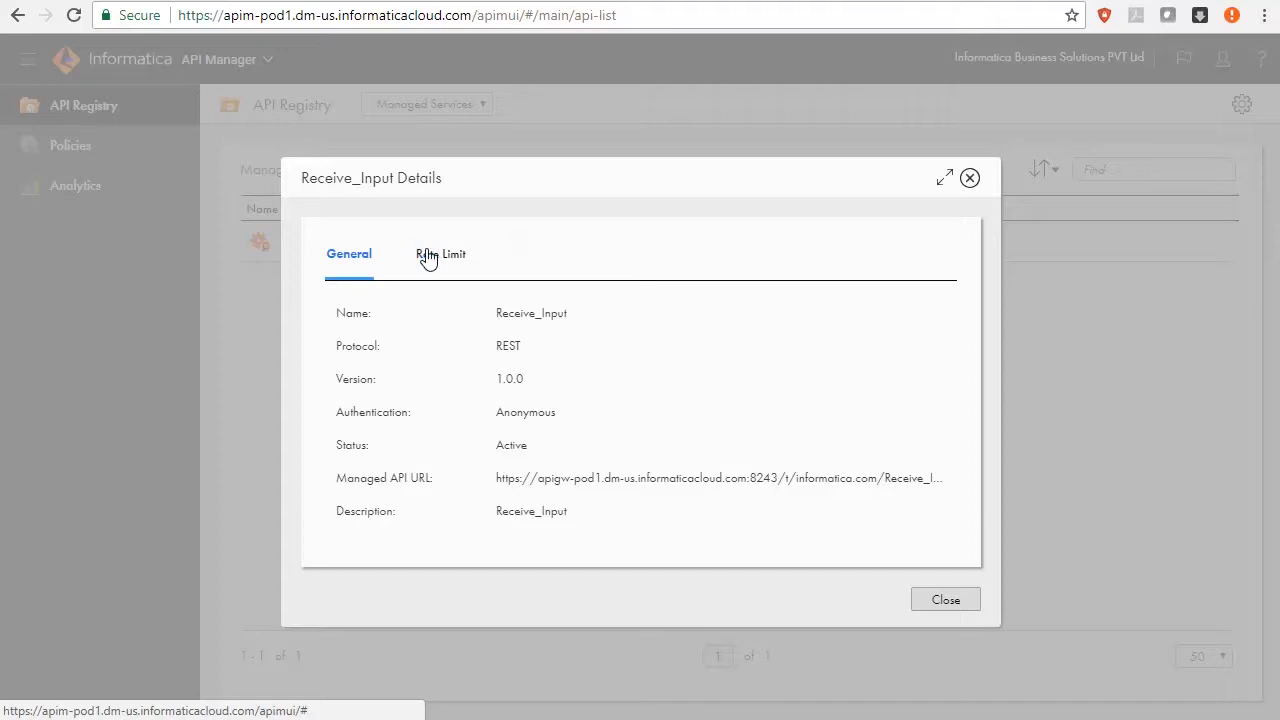
{"action": "left_click", "coordinate": [442, 253]}
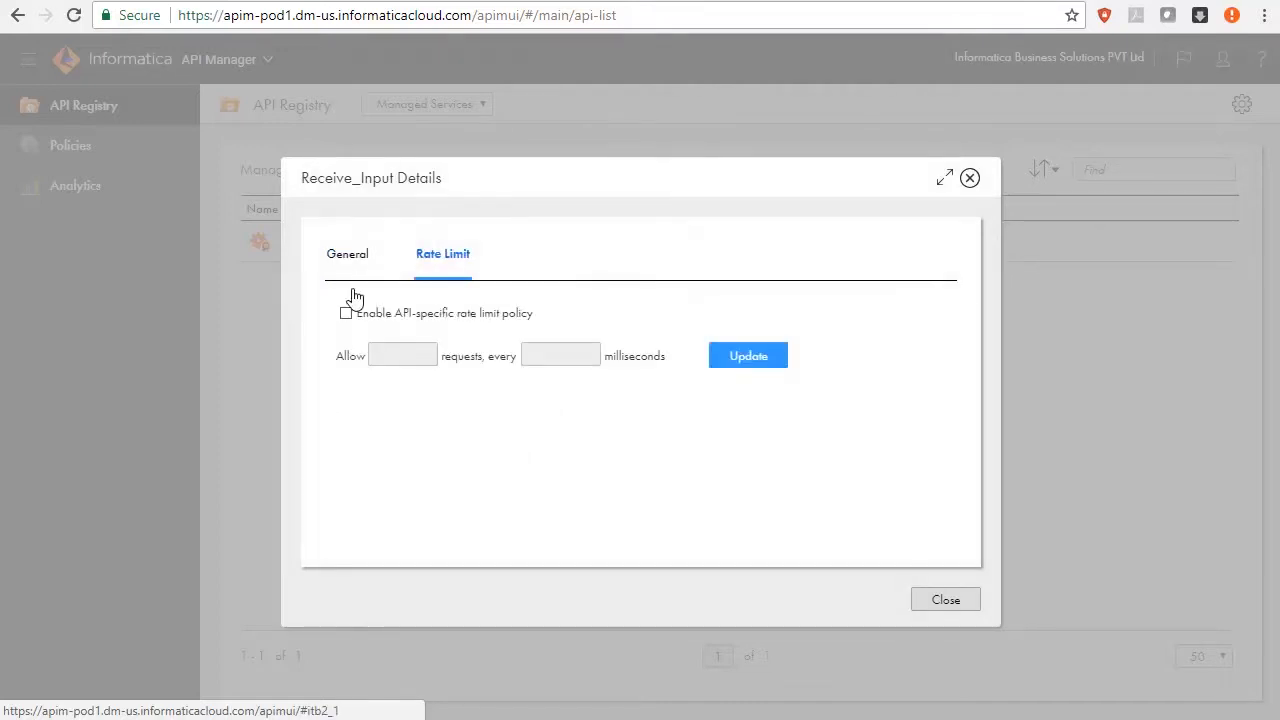
{"action": "left_click", "coordinate": [346, 312]}
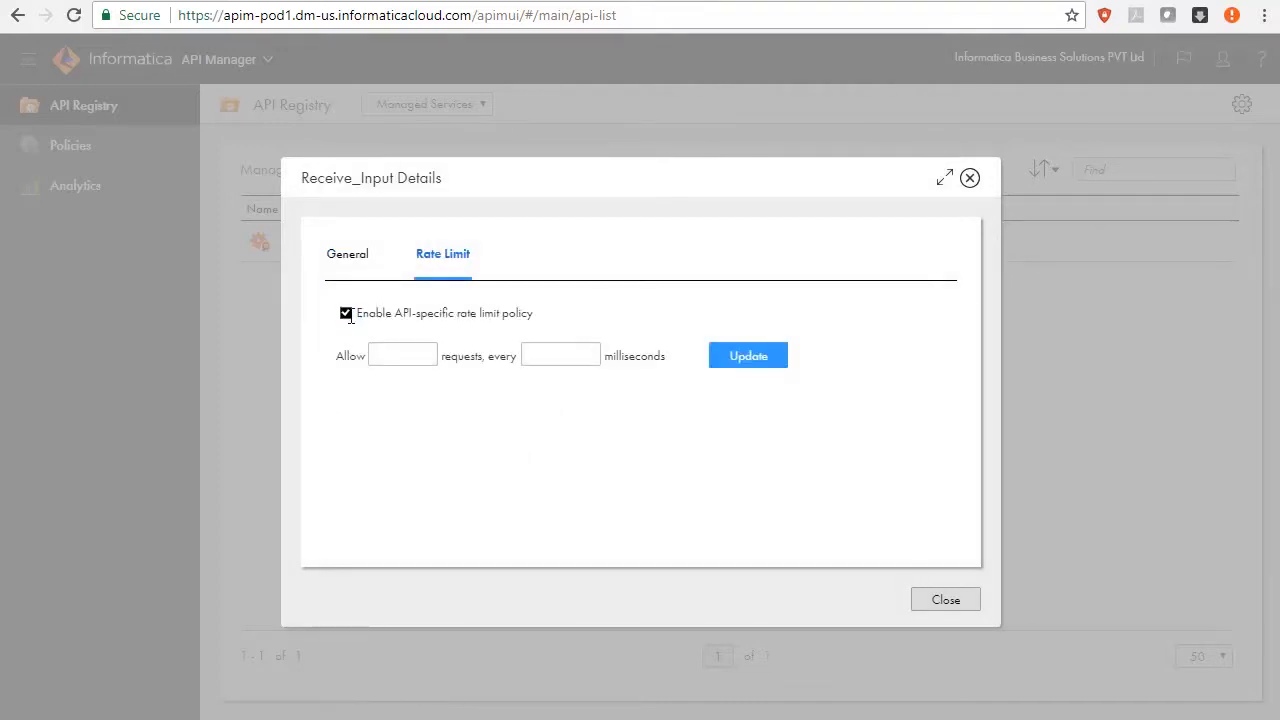
{"action": "type", "text": "1"}
{"action": "type", "text": "30000"}
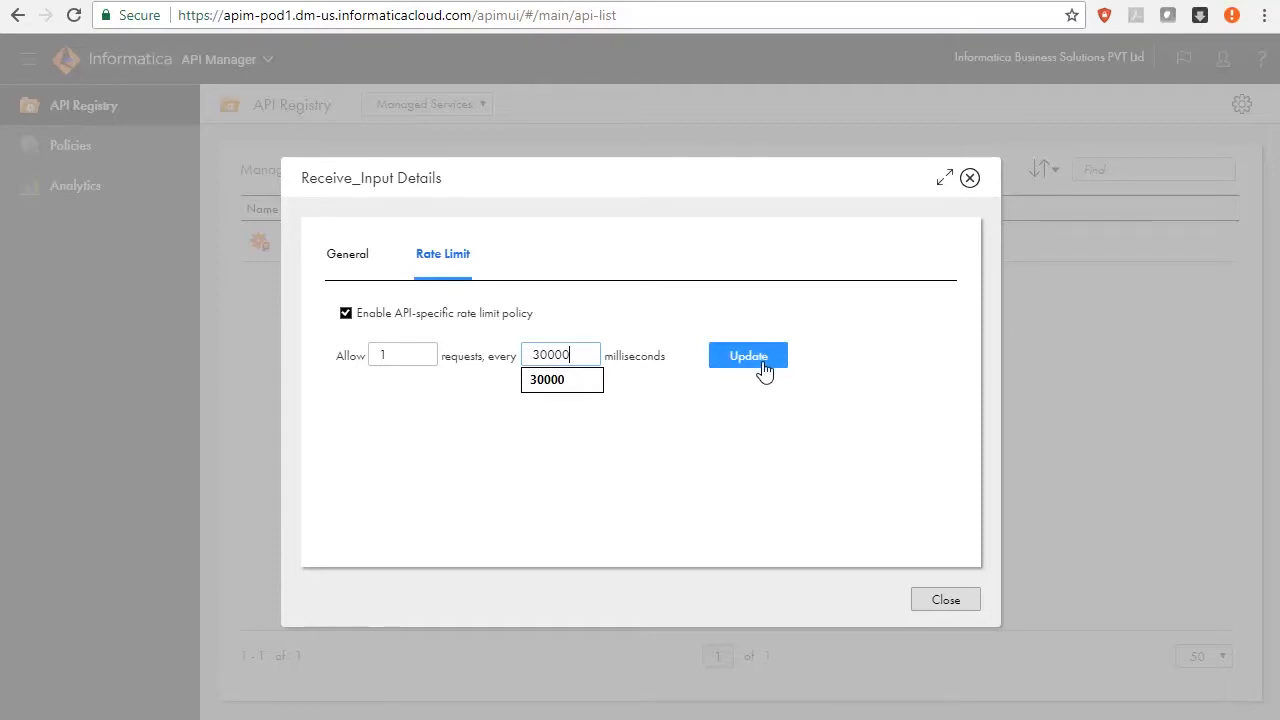
{"action": "left_click", "coordinate": [748, 355]}
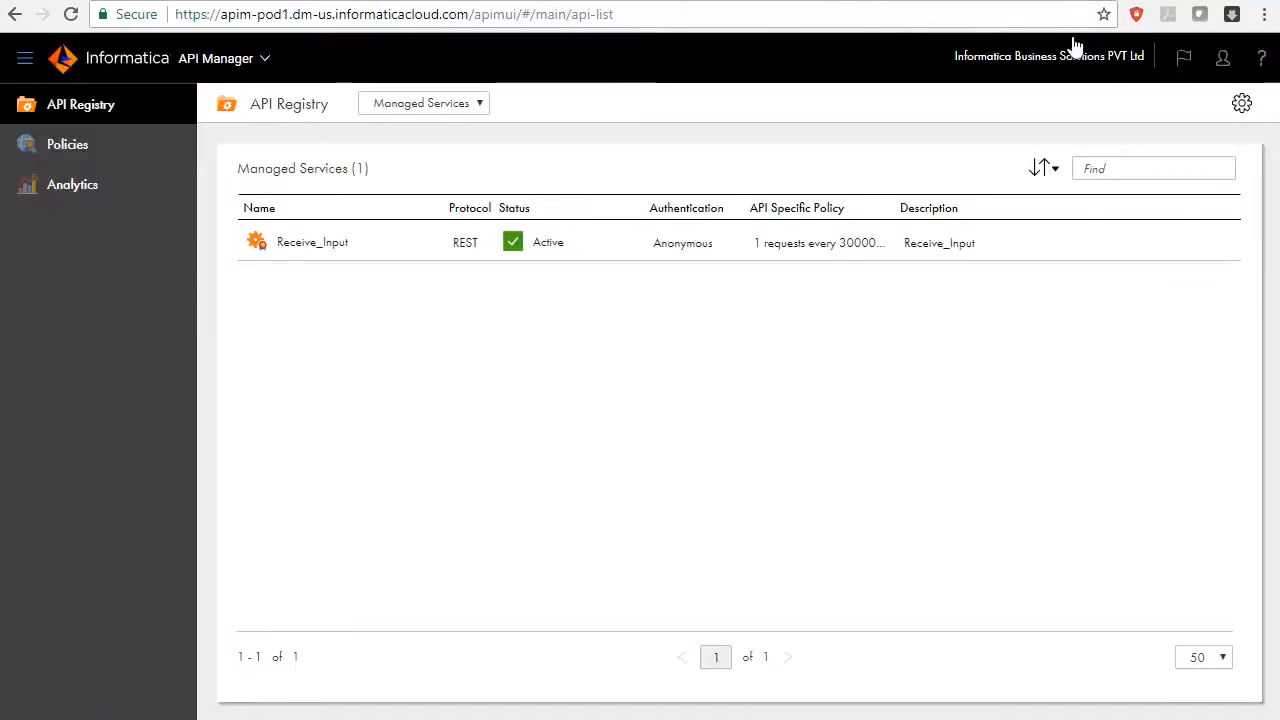
{"action": "mouse_move", "coordinate": [1228, 254]}
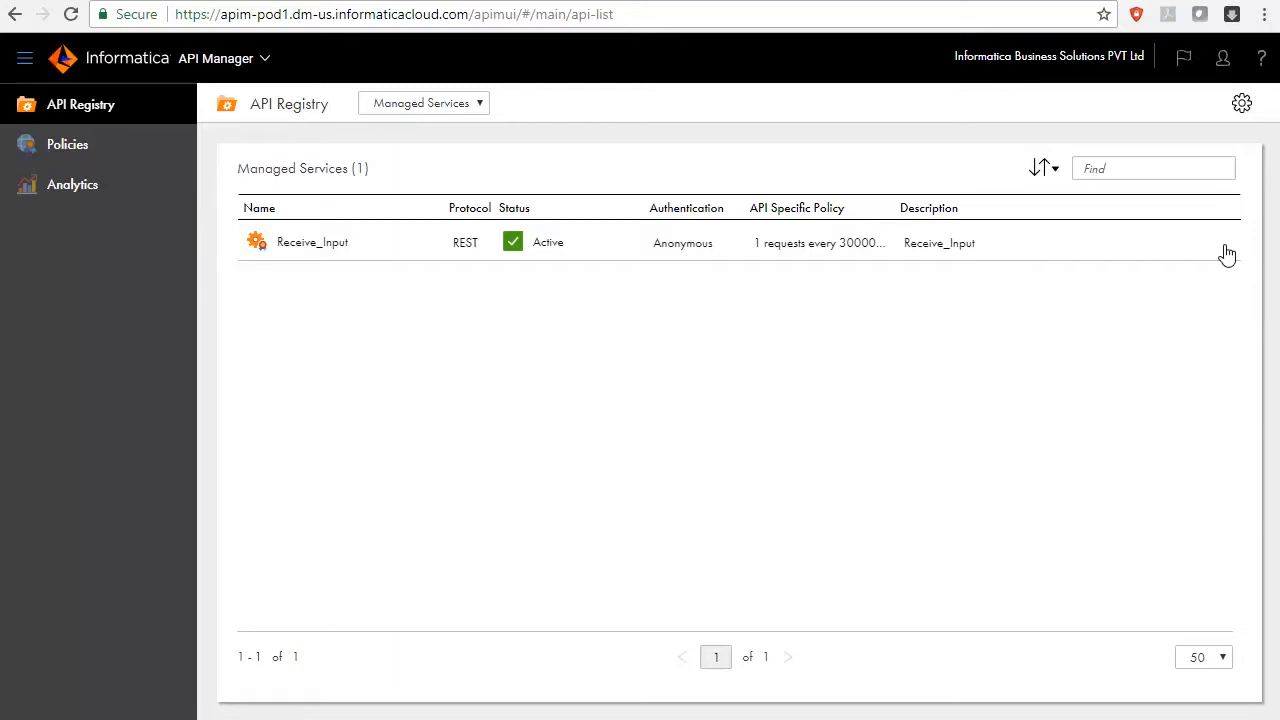
Untick Receive_Input's API-specific rate limit policy, update, and close the details.
{"action": "left_click", "coordinate": [1224, 242]}
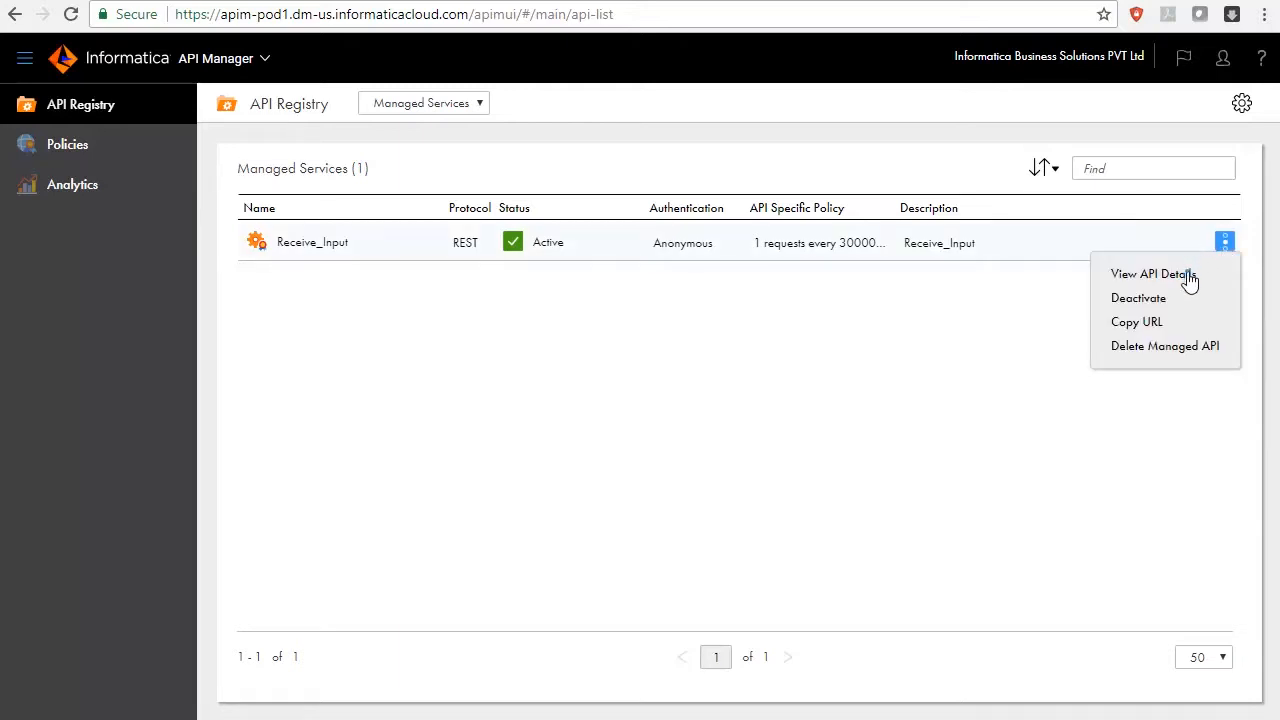
{"action": "left_click", "coordinate": [1155, 273]}
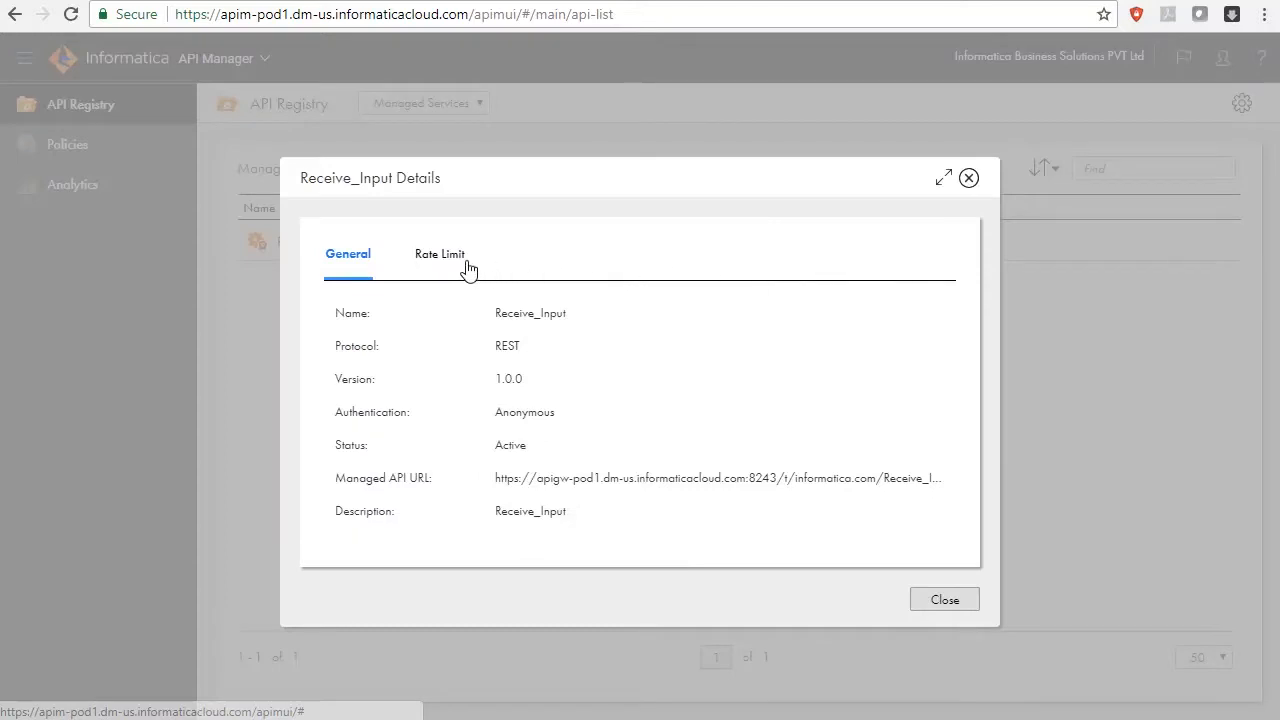
{"action": "left_click", "coordinate": [441, 253]}
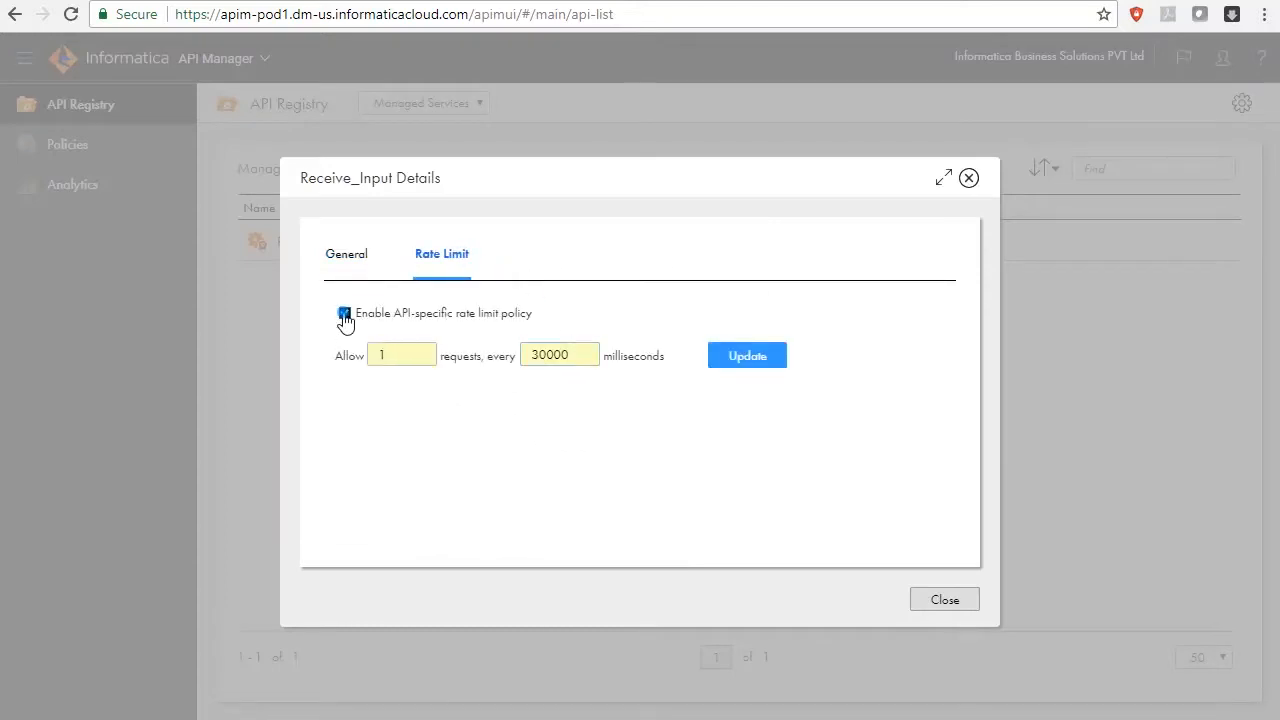
{"action": "left_click", "coordinate": [345, 313]}
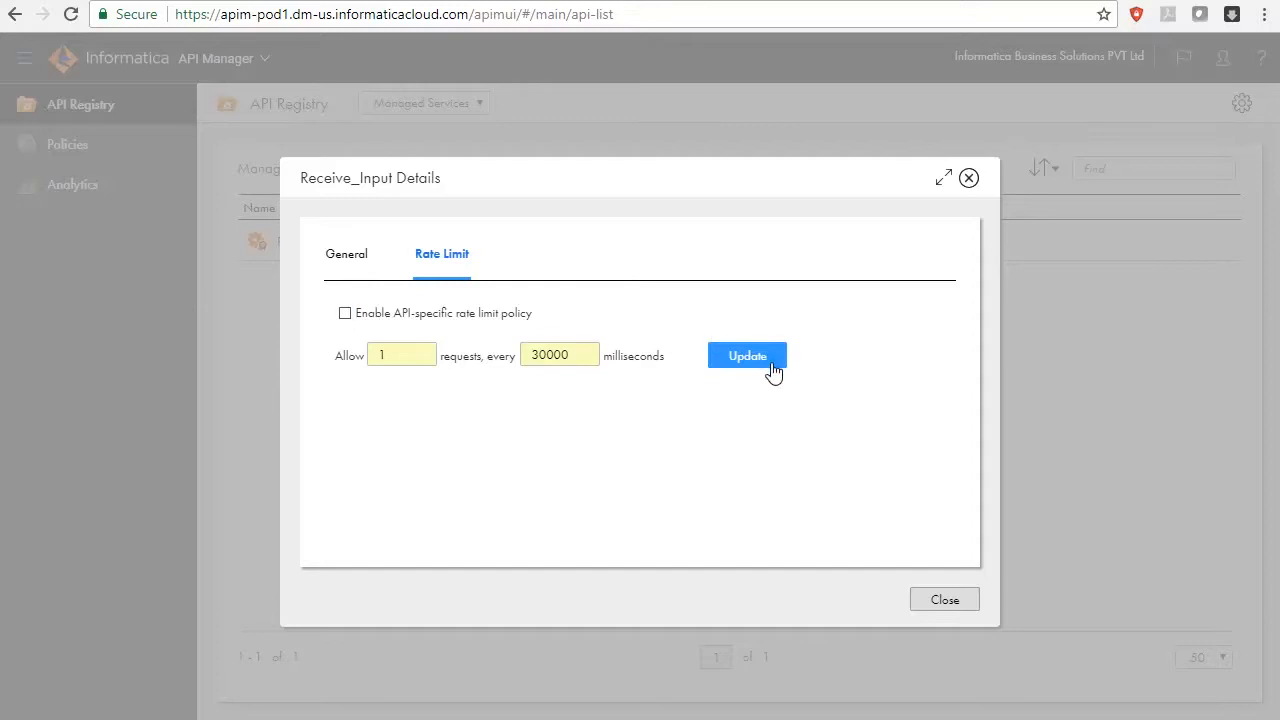
{"action": "left_click", "coordinate": [747, 355]}
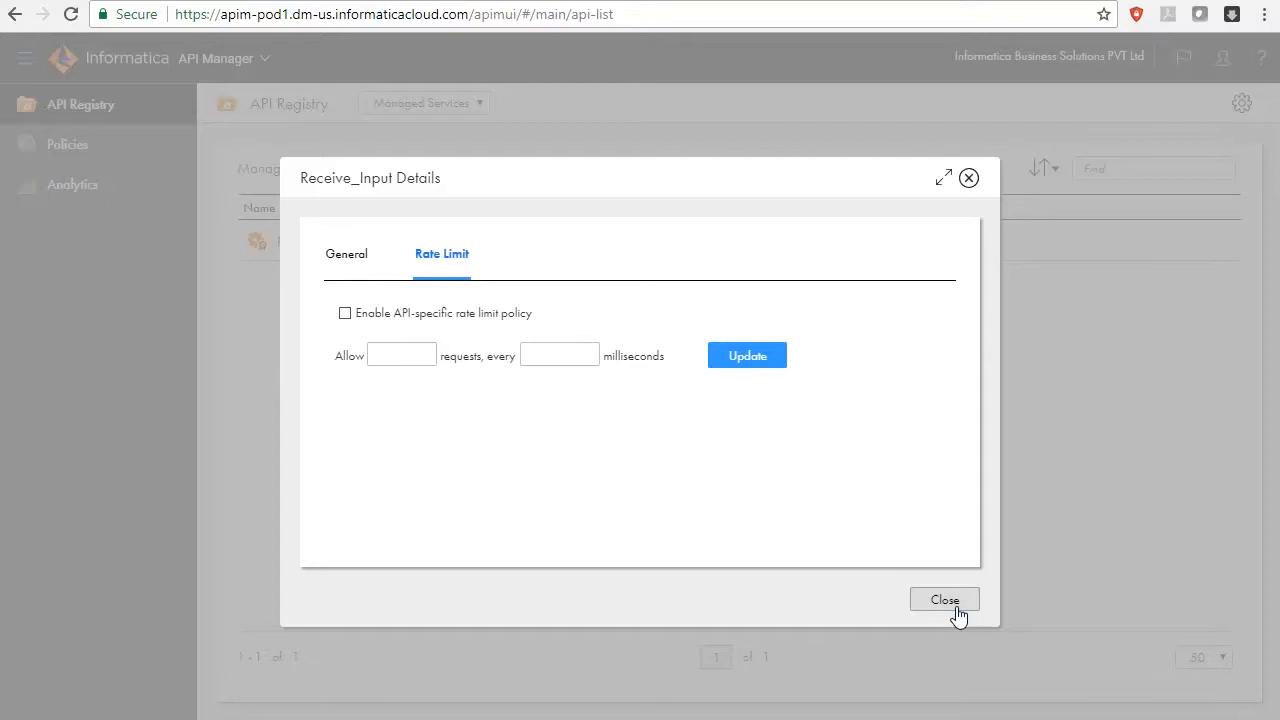
{"action": "left_click", "coordinate": [944, 599]}
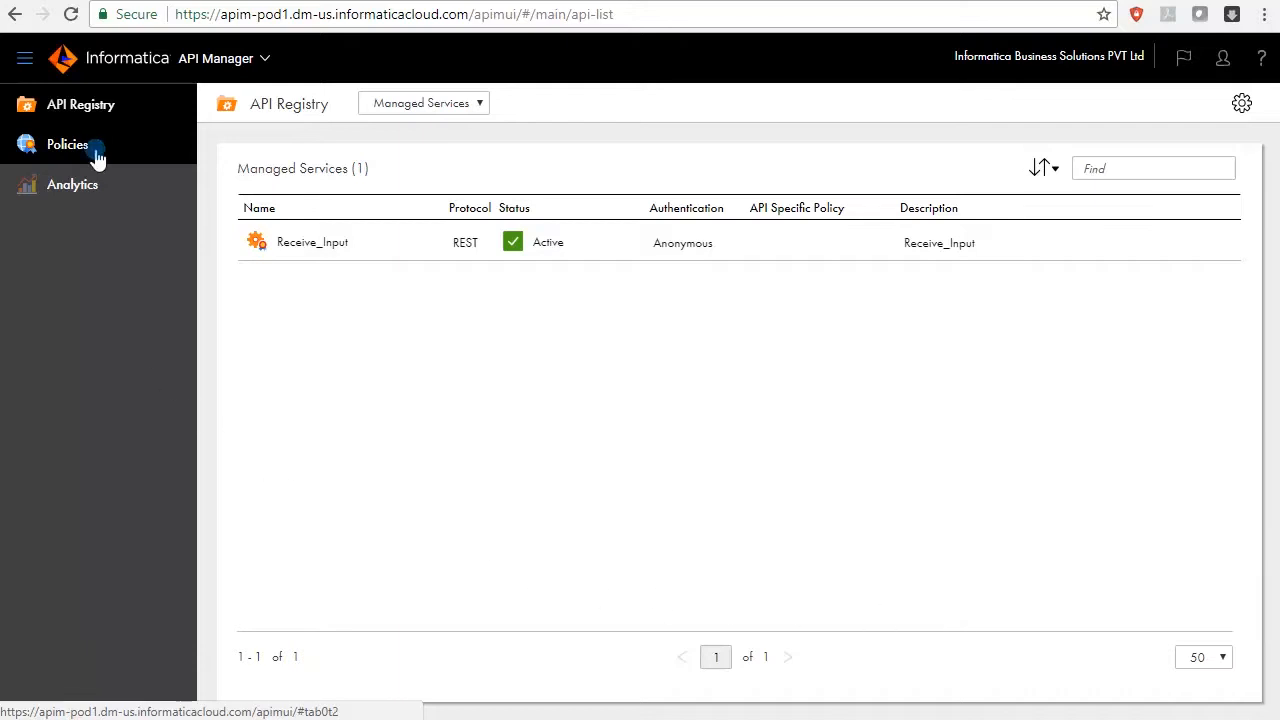
Go to the Policies page with its 1000 requests per 60000 ms limit.
{"action": "left_click", "coordinate": [67, 144]}
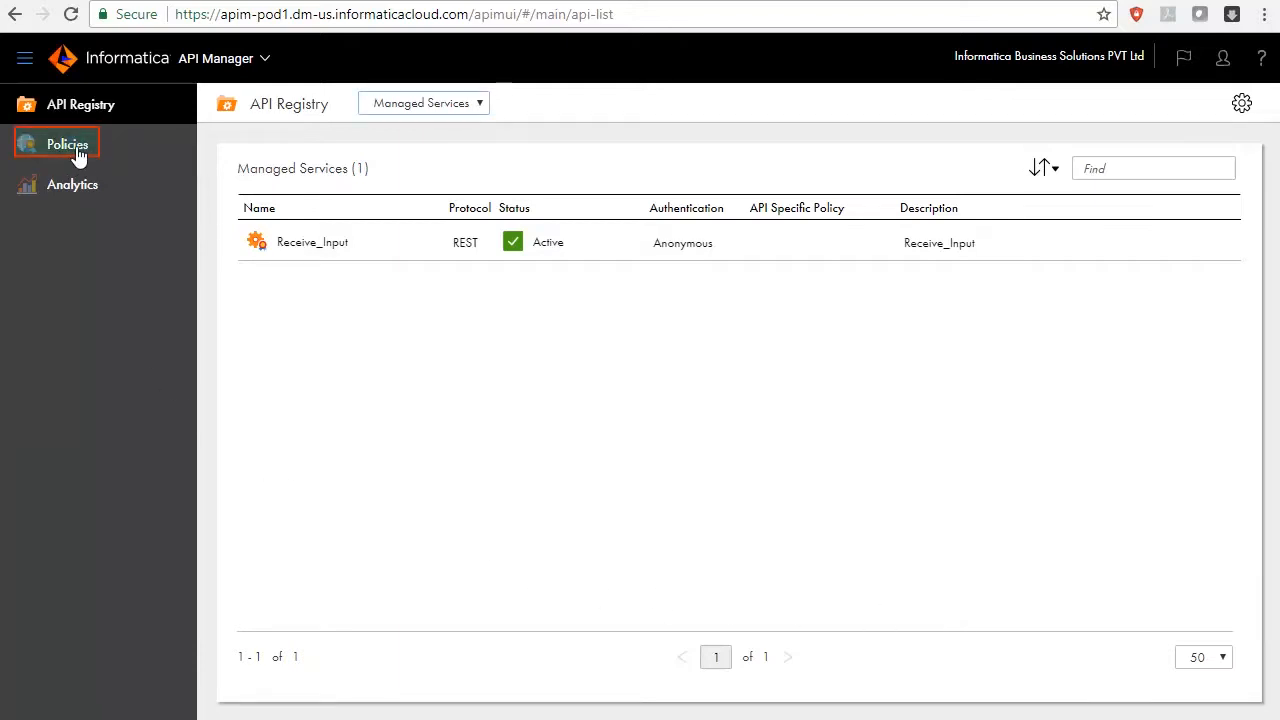
{"action": "left_click", "coordinate": [68, 144]}
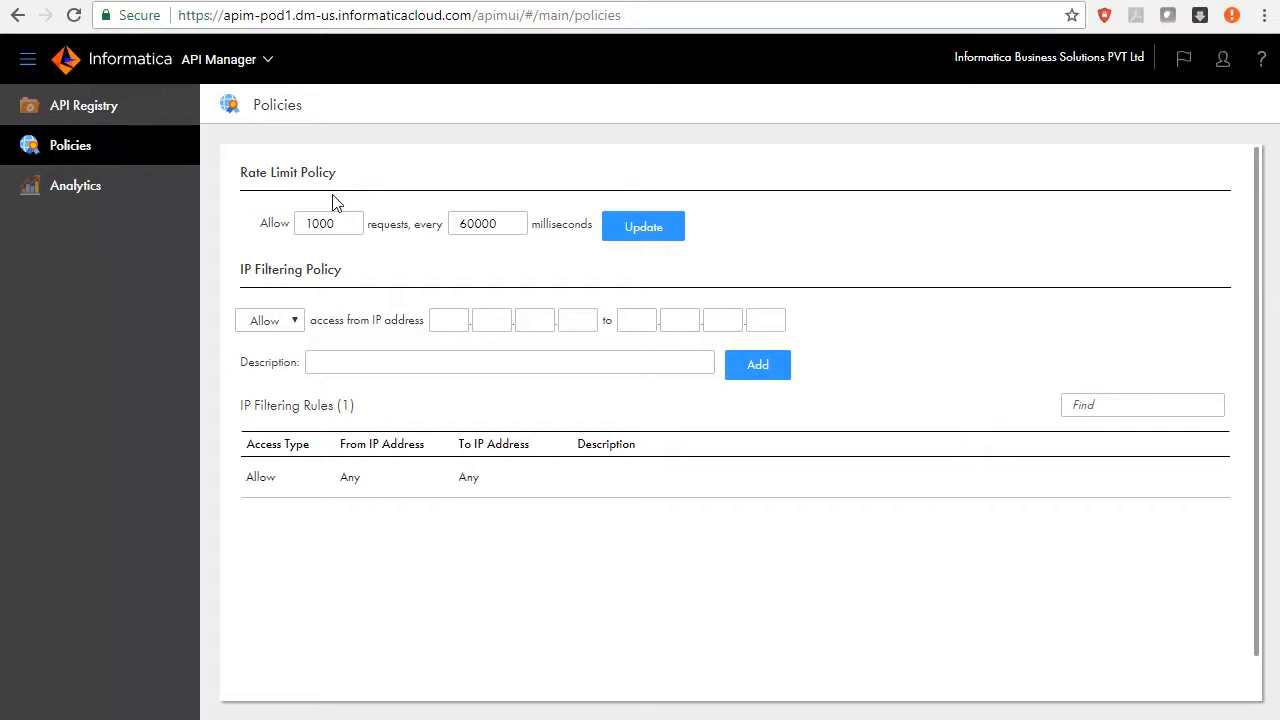
{"action": "left_click", "coordinate": [643, 226]}
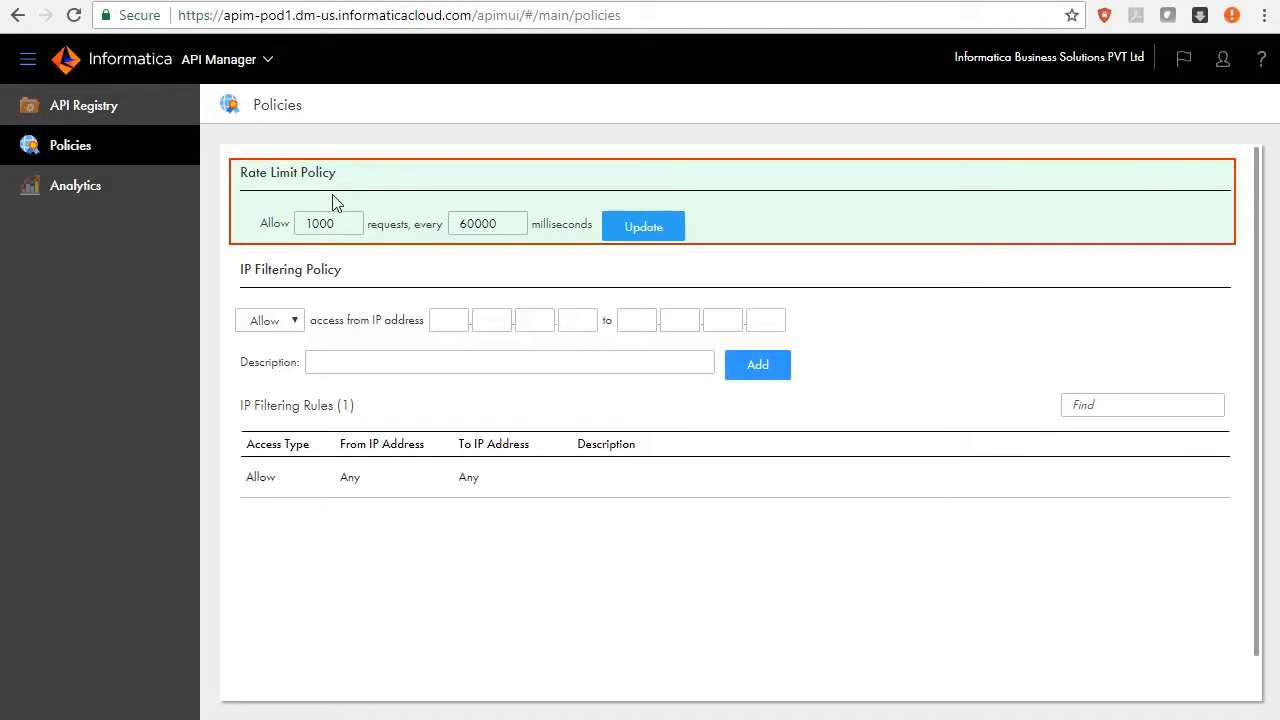
Switch the IP rule access type to Deny, then back to Allow.
{"action": "left_click", "coordinate": [270, 320]}
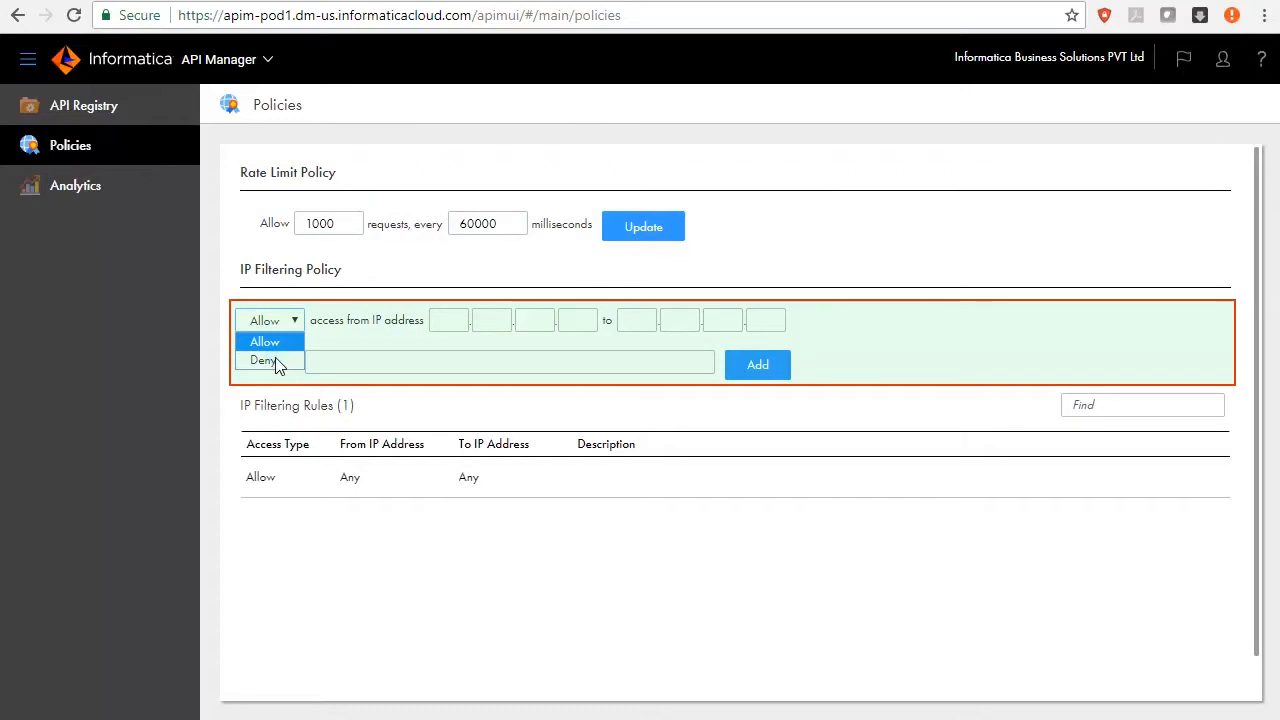
{"action": "left_click", "coordinate": [264, 360]}
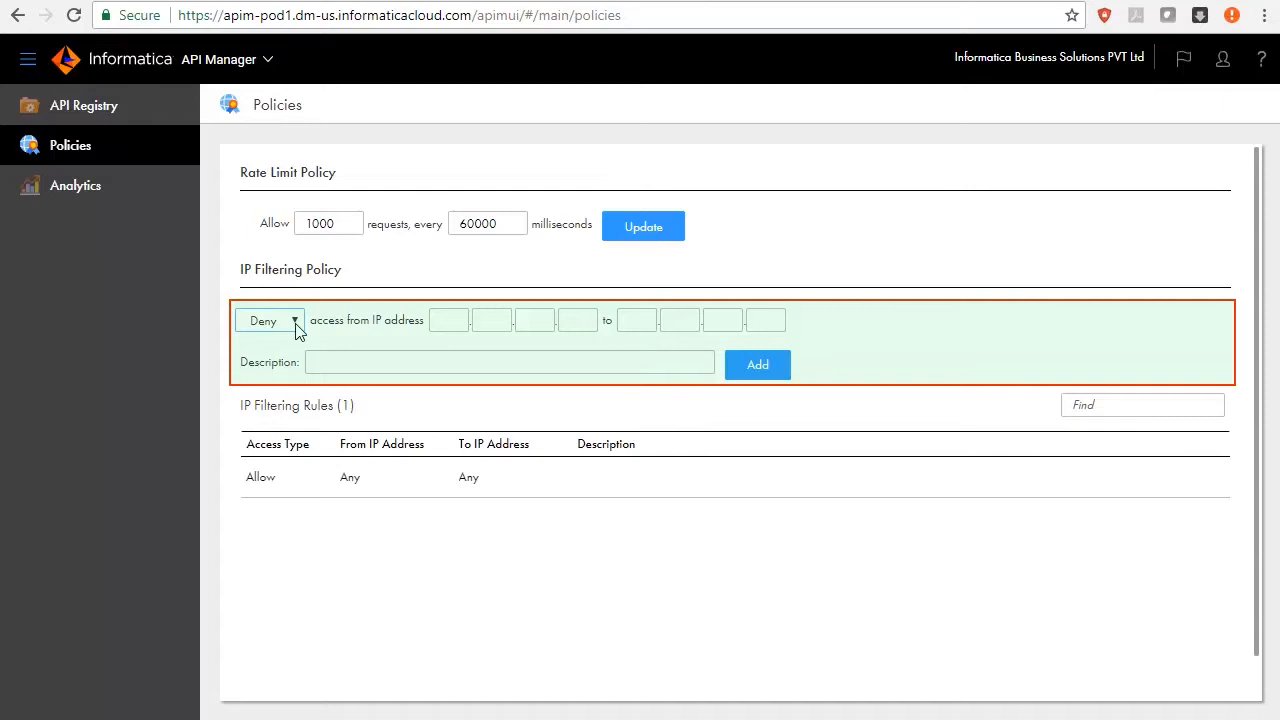
{"action": "left_click", "coordinate": [270, 320]}
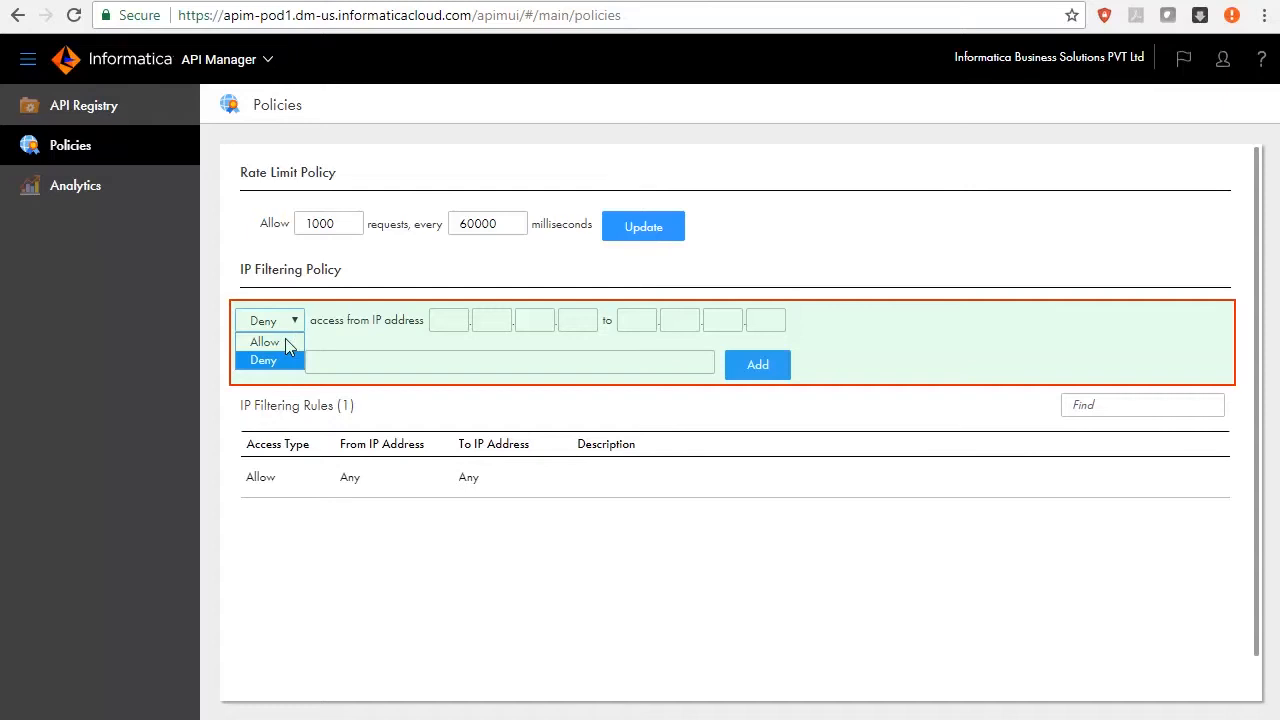
{"action": "left_click", "coordinate": [264, 341]}
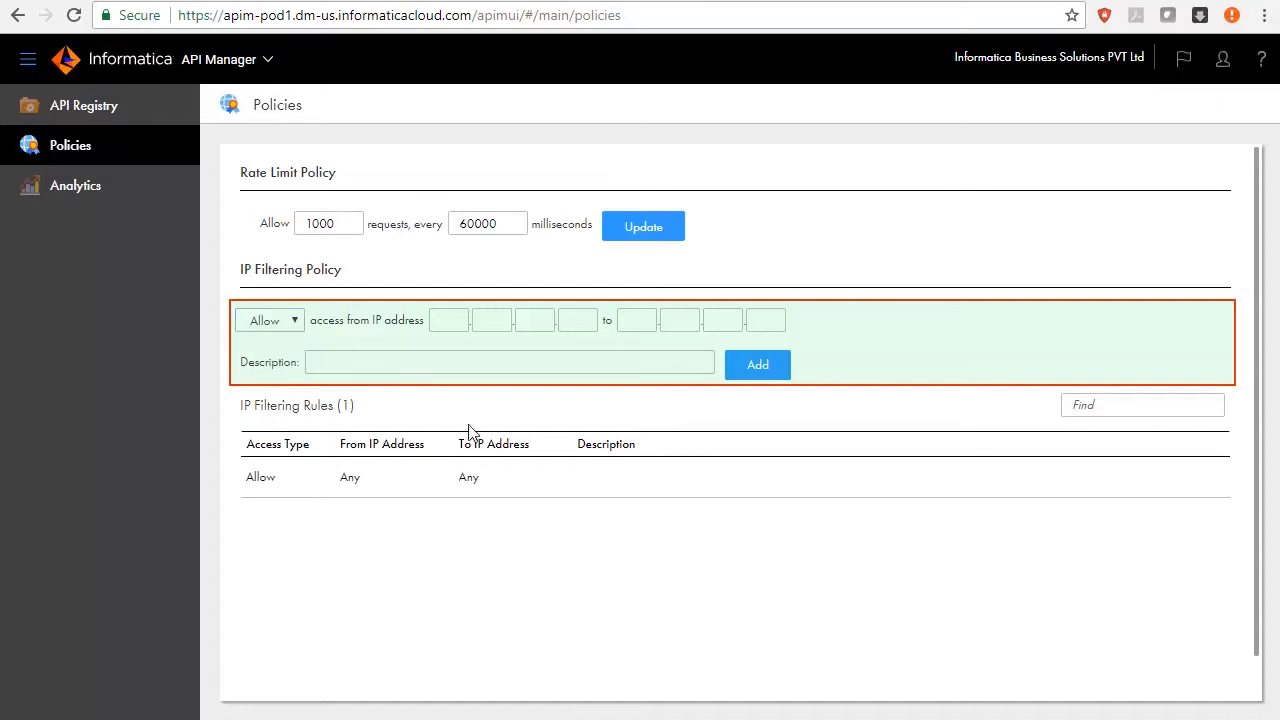
{"action": "mouse_move", "coordinate": [503, 578]}
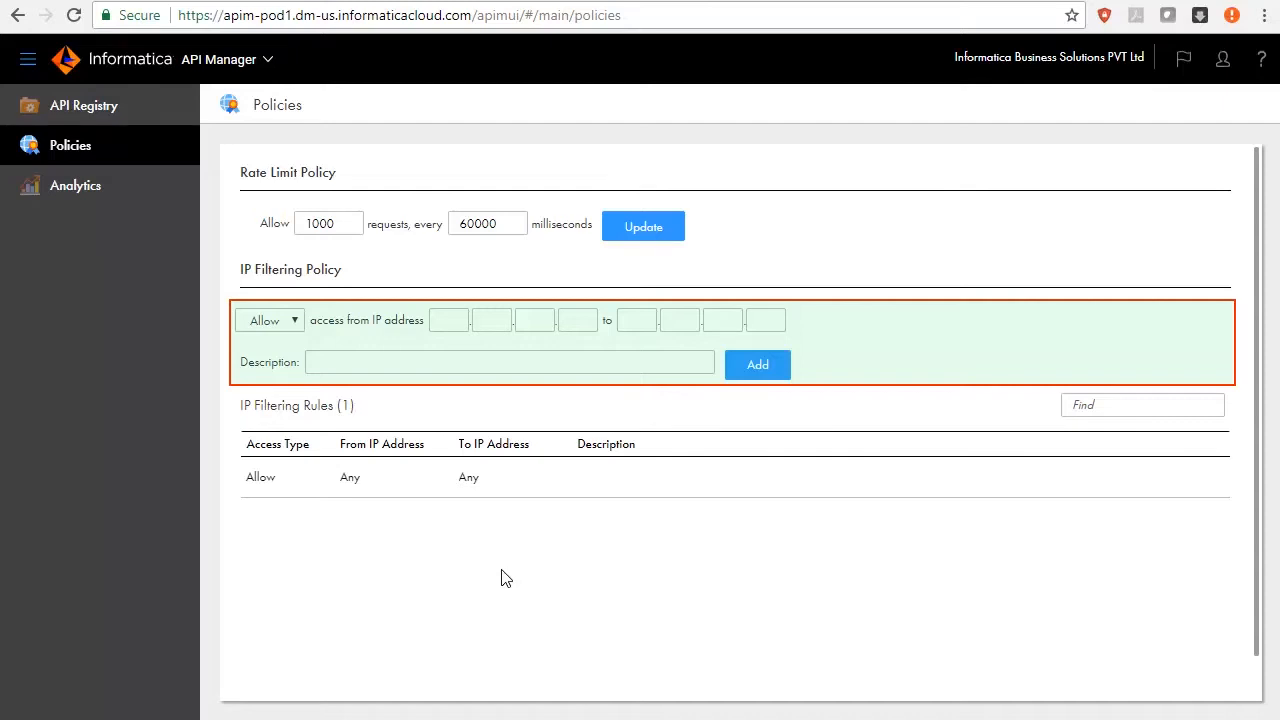
{"action": "scroll", "scroll_direction": "down", "scroll_amount": 3}
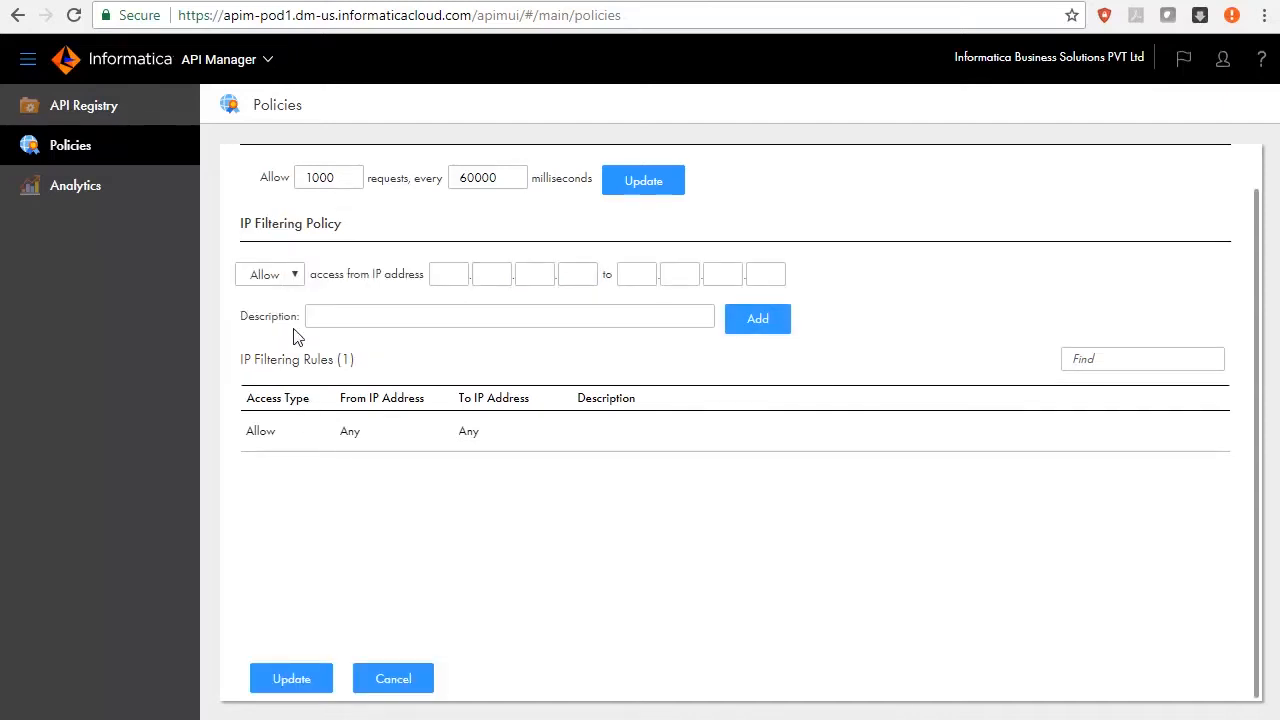
Add an Allow IP filtering rule for 10.20.30.40–10.20.30.45 described as 'Test policy 1'.
{"action": "left_click", "coordinate": [269, 274]}
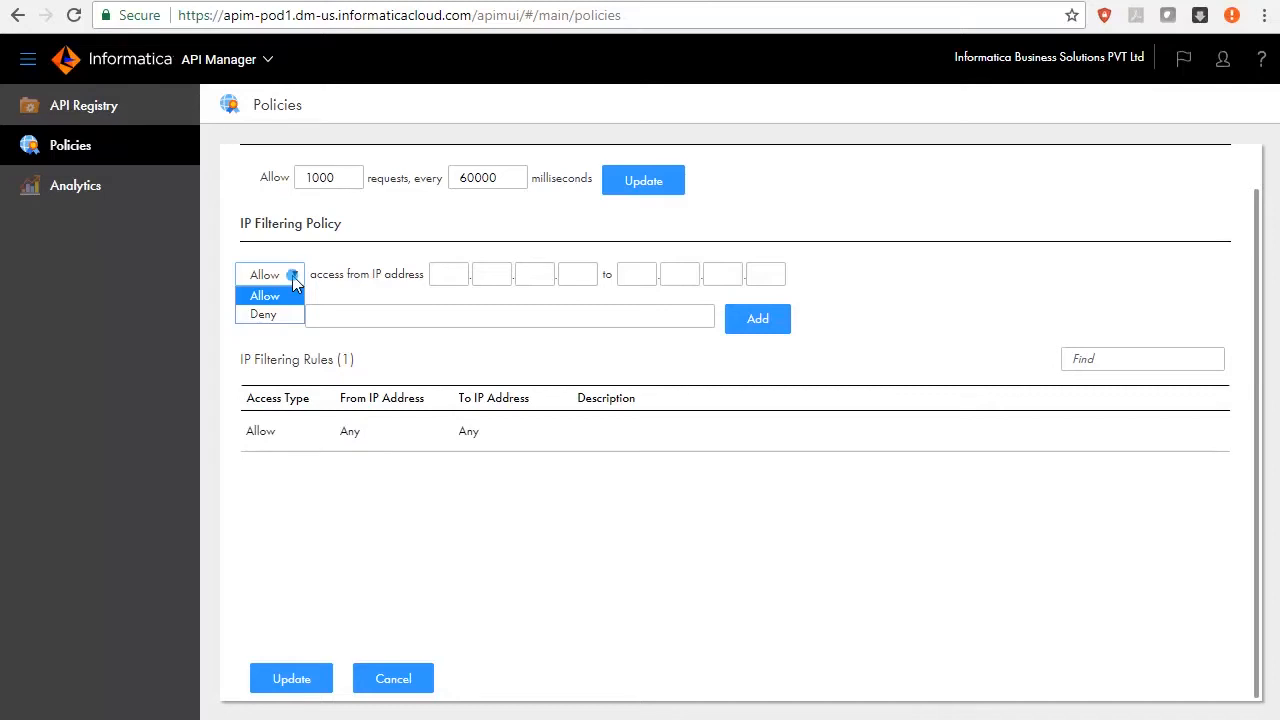
{"action": "left_click", "coordinate": [264, 295]}
{"action": "type", "text": "30"}
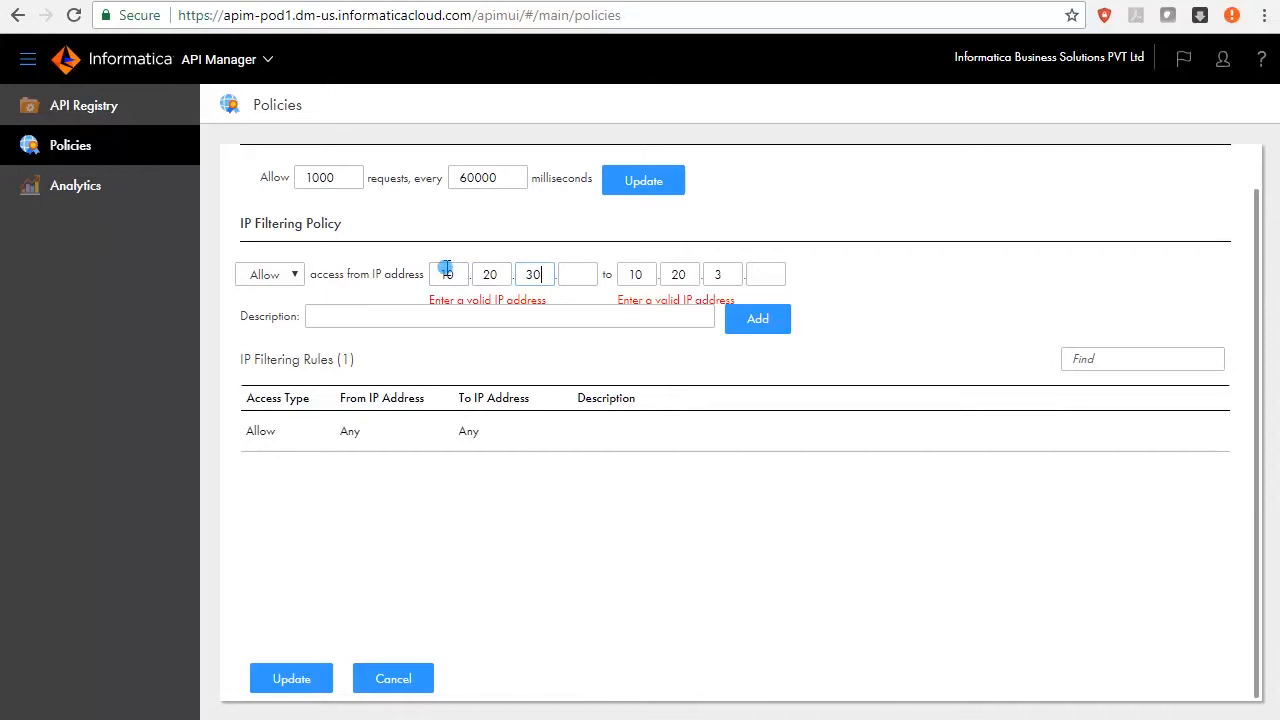
{"action": "type", "text": "45"}
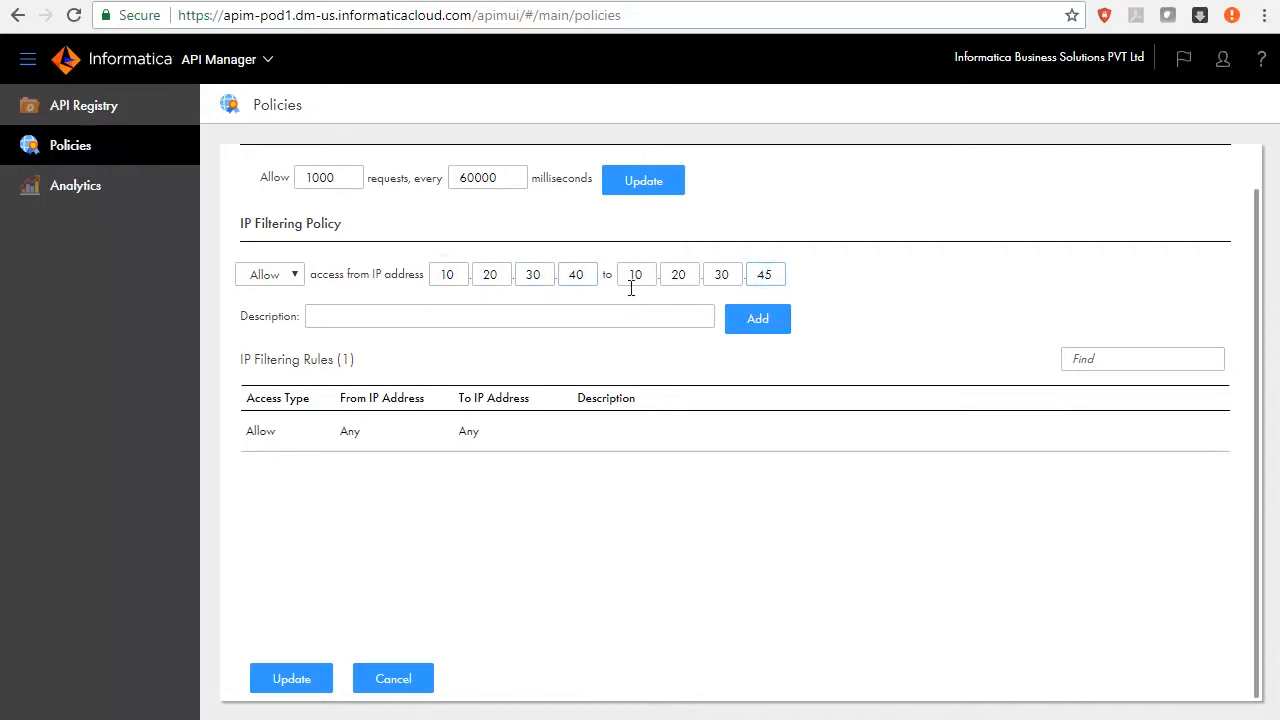
{"action": "type", "text": "Te"}
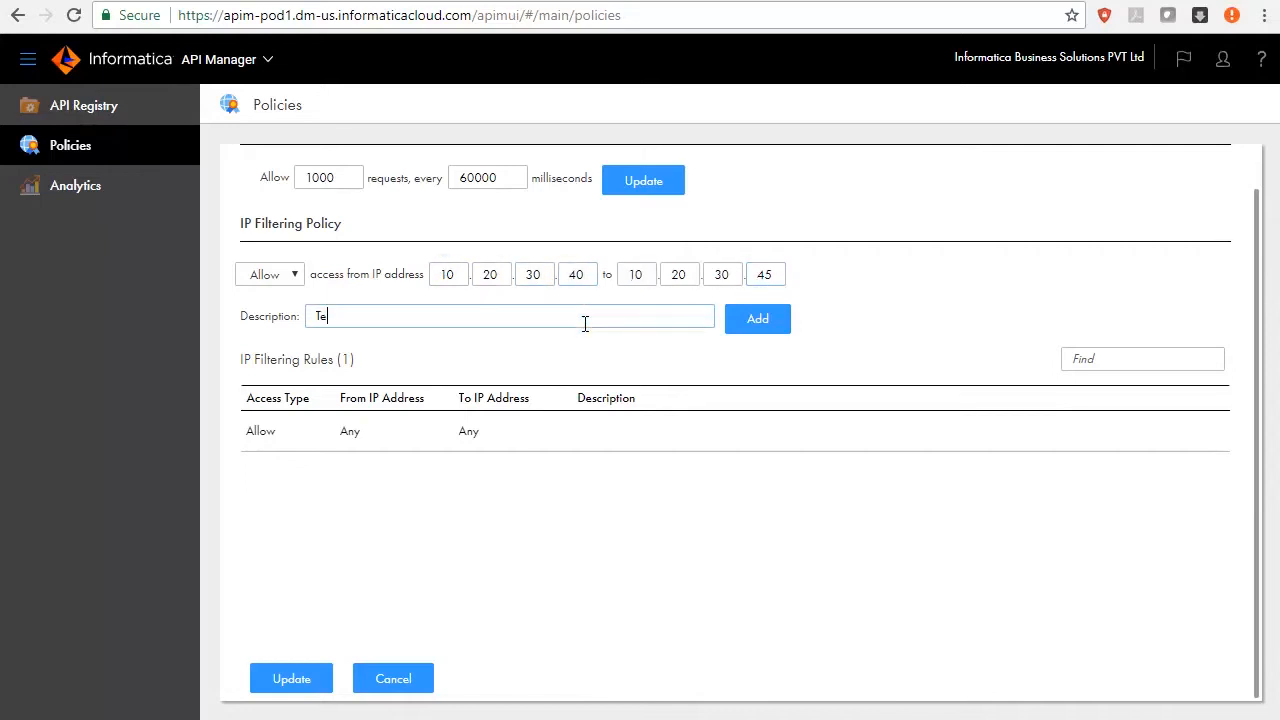
{"action": "type", "text": "Test policy"}
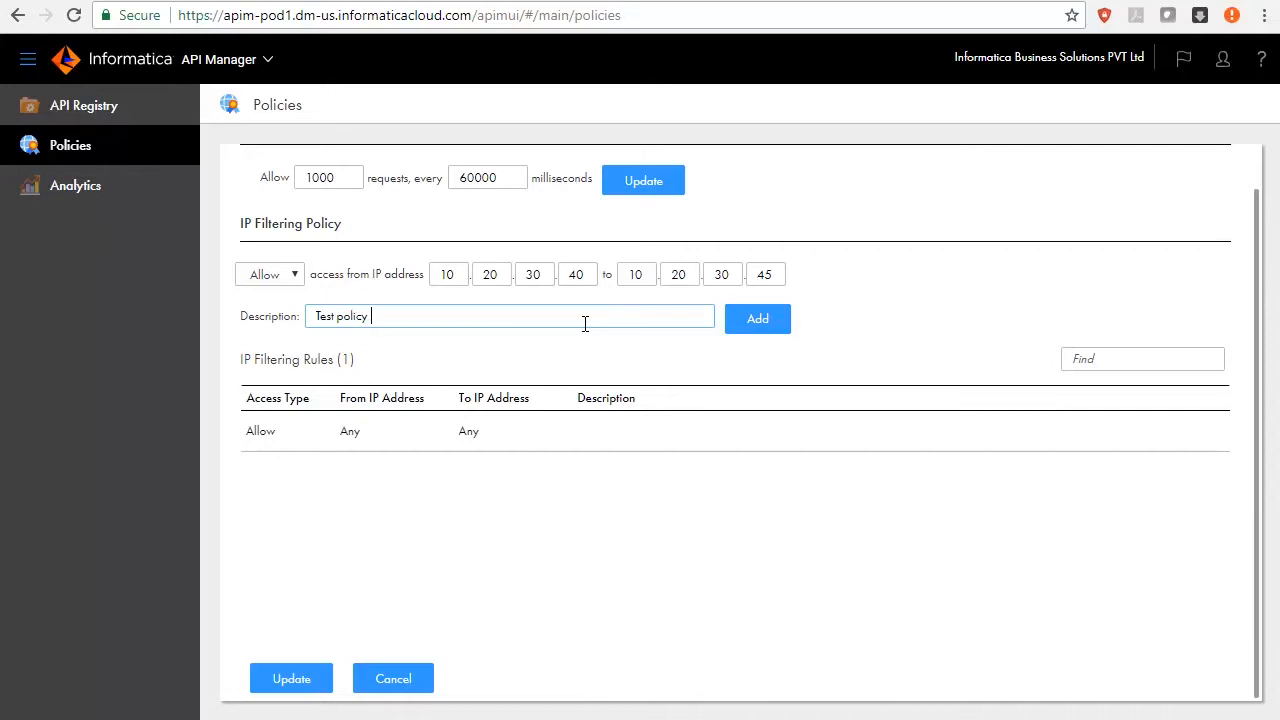
{"action": "type", "text": "1"}
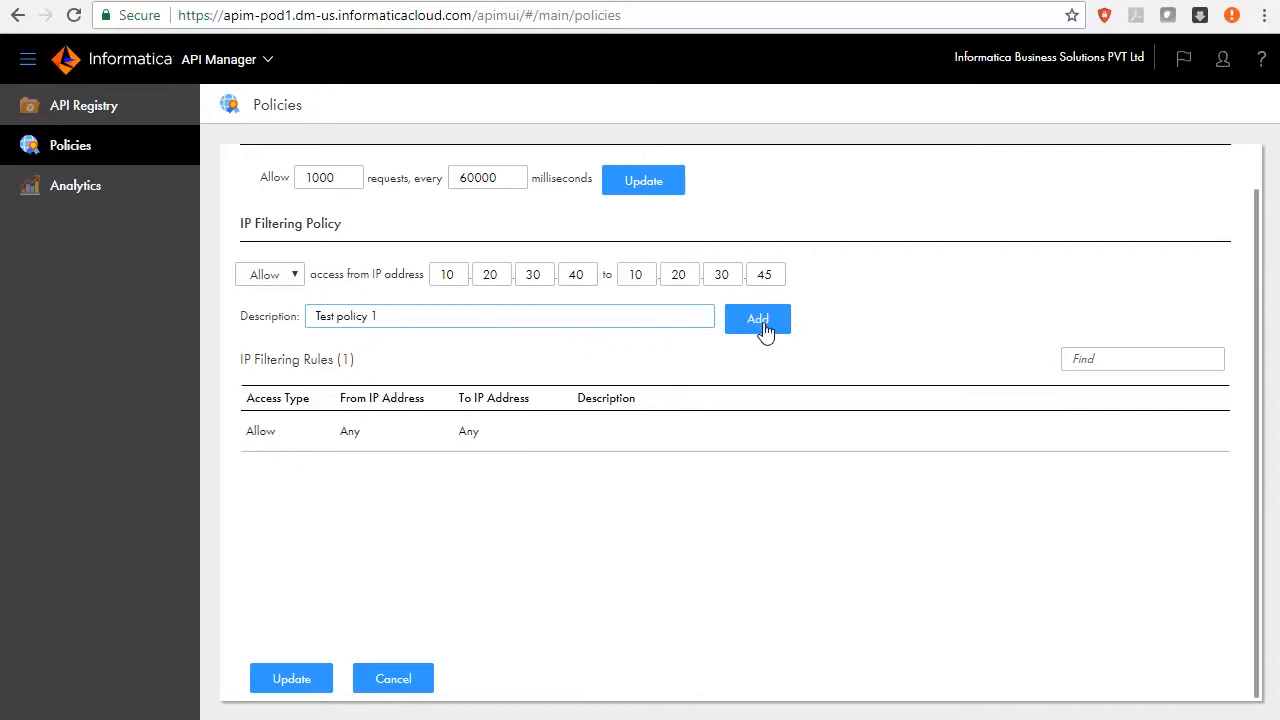
{"action": "left_click", "coordinate": [757, 318]}
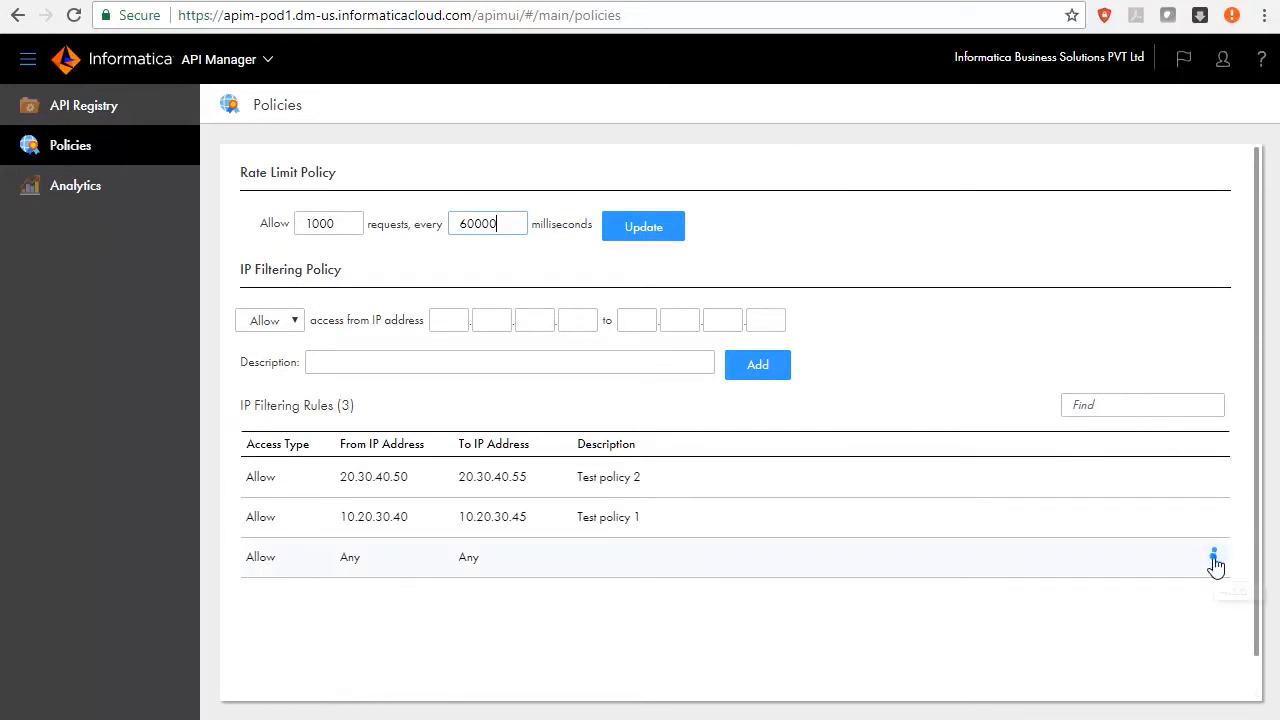
Change the Any-address rule to Deny All and test the Receive_Input API URL.
{"action": "left_click", "coordinate": [1213, 557]}
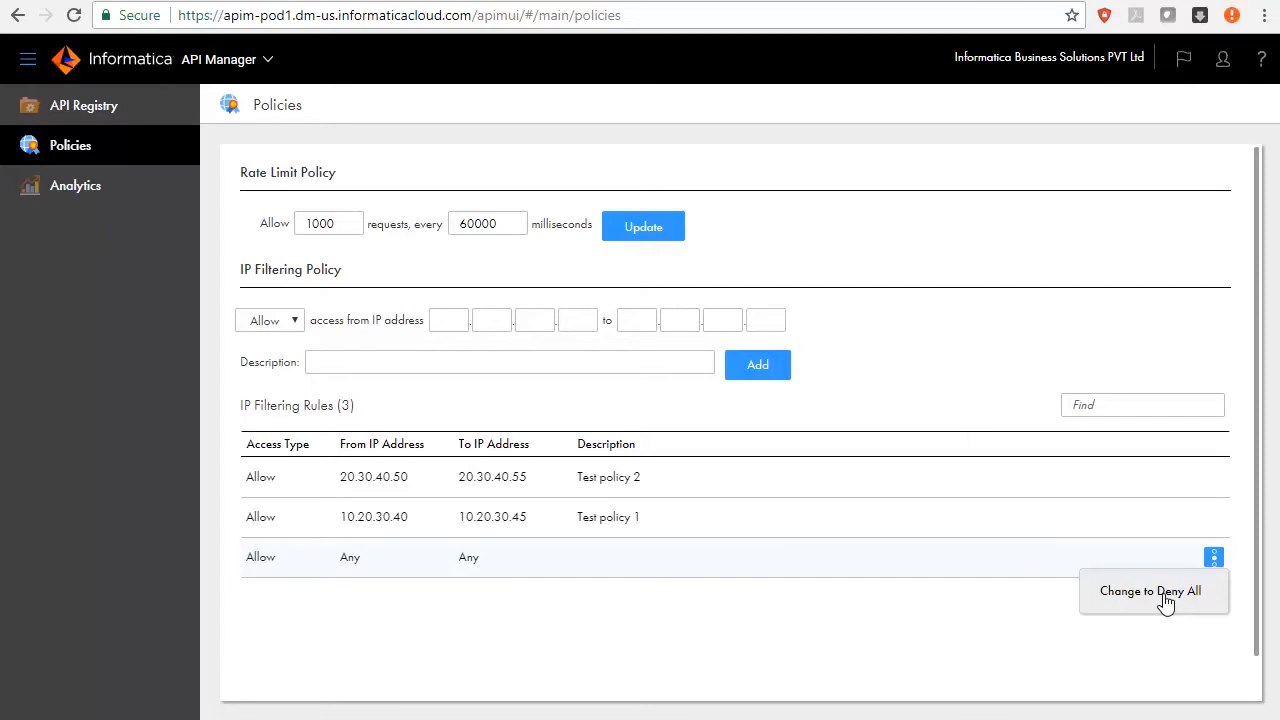
{"action": "left_click", "coordinate": [1150, 590]}
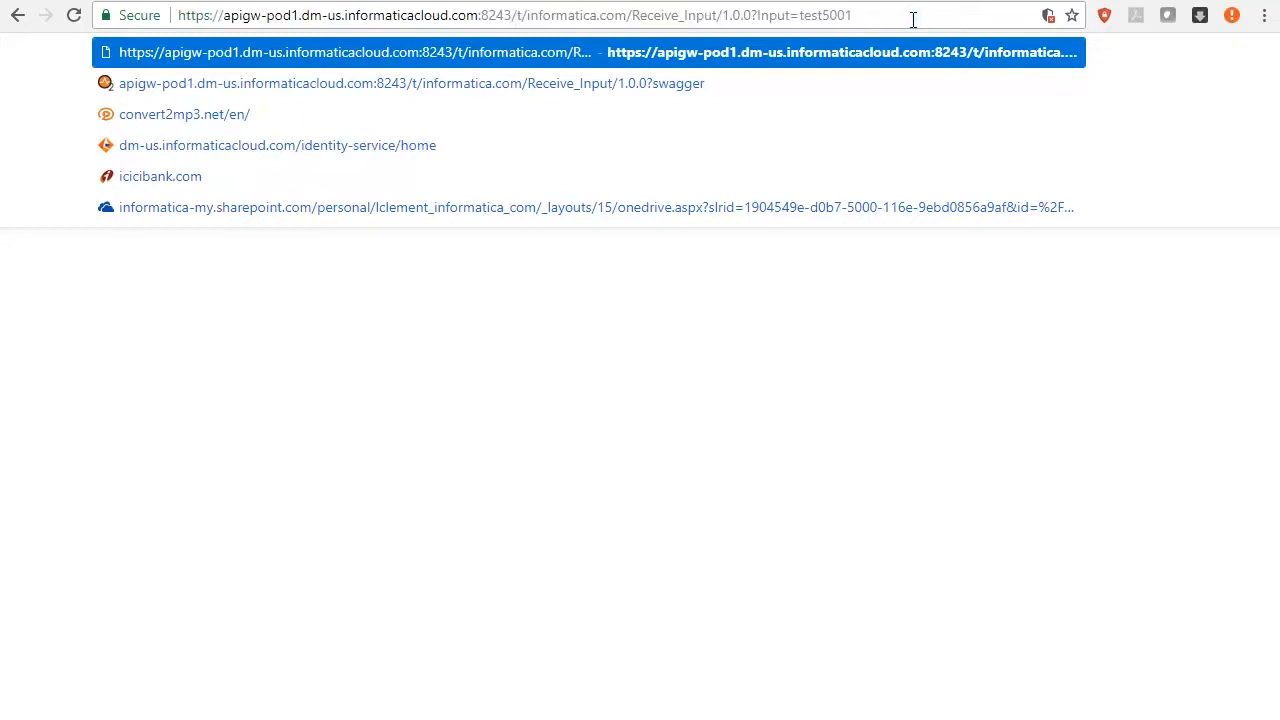
{"action": "key", "text": "Enter"}
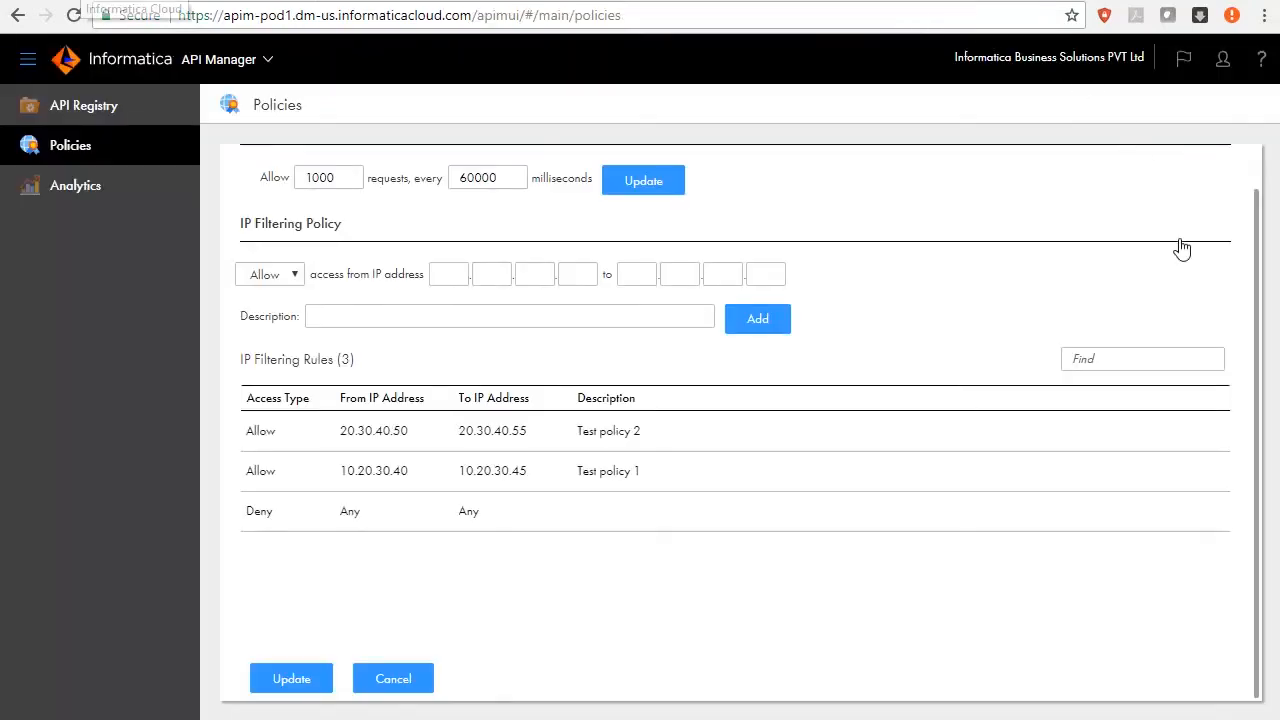
Change the catch-all Deny rule to Allow All and move Test policy 1 below Test policy 2.
{"action": "left_click", "coordinate": [1214, 511]}
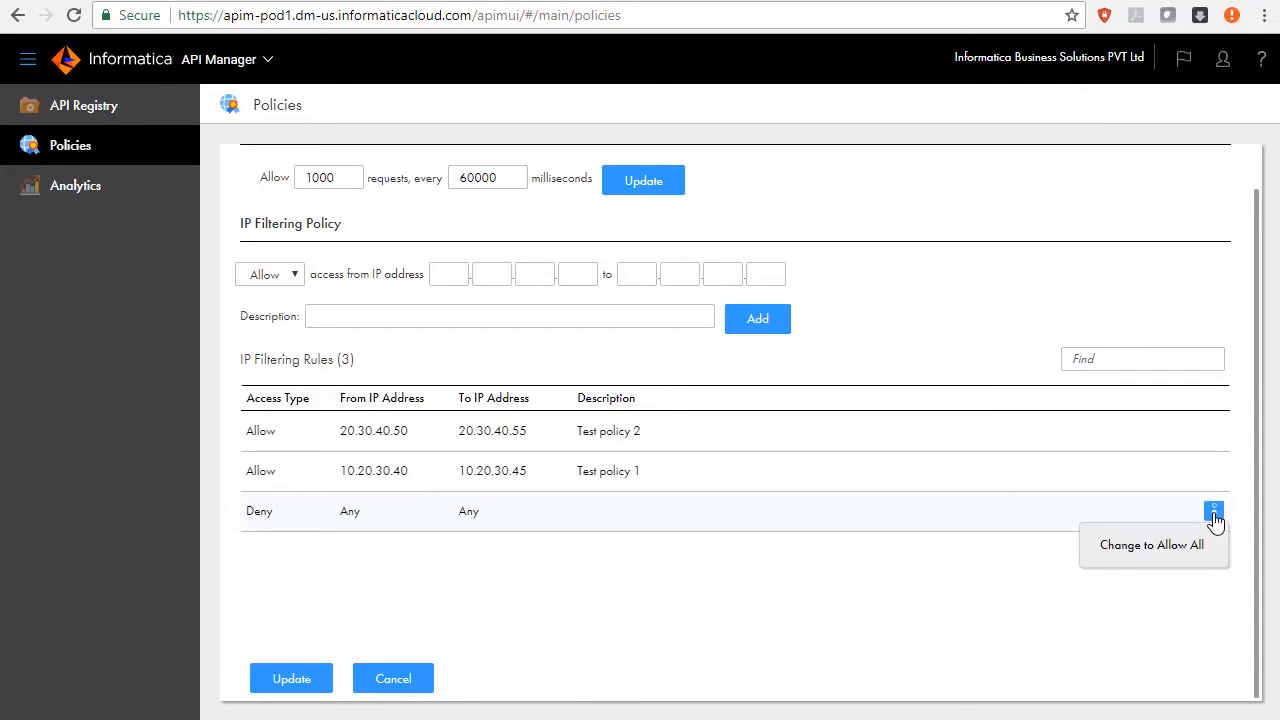
{"action": "mouse_move", "coordinate": [1145, 552]}
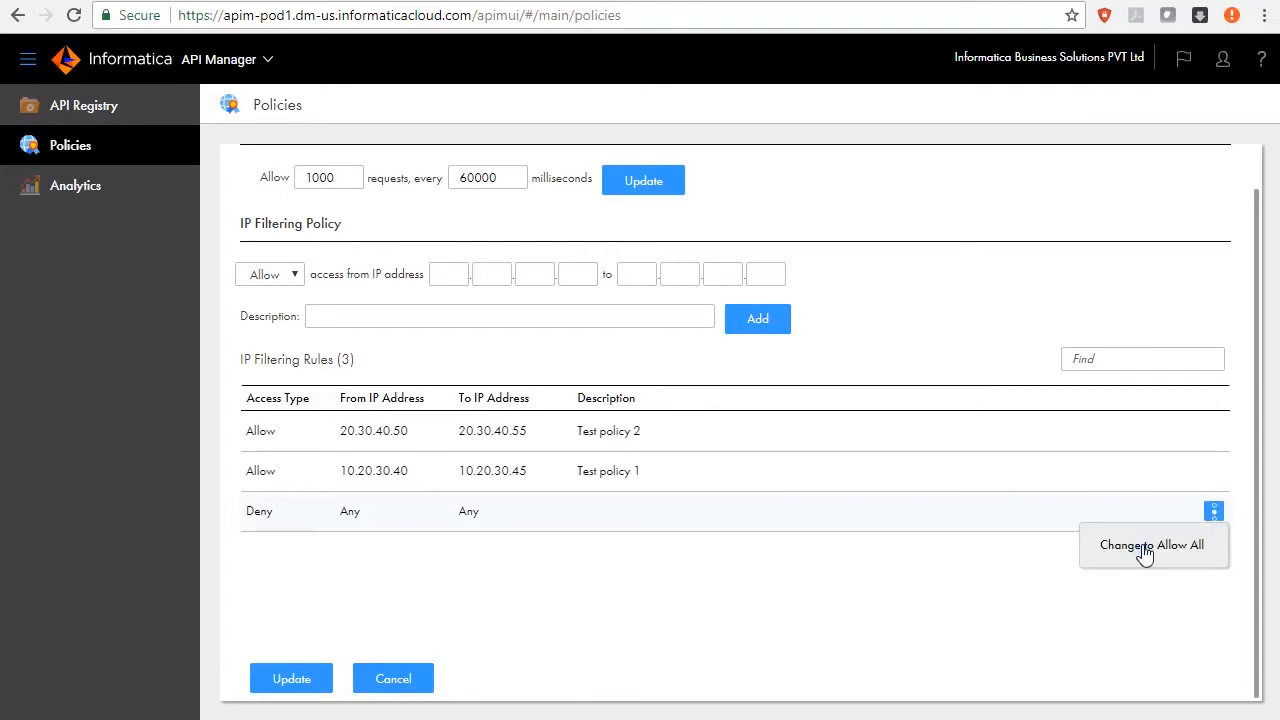
{"action": "left_click", "coordinate": [1151, 544]}
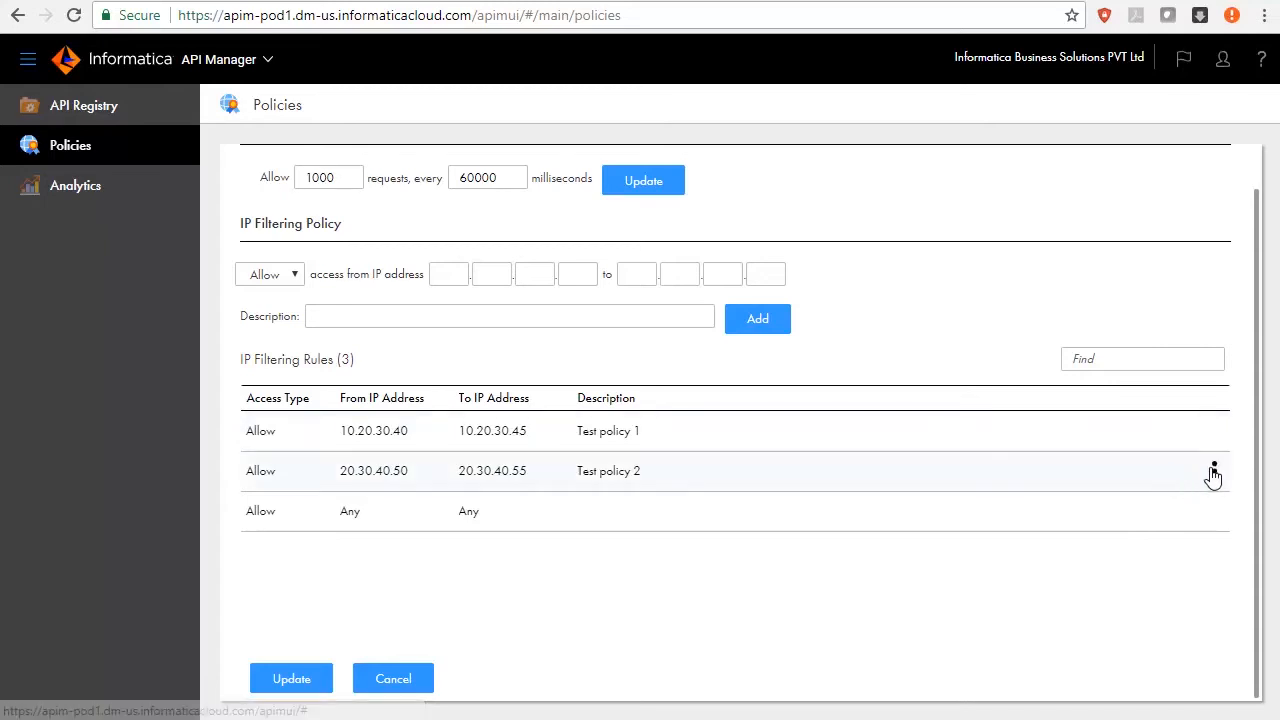
{"action": "left_click", "coordinate": [1213, 431]}
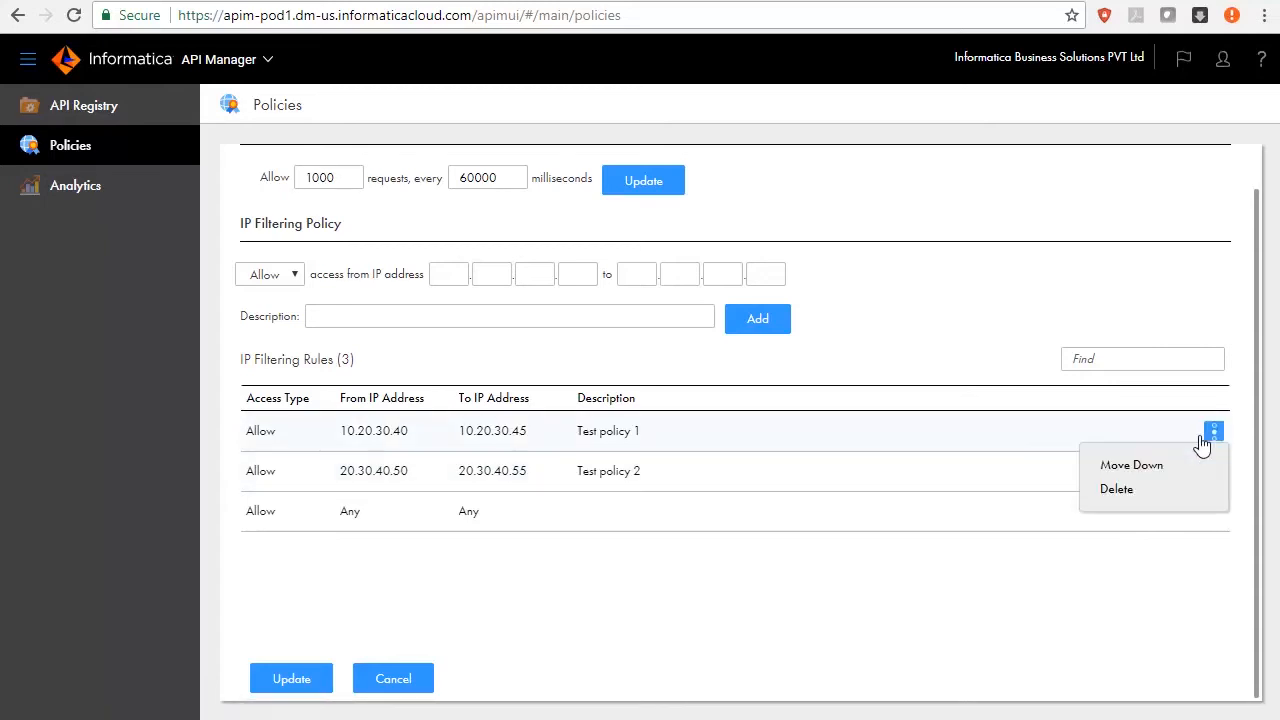
{"action": "left_click", "coordinate": [1131, 464]}
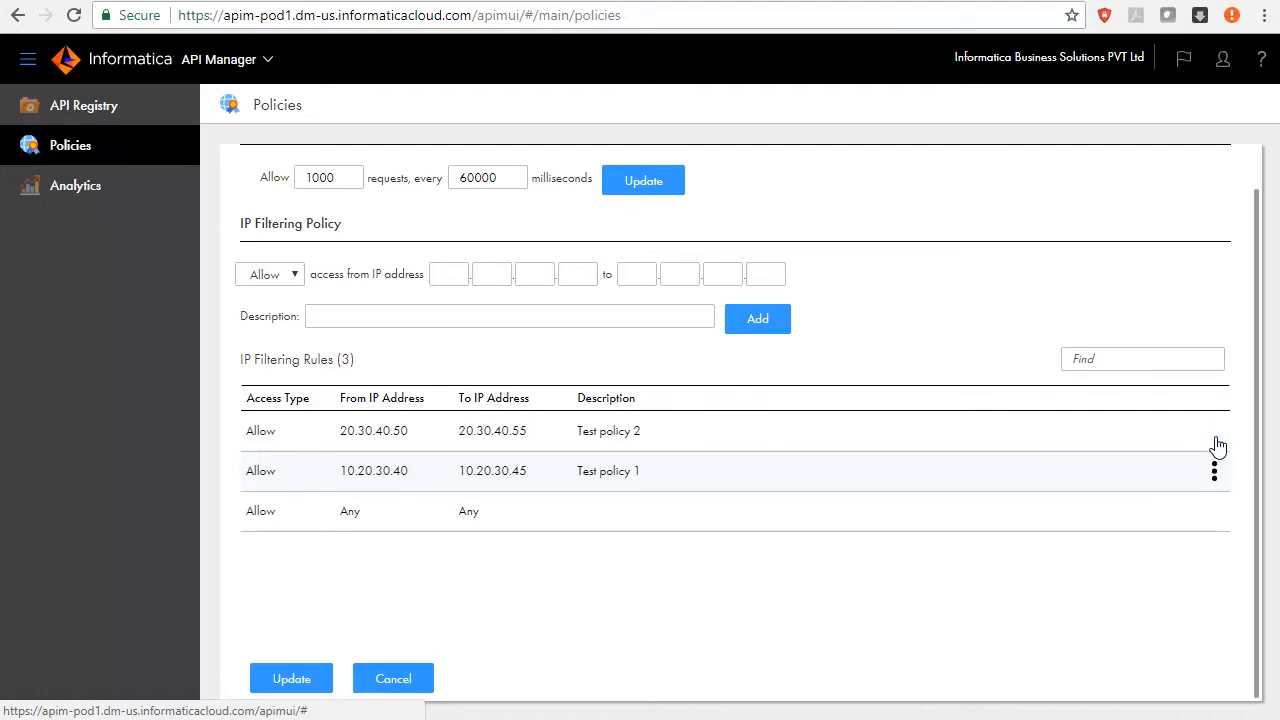
Delete the Test policy 2 rule, then pull up Test policy 1's row options.
{"action": "left_click", "coordinate": [1213, 431]}
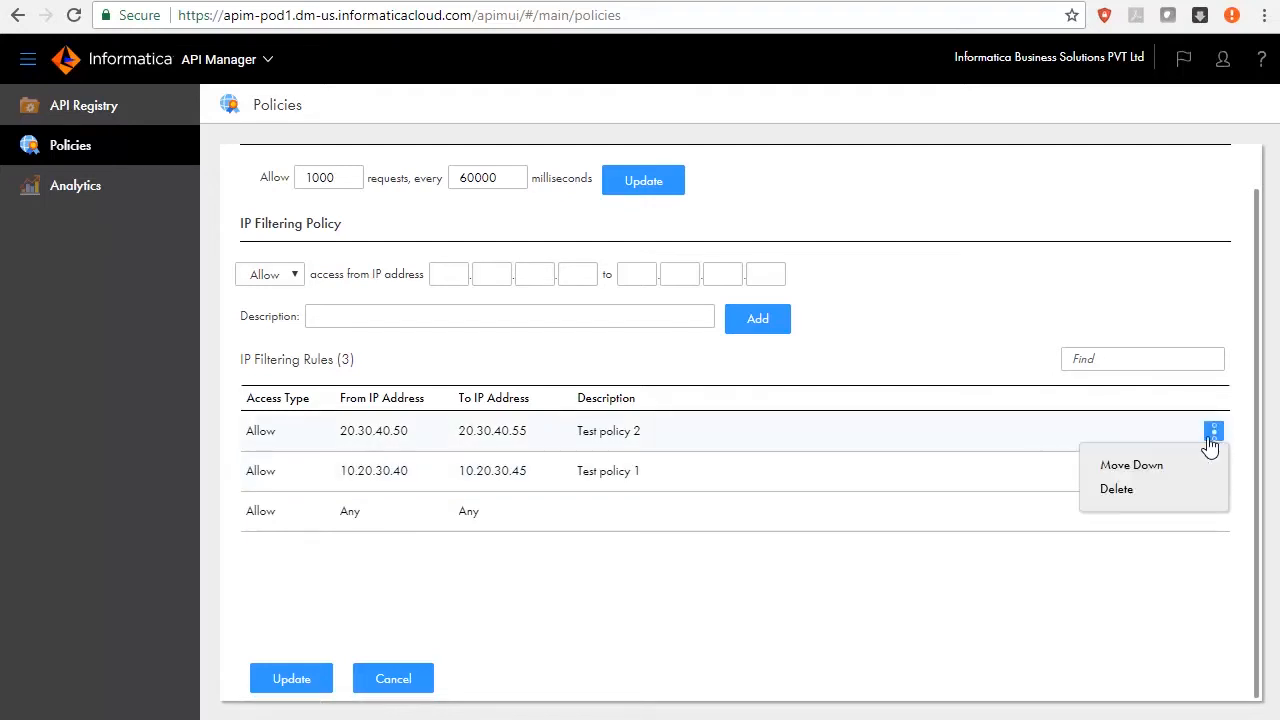
{"action": "left_click", "coordinate": [1116, 488]}
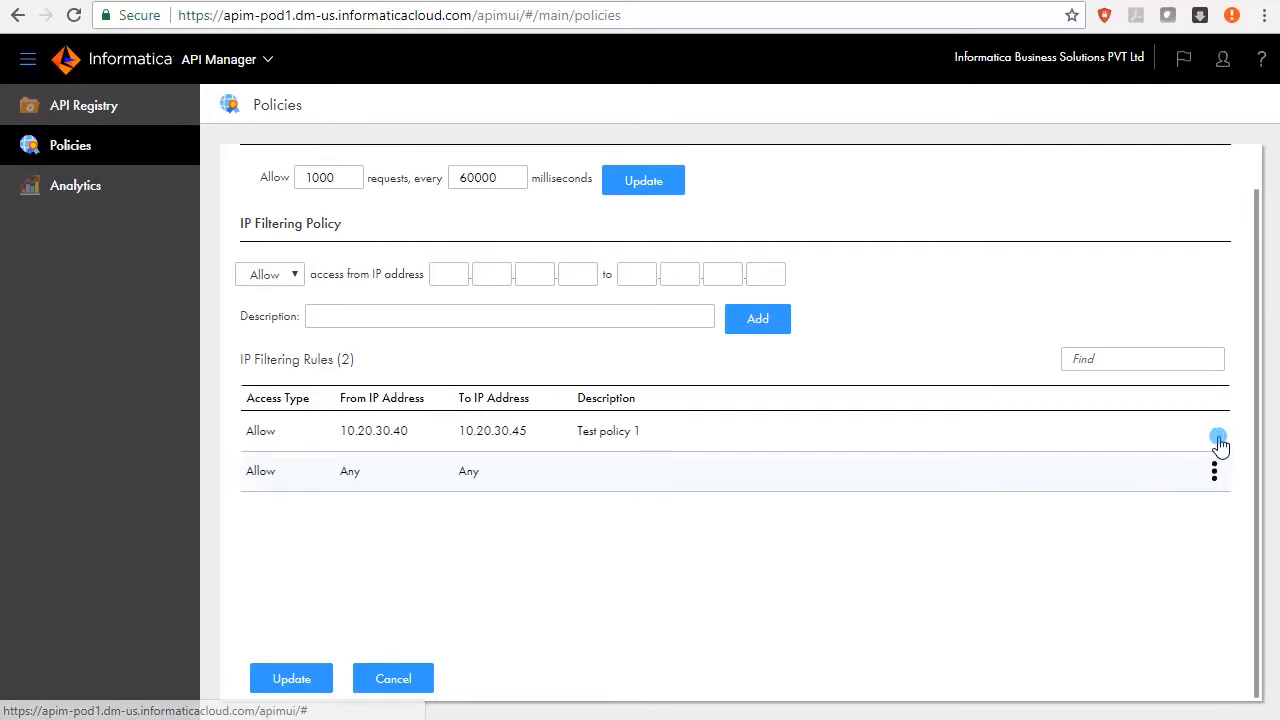
{"action": "left_click", "coordinate": [1214, 430]}
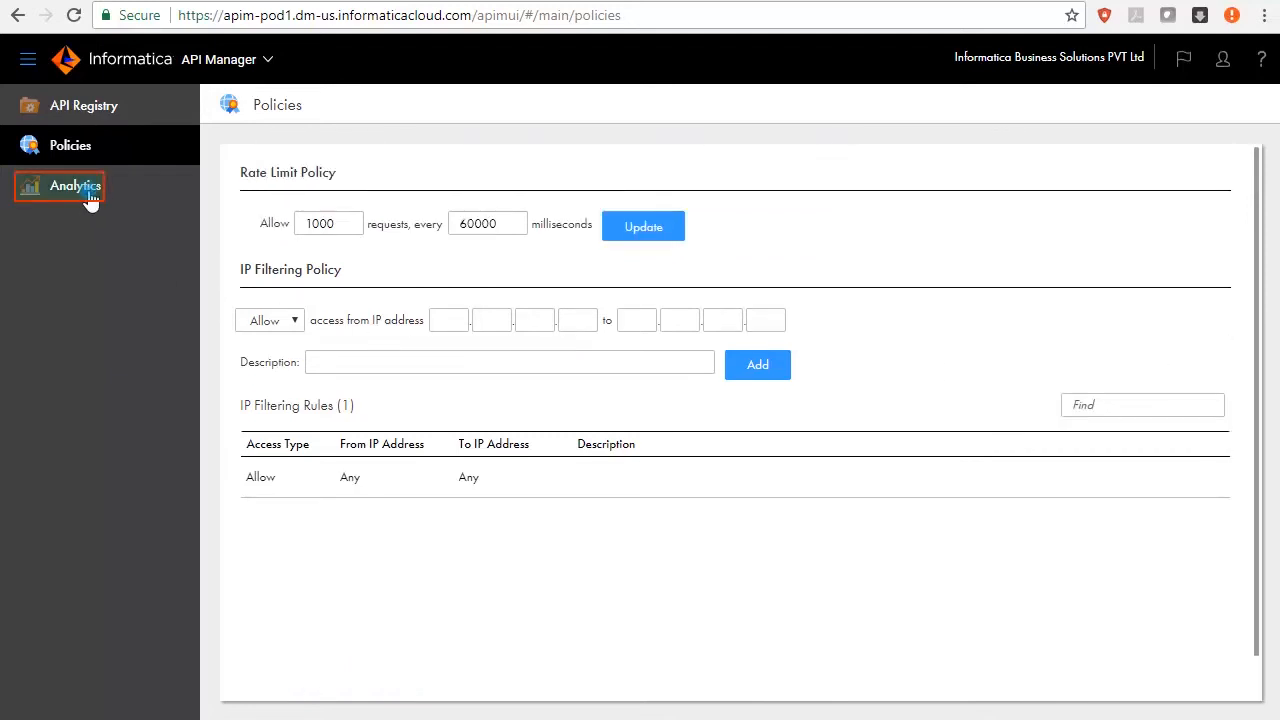
View Analytics usage for Last 30 days, then return to Last 7 days.
{"action": "left_click", "coordinate": [74, 185]}
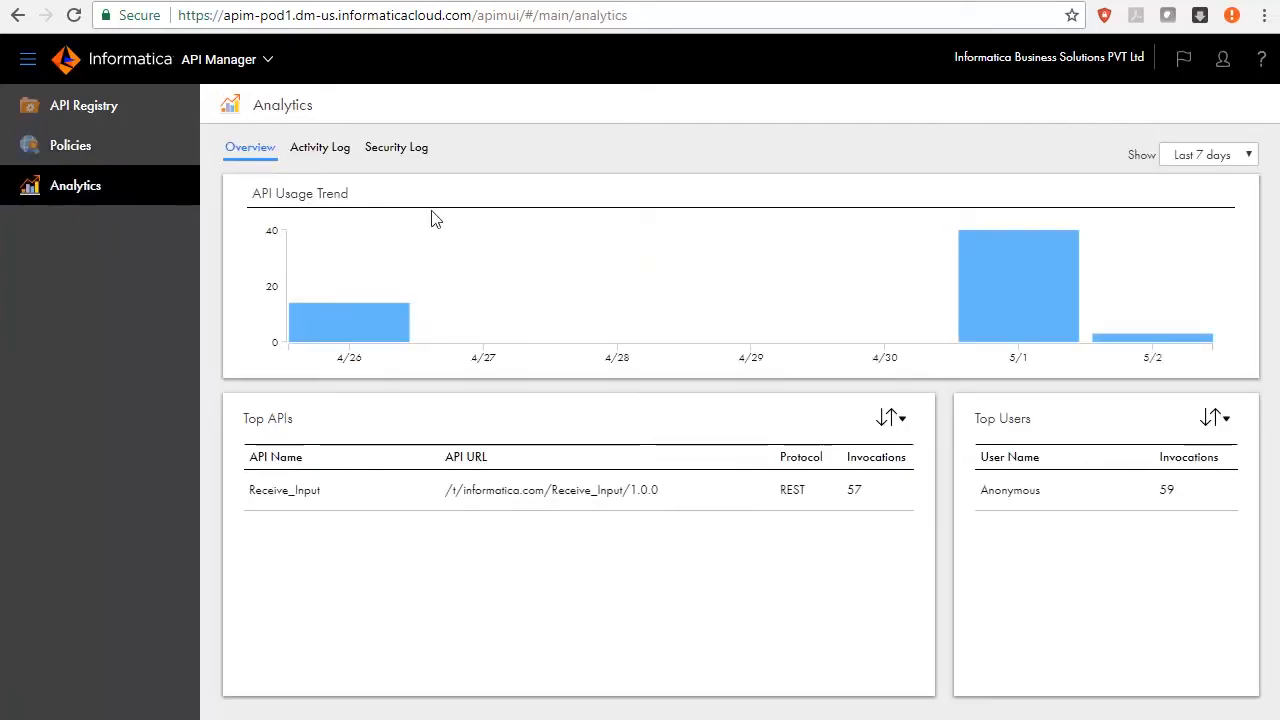
{"action": "left_click", "coordinate": [1208, 154]}
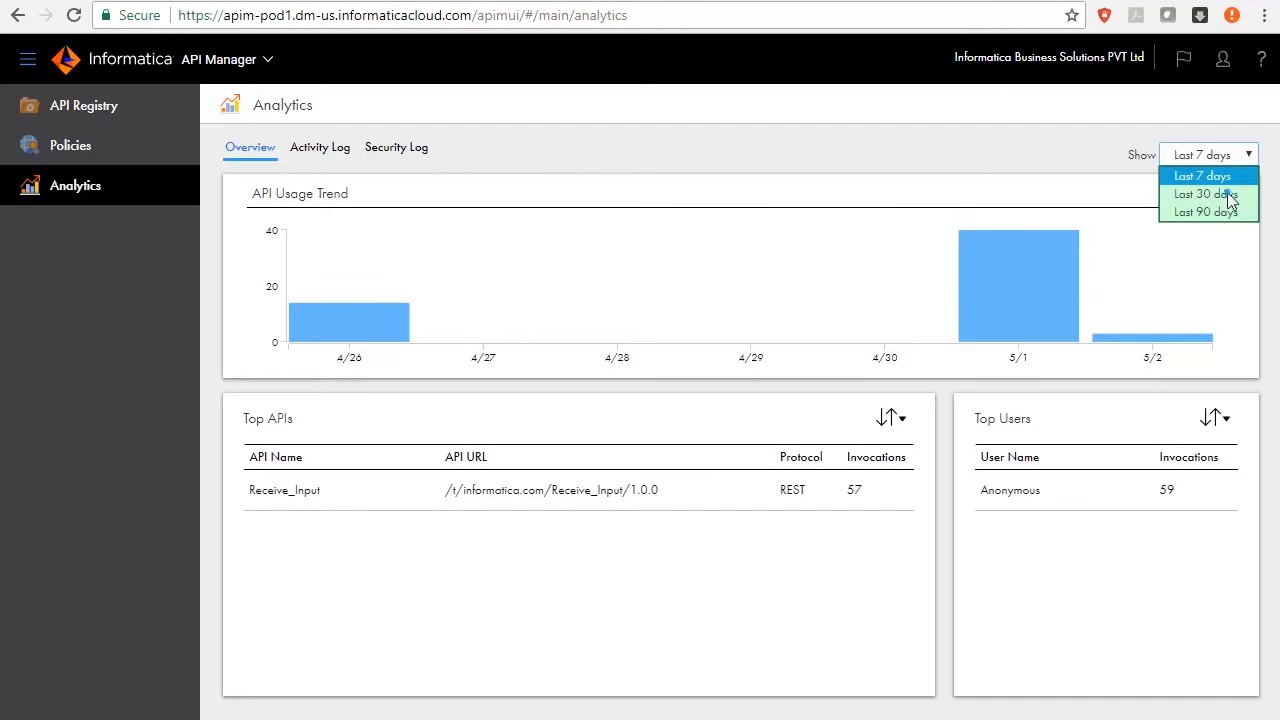
{"action": "left_click", "coordinate": [1205, 194]}
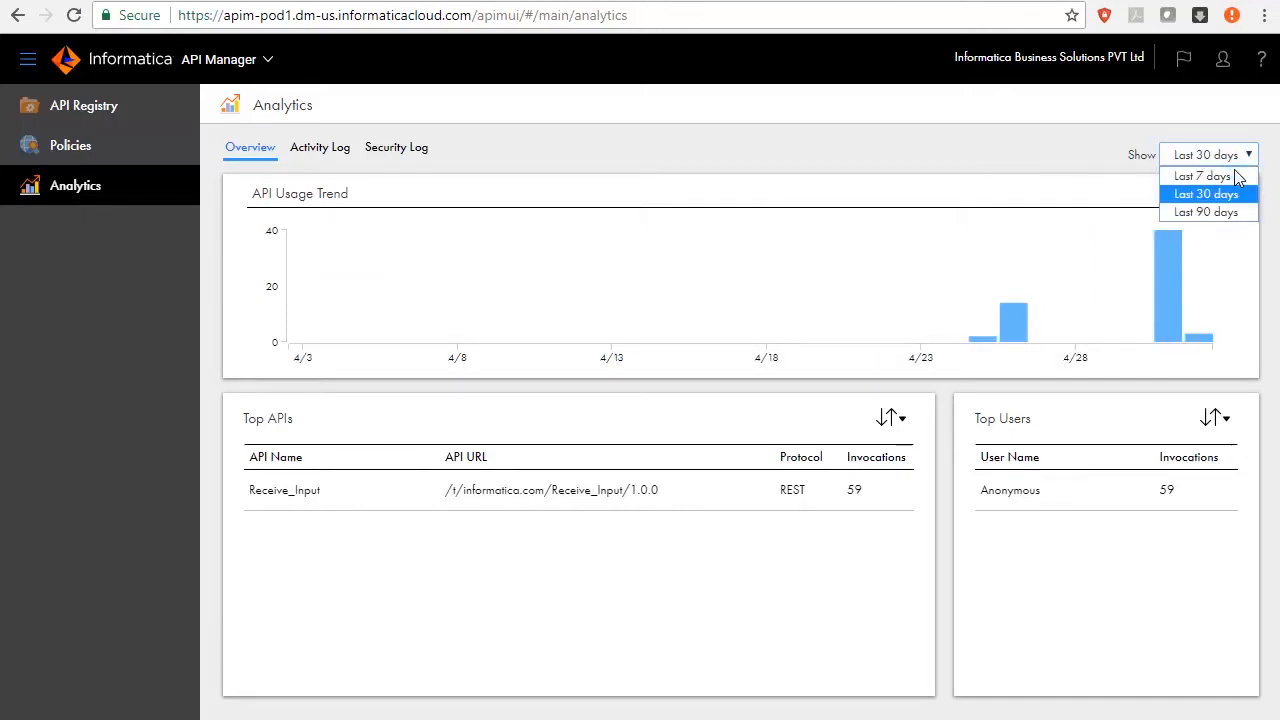
{"action": "left_click", "coordinate": [1200, 175]}
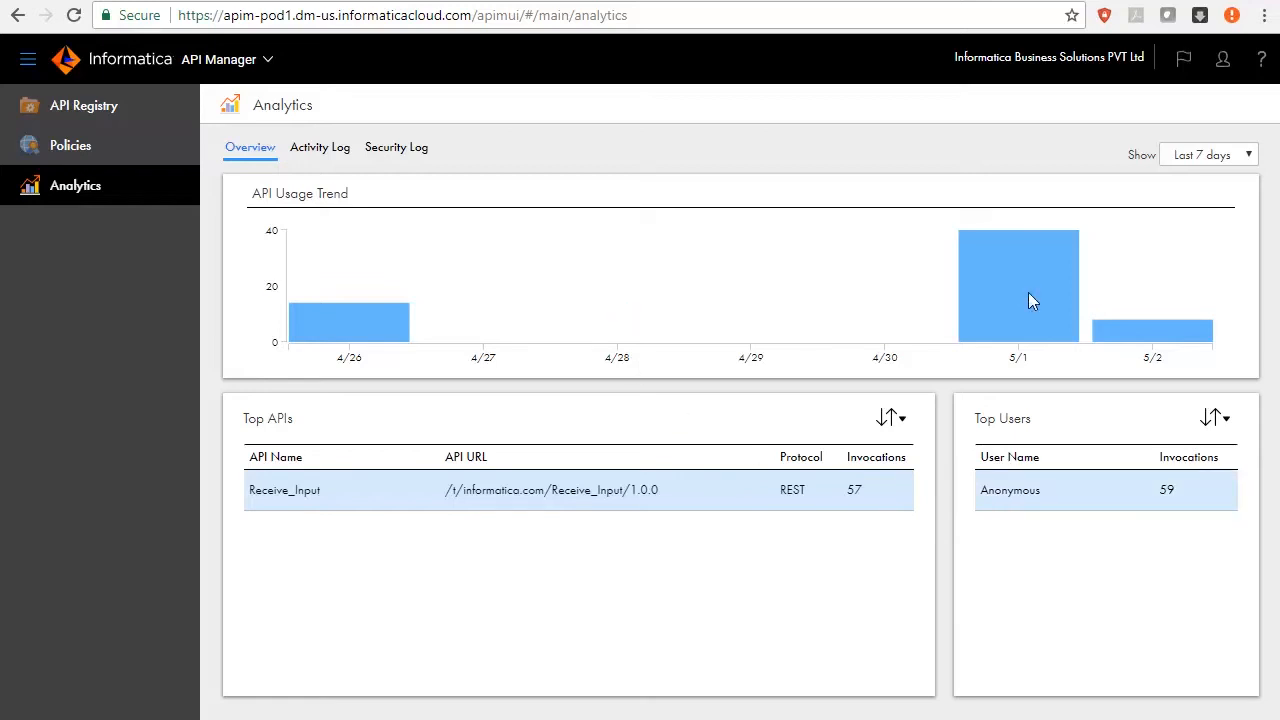
{"action": "mouse_move", "coordinate": [1131, 330]}
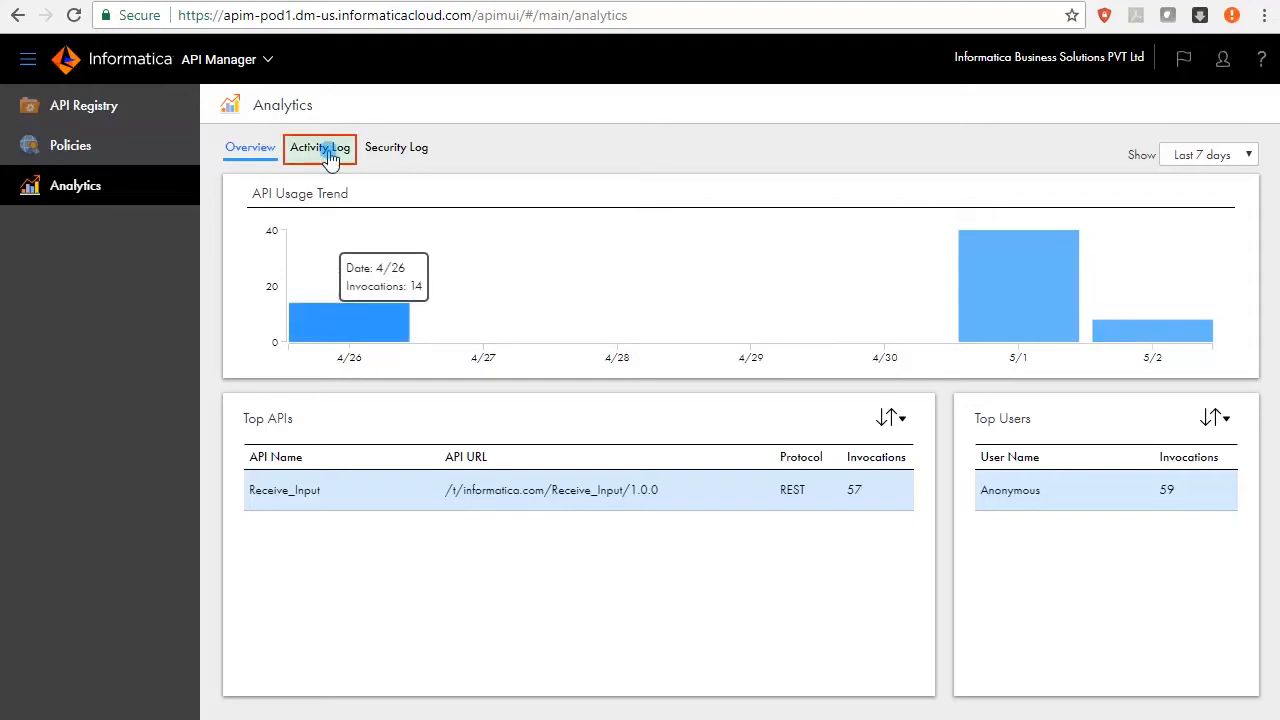
Show the Activity Log with the end date set to 05/01/2018.
{"action": "left_click", "coordinate": [319, 147]}
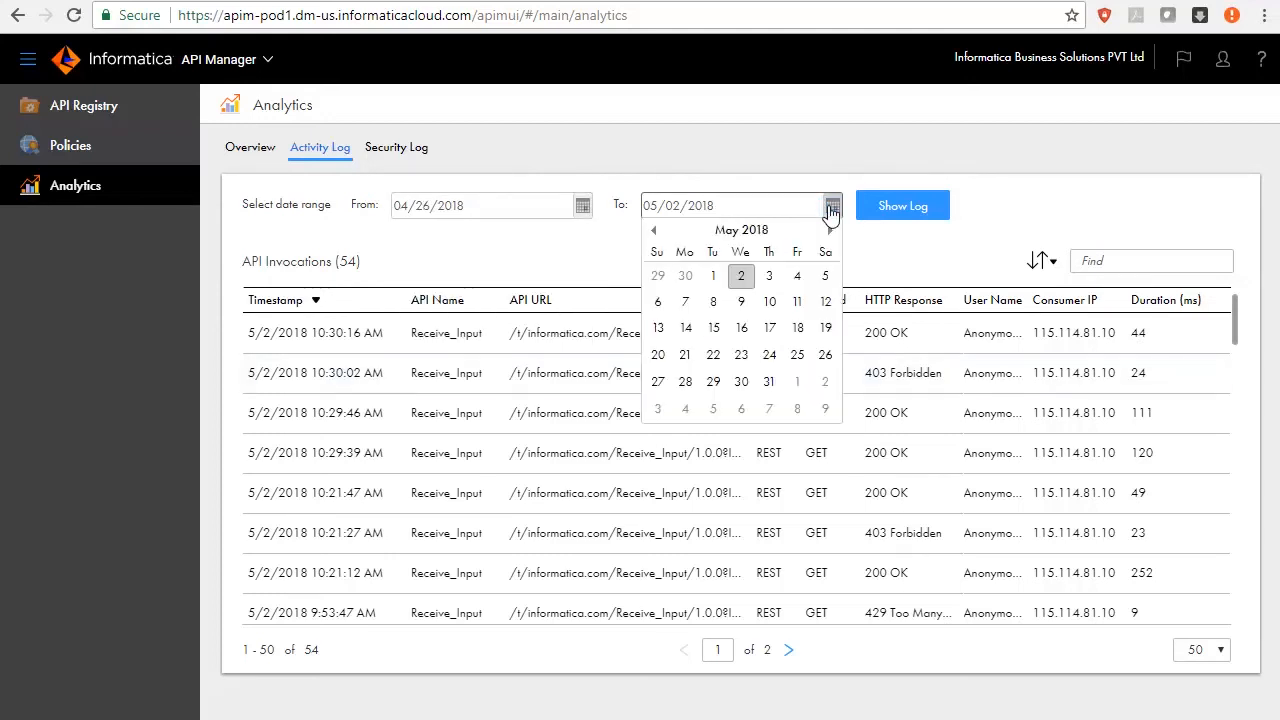
{"action": "left_click", "coordinate": [712, 275]}
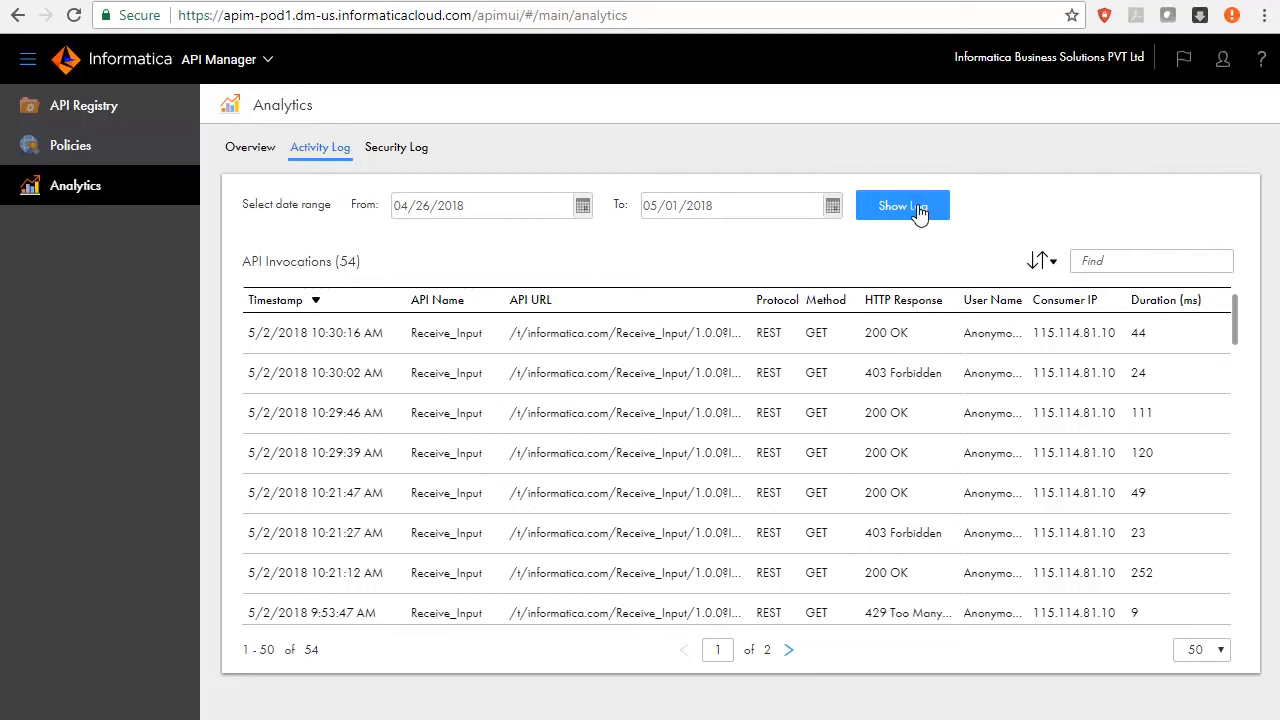
{"action": "left_click", "coordinate": [901, 205]}
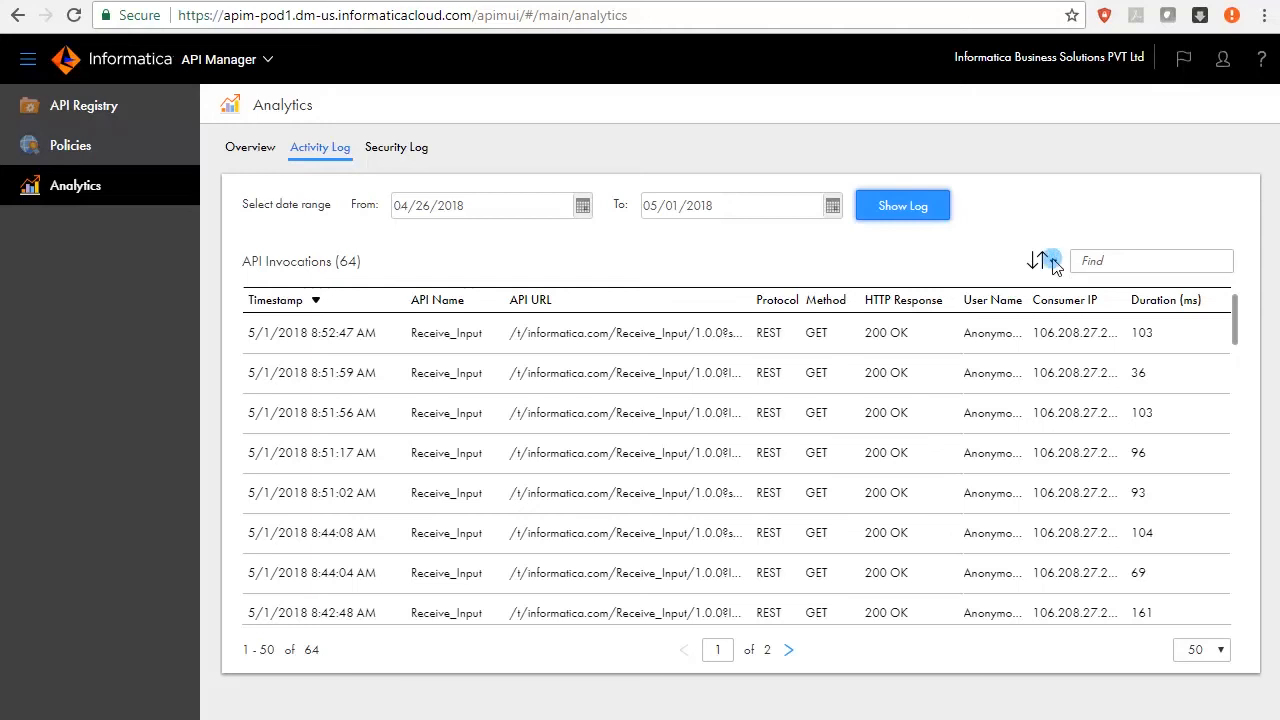
Sort invocations by Timestamp in reversed order and show 100 per page.
{"action": "left_click", "coordinate": [1043, 260]}
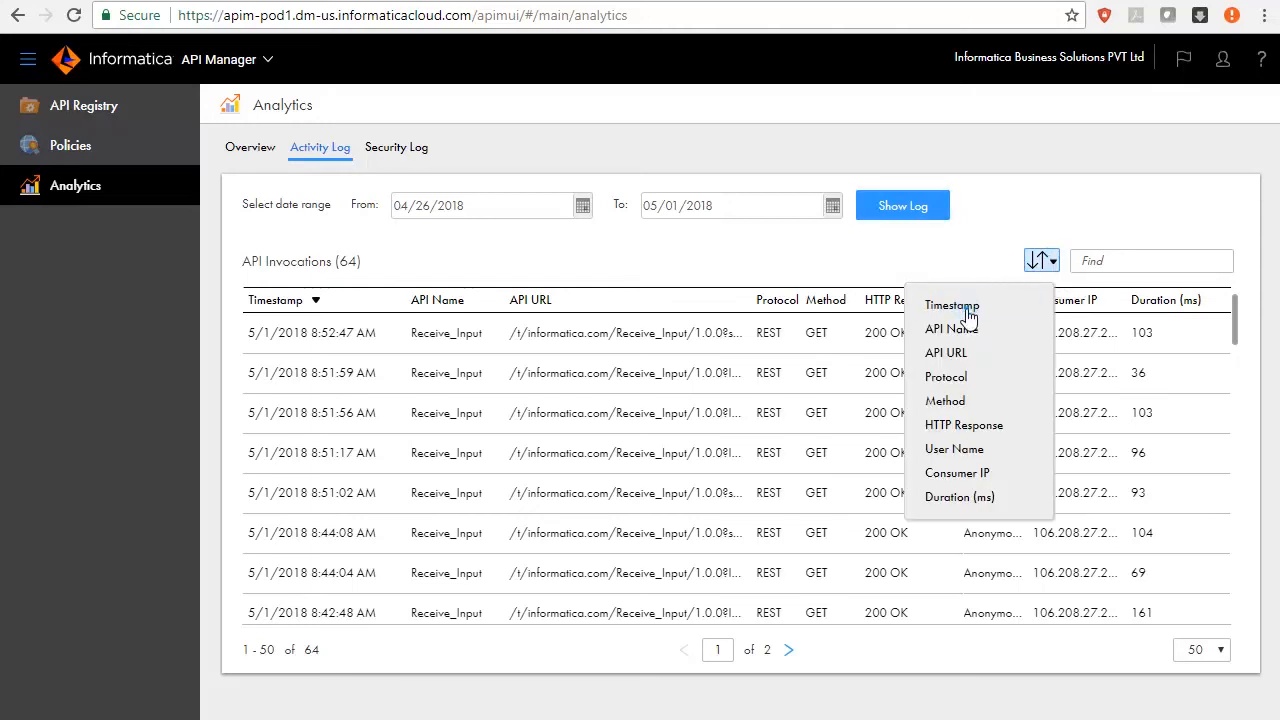
{"action": "left_click", "coordinate": [951, 305]}
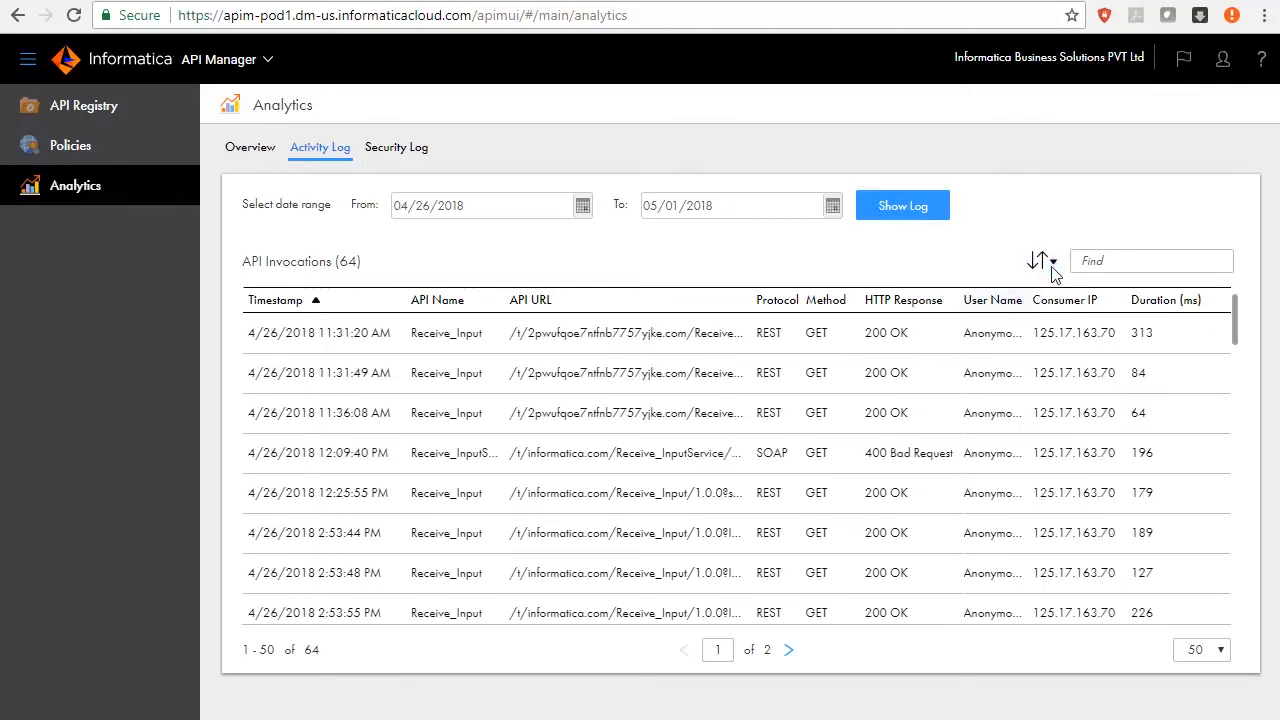
{"action": "left_click", "coordinate": [1042, 260]}
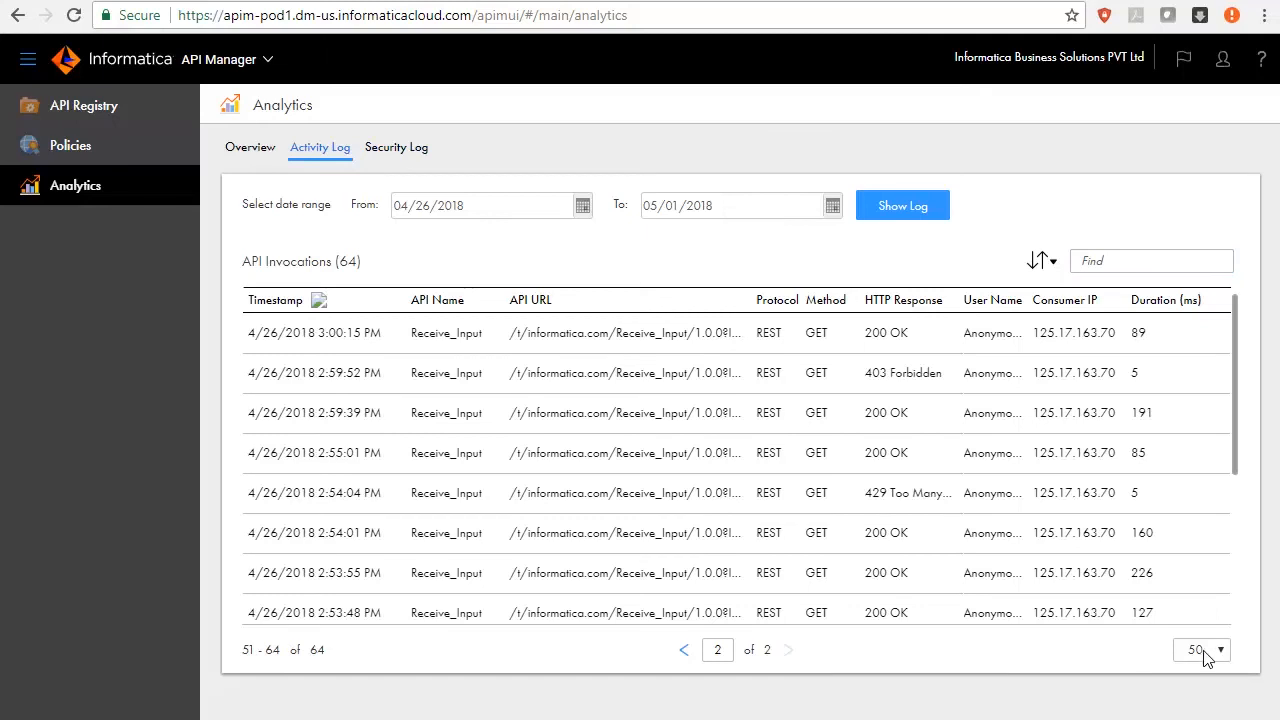
{"action": "left_click", "coordinate": [1201, 650]}
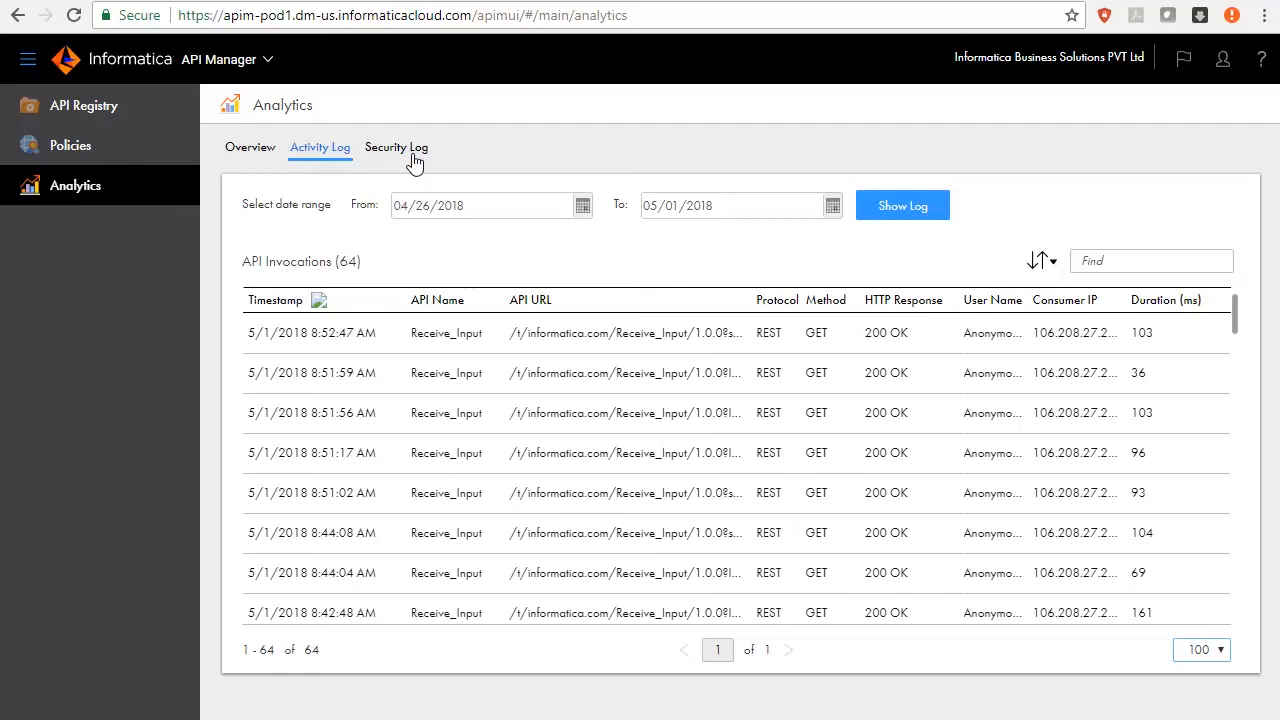
View the Security Log from 04/24/2018 and sort exceptions by HTTP Response.
{"action": "left_click", "coordinate": [396, 147]}
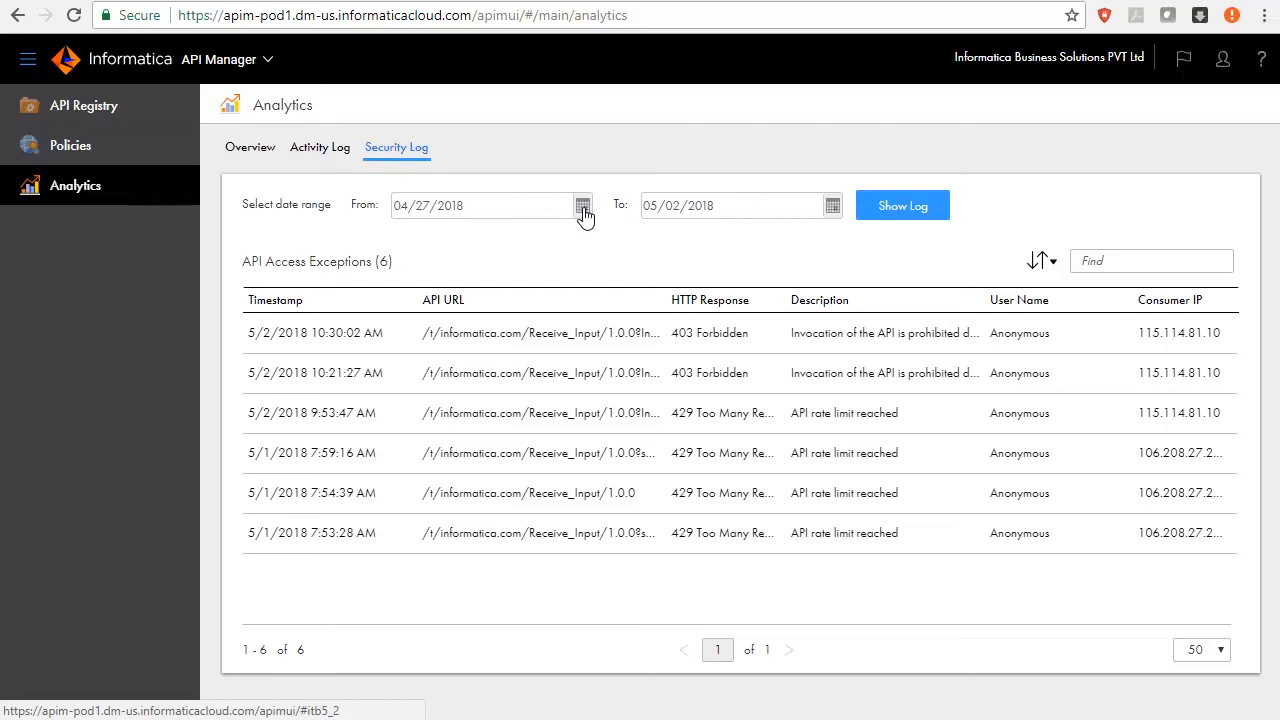
{"action": "left_click", "coordinate": [583, 205]}
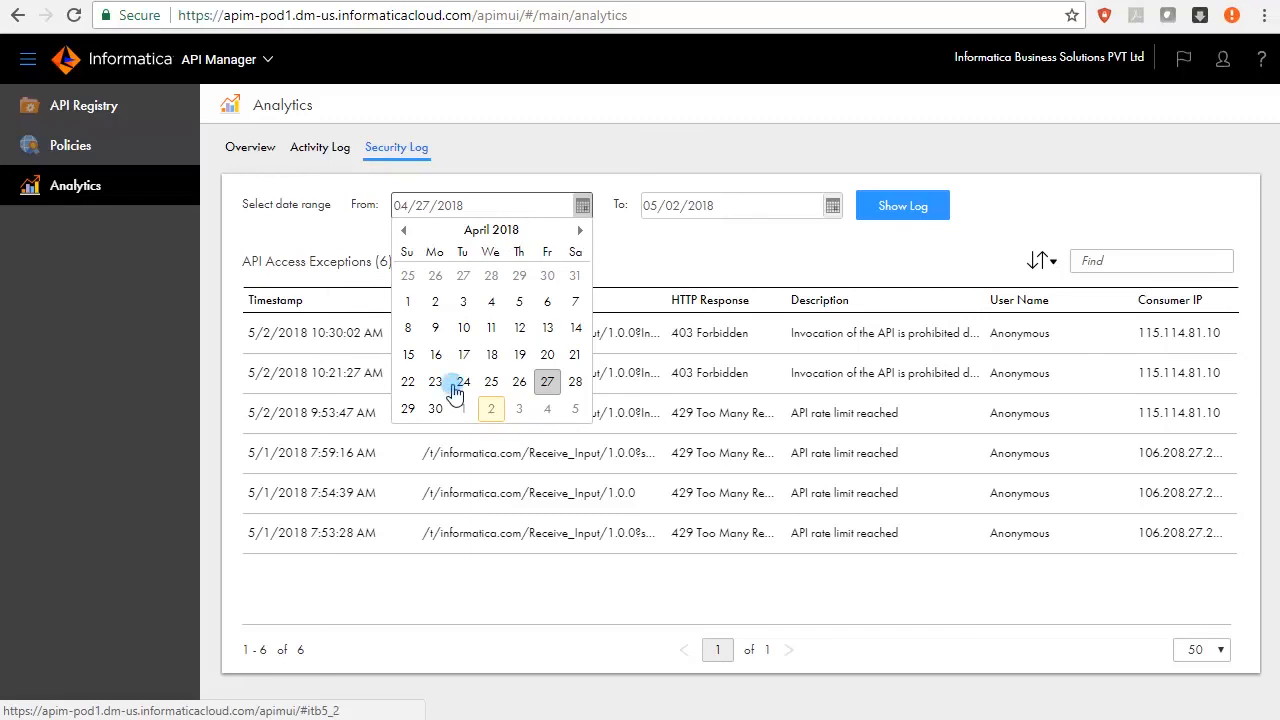
{"action": "mouse_move", "coordinate": [454, 385]}
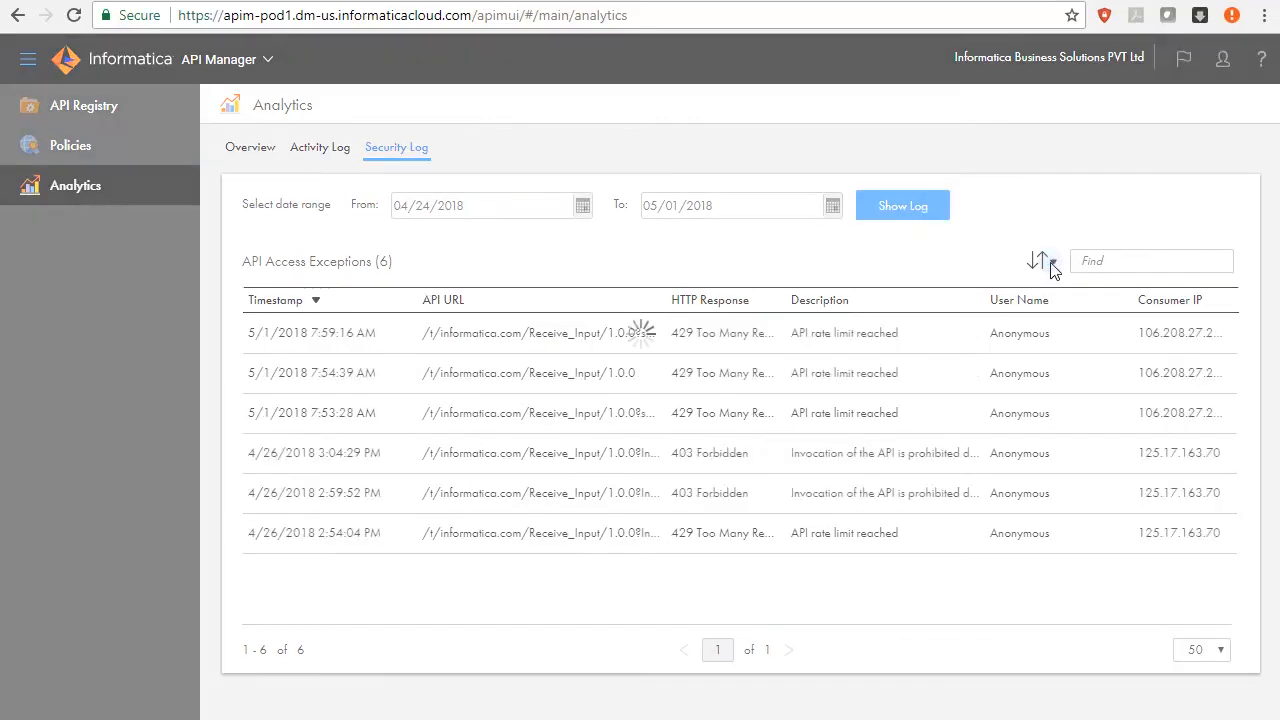
{"action": "left_click", "coordinate": [1041, 261]}
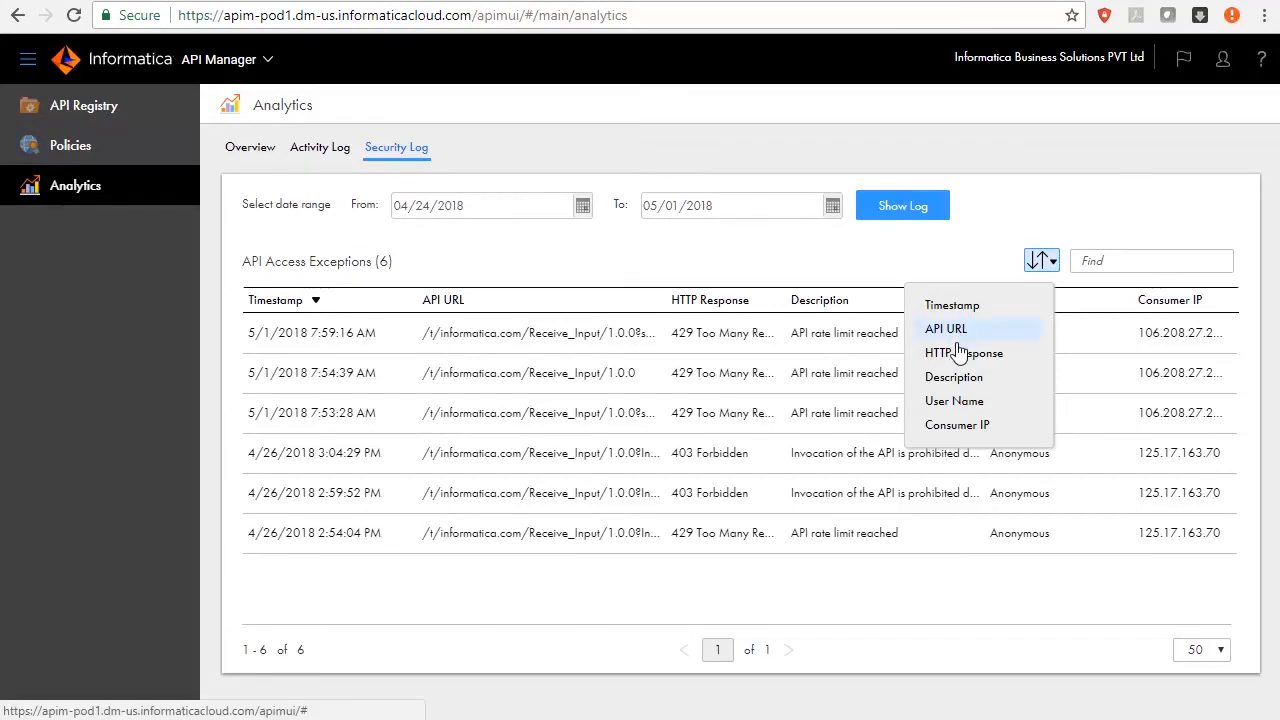
{"action": "left_click", "coordinate": [963, 352]}
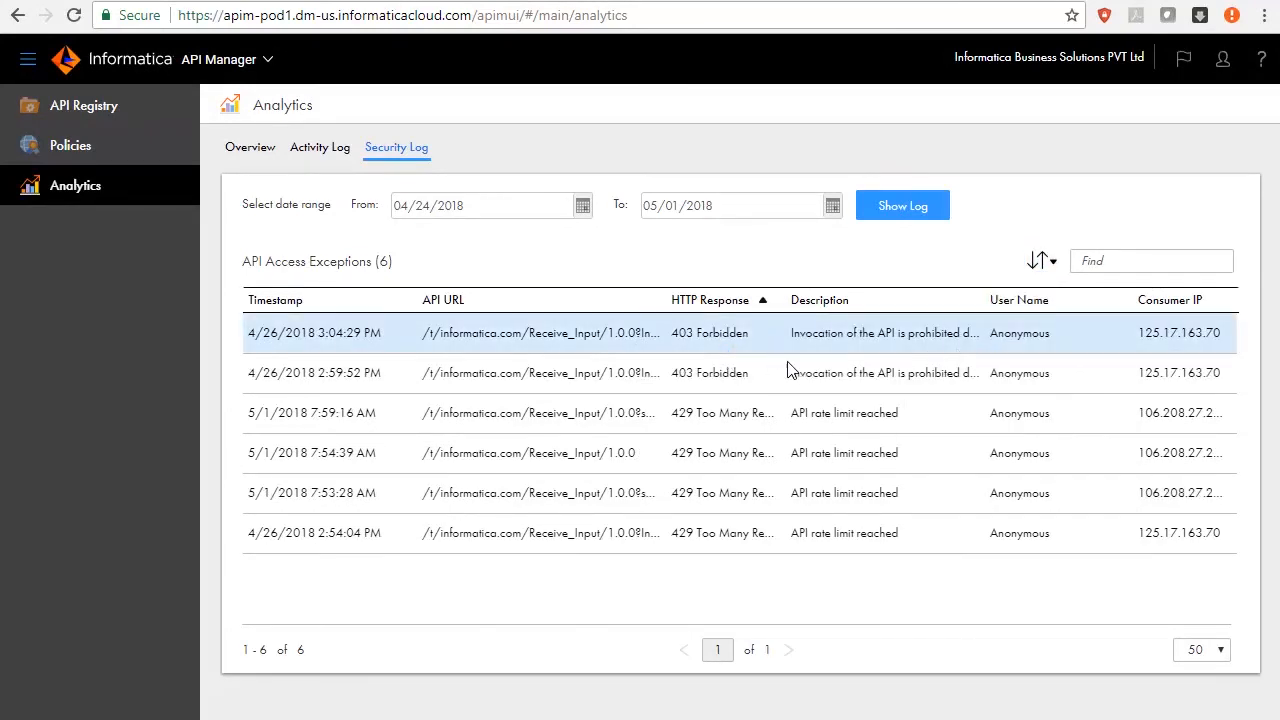